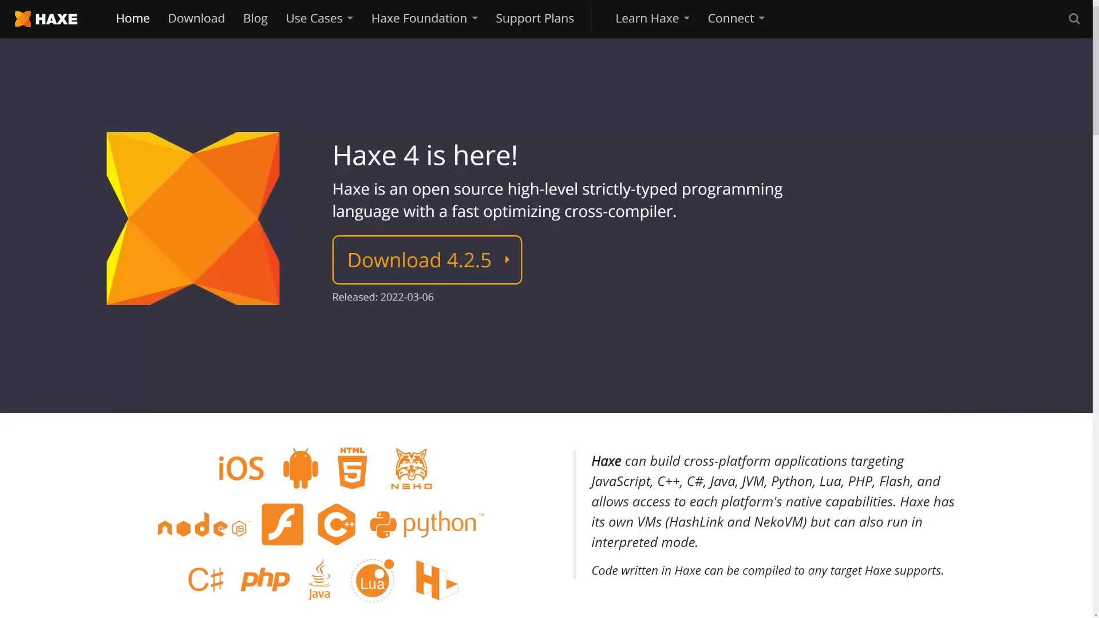
pyautogui.moveTo(616, 495)
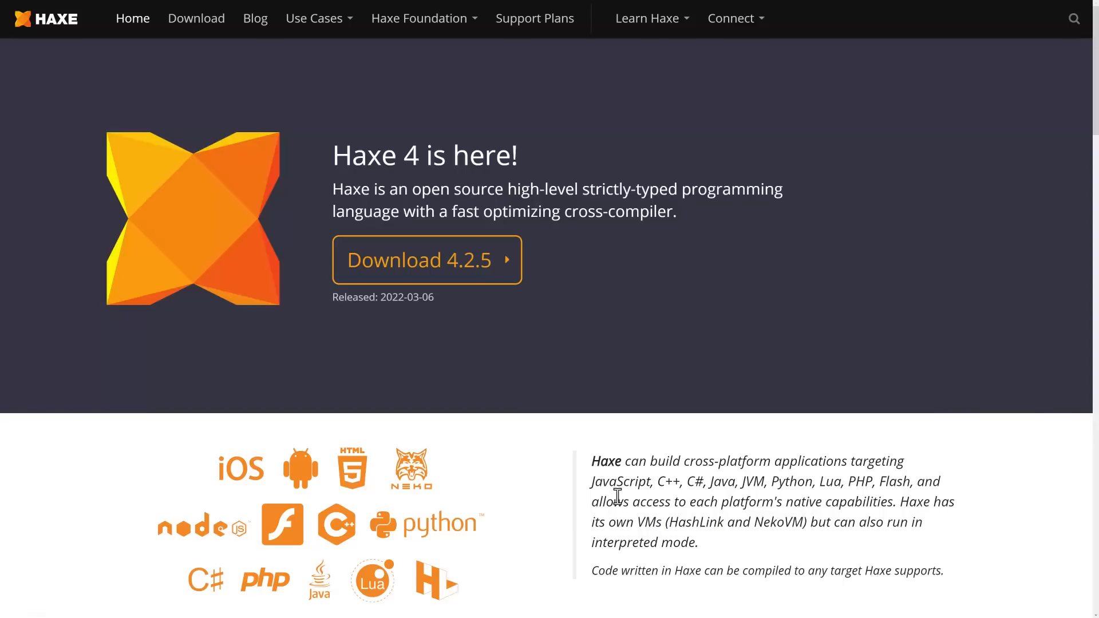
pyautogui.moveTo(704, 481)
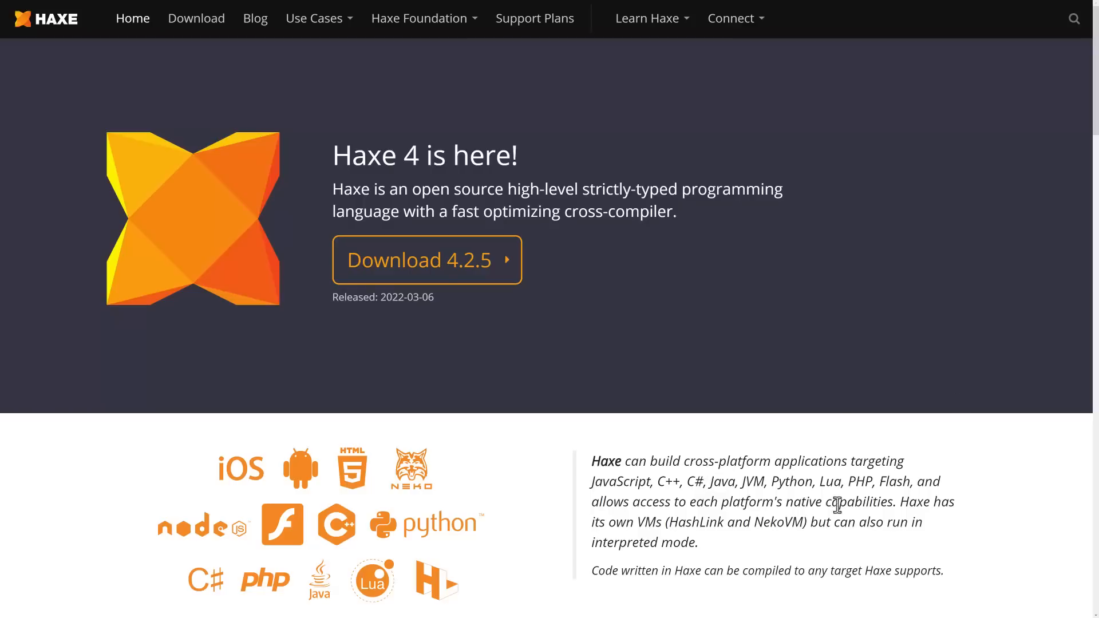
pyautogui.moveTo(523, 174)
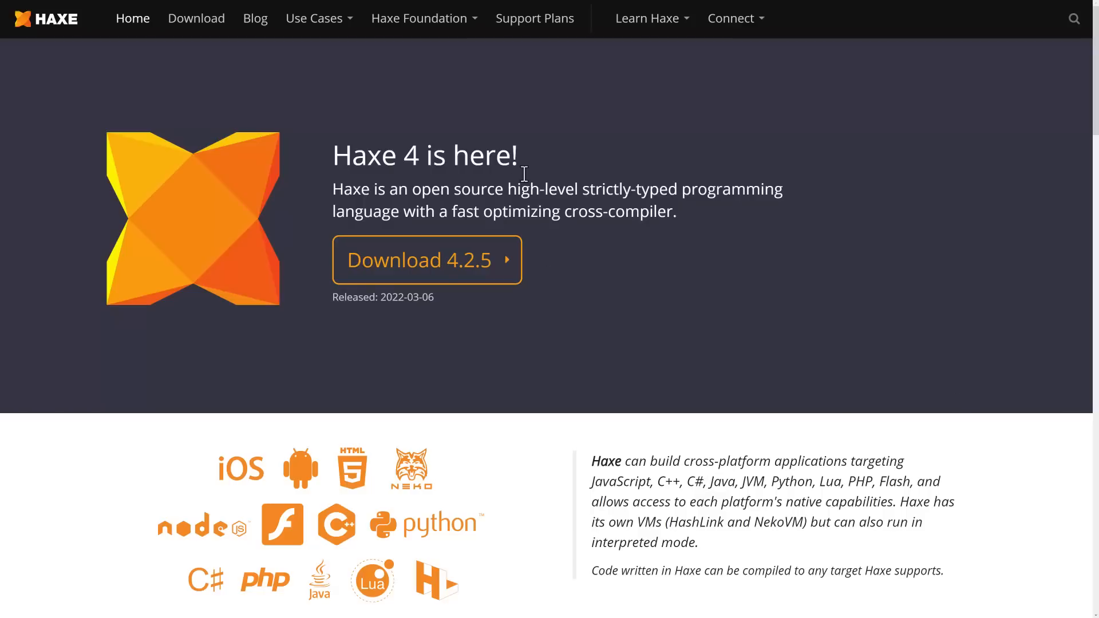
pyautogui.moveTo(601, 182)
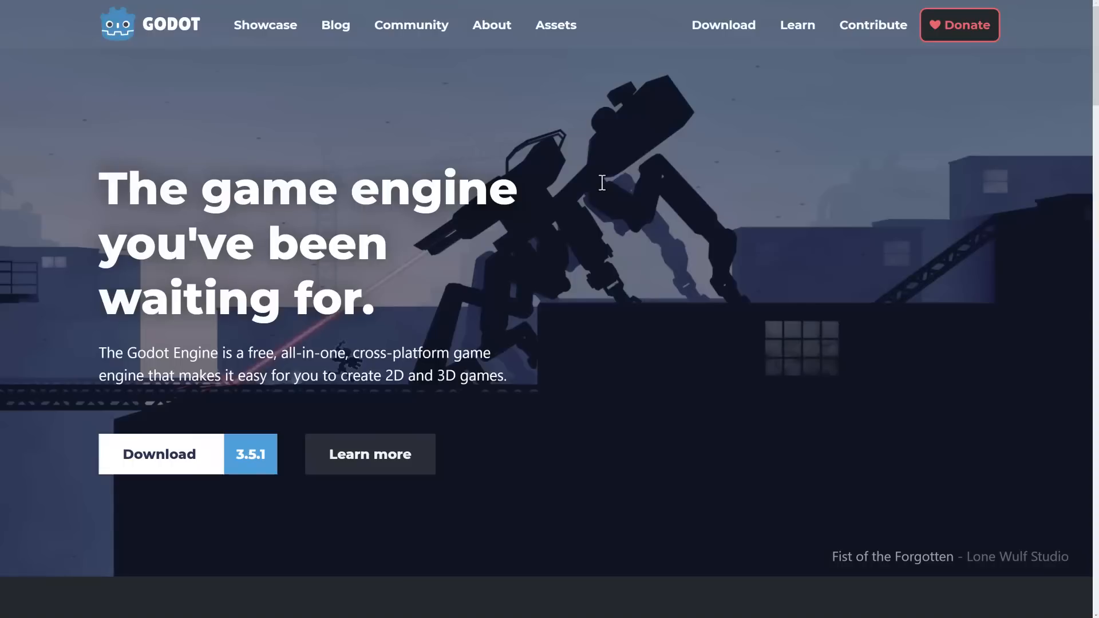
pyautogui.moveTo(654, 273)
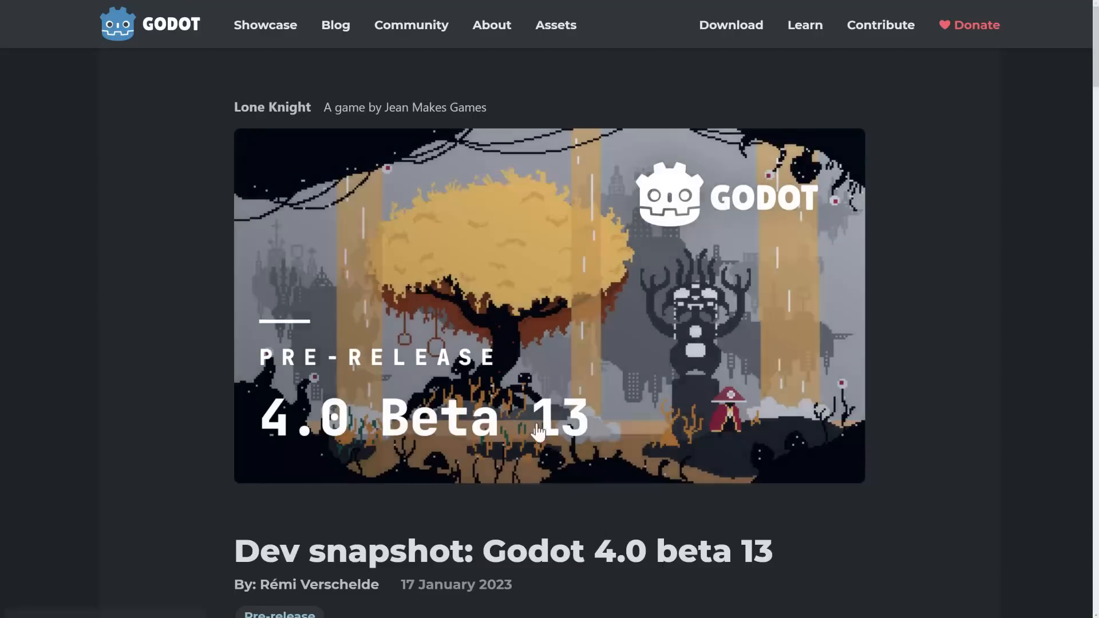
# Scroll through the opening paragraphs of the Godot 4.0 beta 13 announcement
pyautogui.scroll(-3)
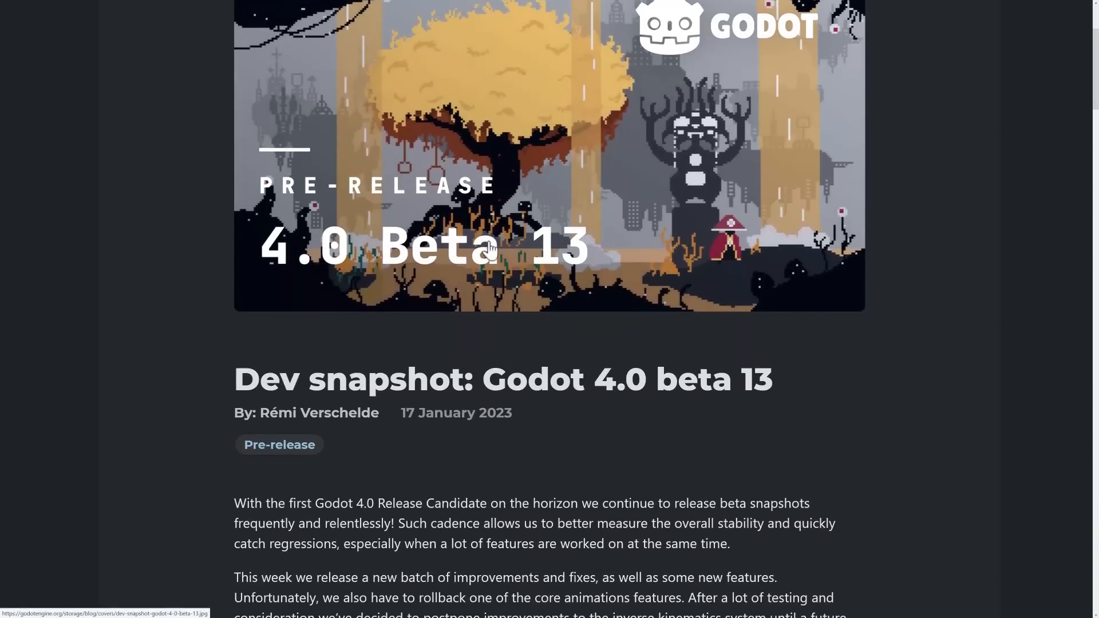
pyautogui.scroll(-3)
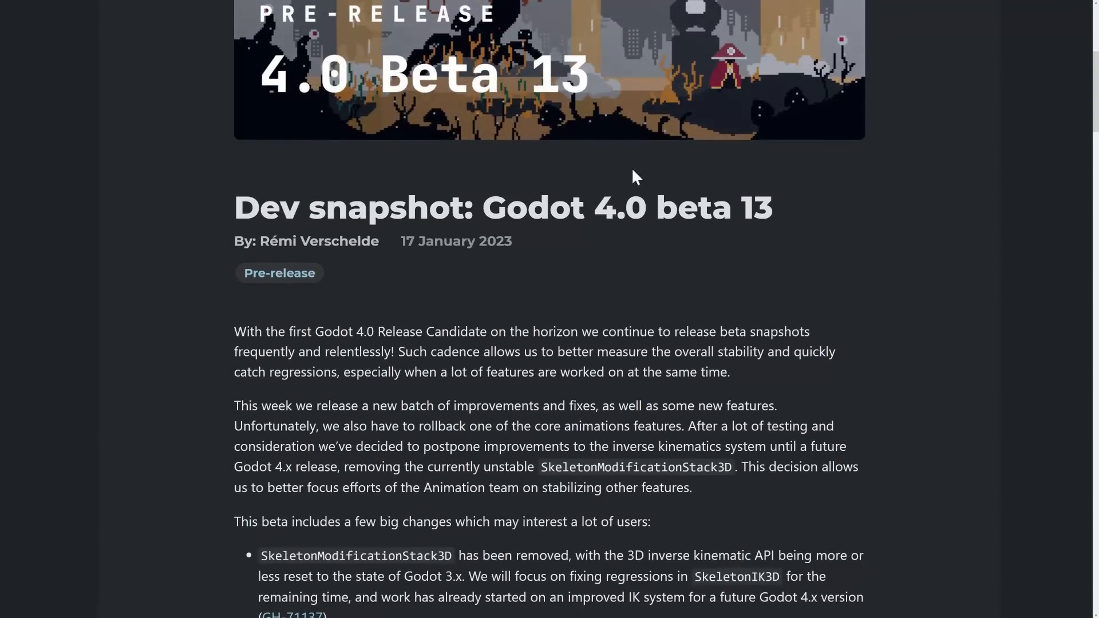
pyautogui.moveTo(645, 192)
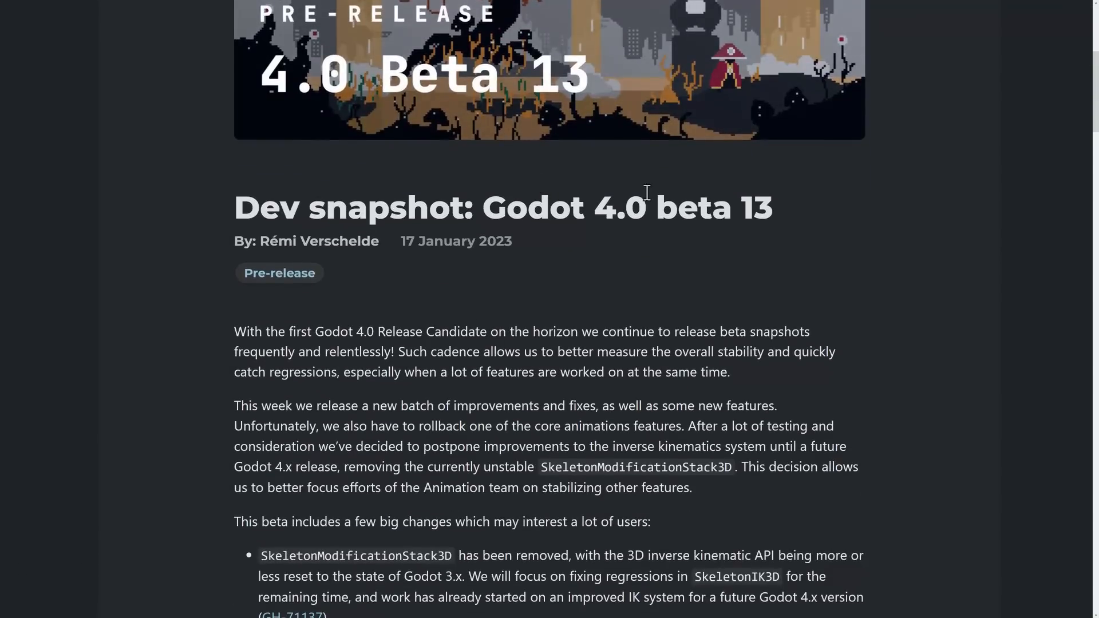
pyautogui.scroll(-3)
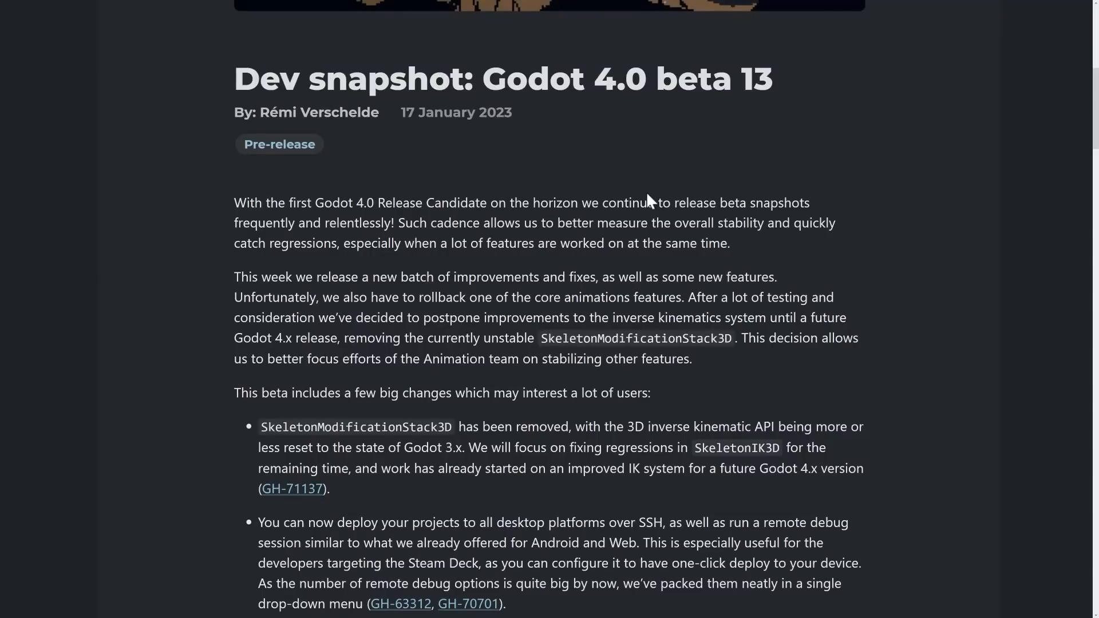
pyautogui.moveTo(380, 45)
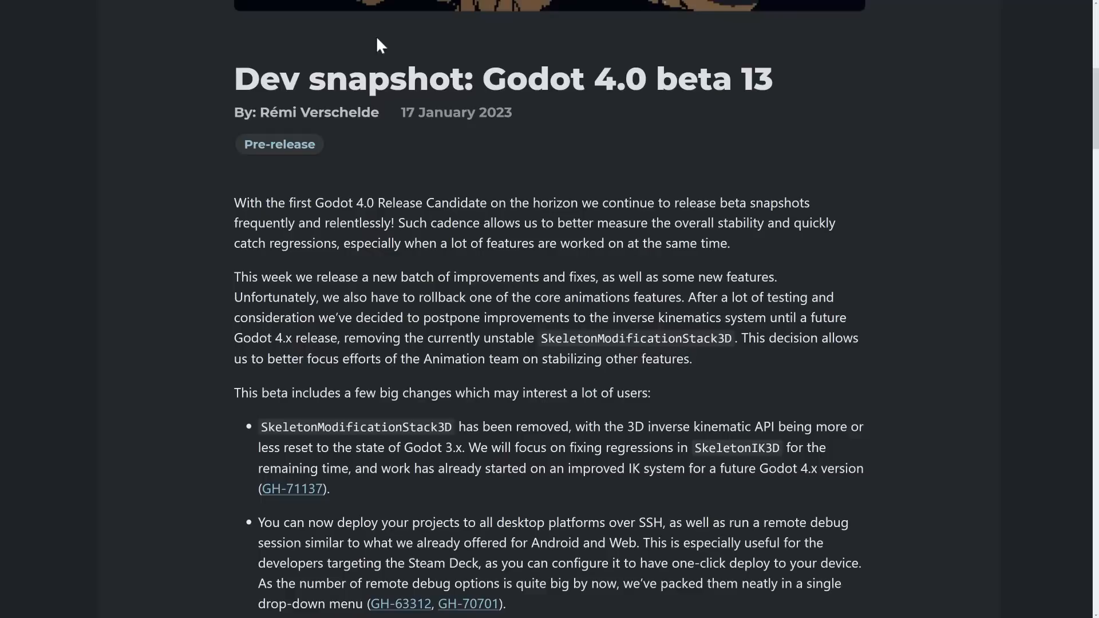
pyautogui.moveTo(787, 251)
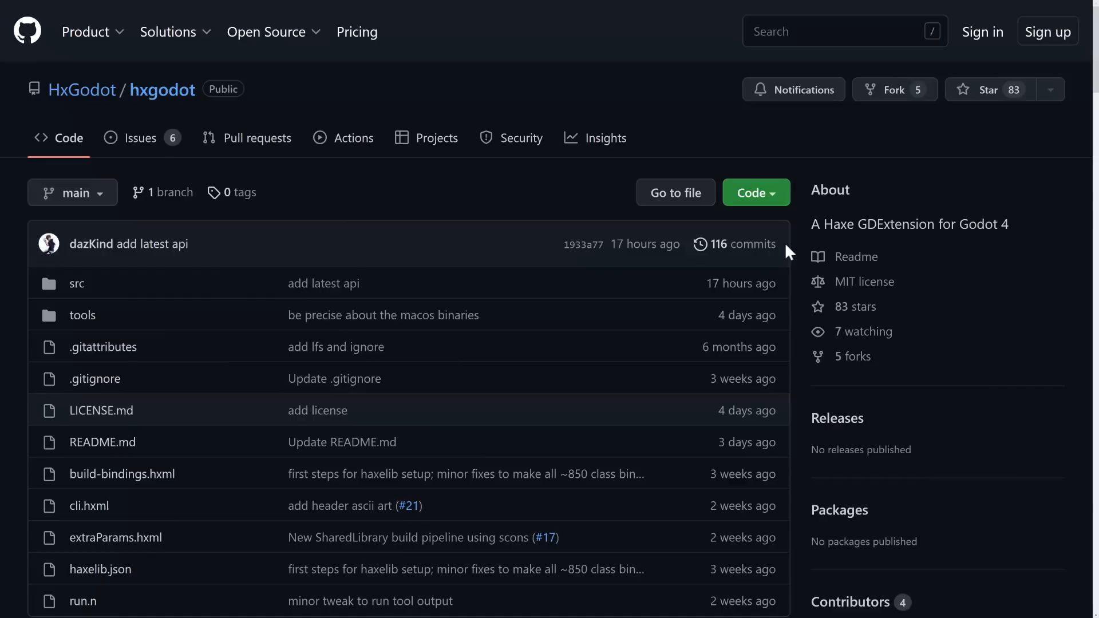
pyautogui.moveTo(838, 252)
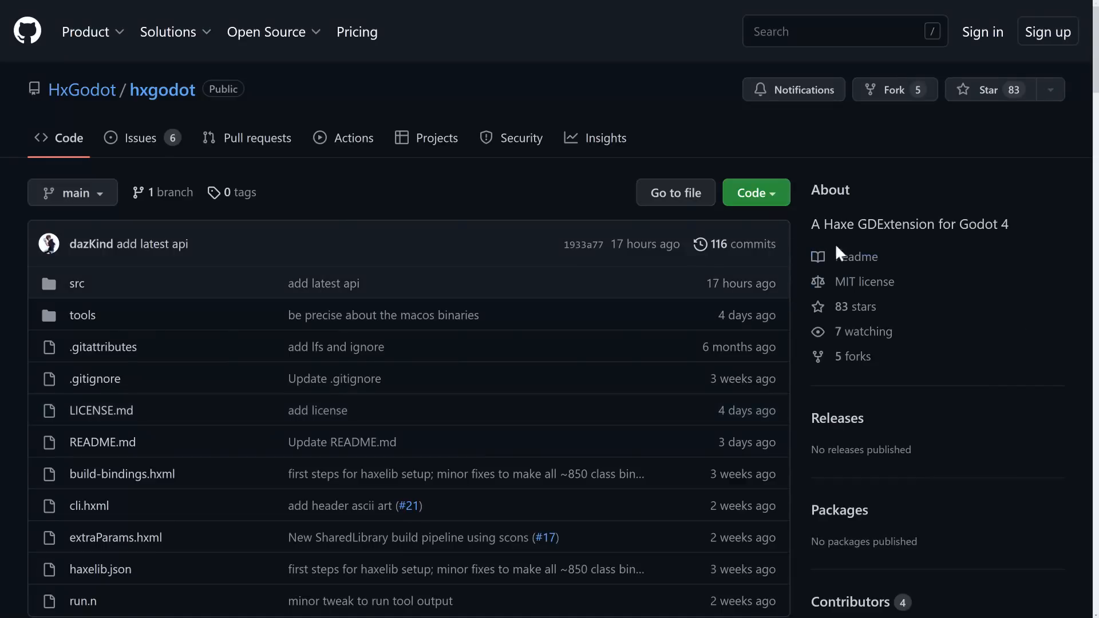
# Bring up the HxGodot/hxgodot GitHub repository page with its file list
pyautogui.doubleClick(892, 224)
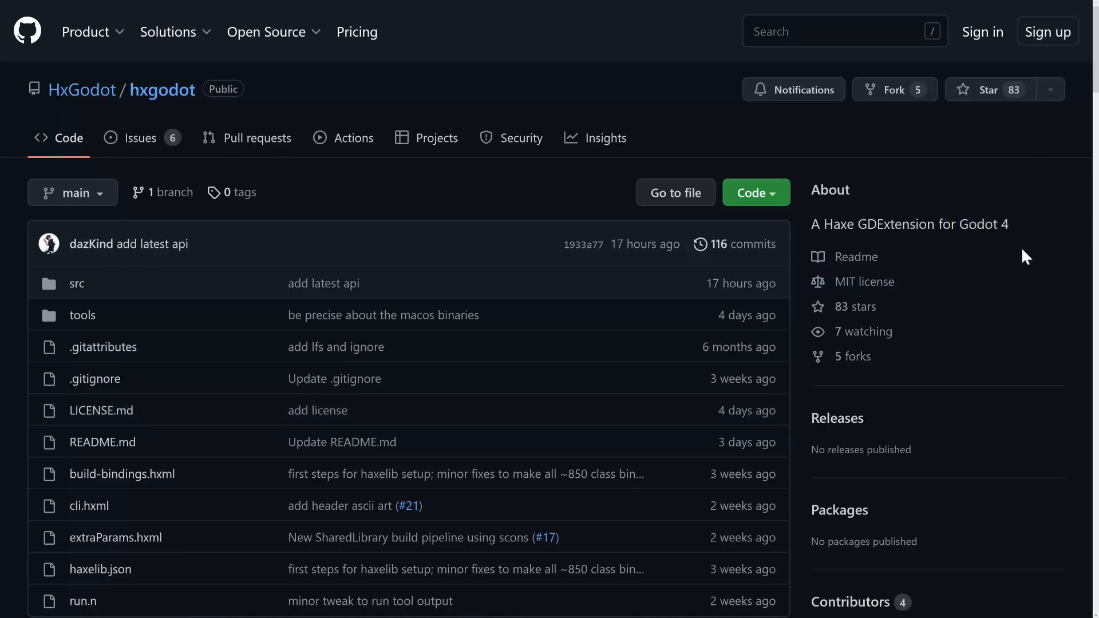
pyautogui.moveTo(17, 32)
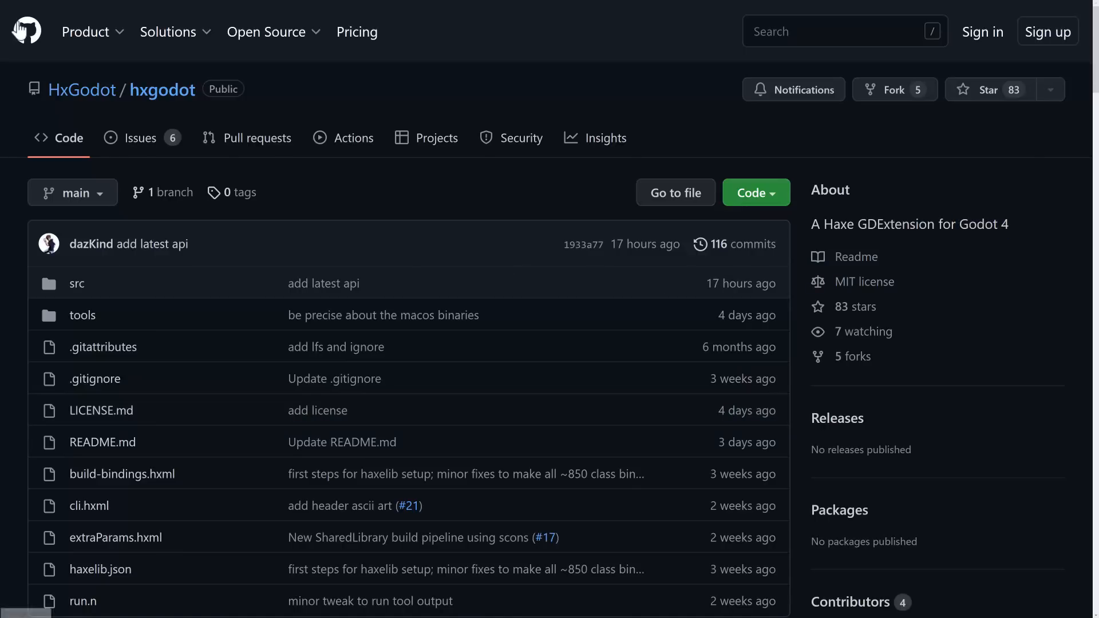
pyautogui.moveTo(161, 89)
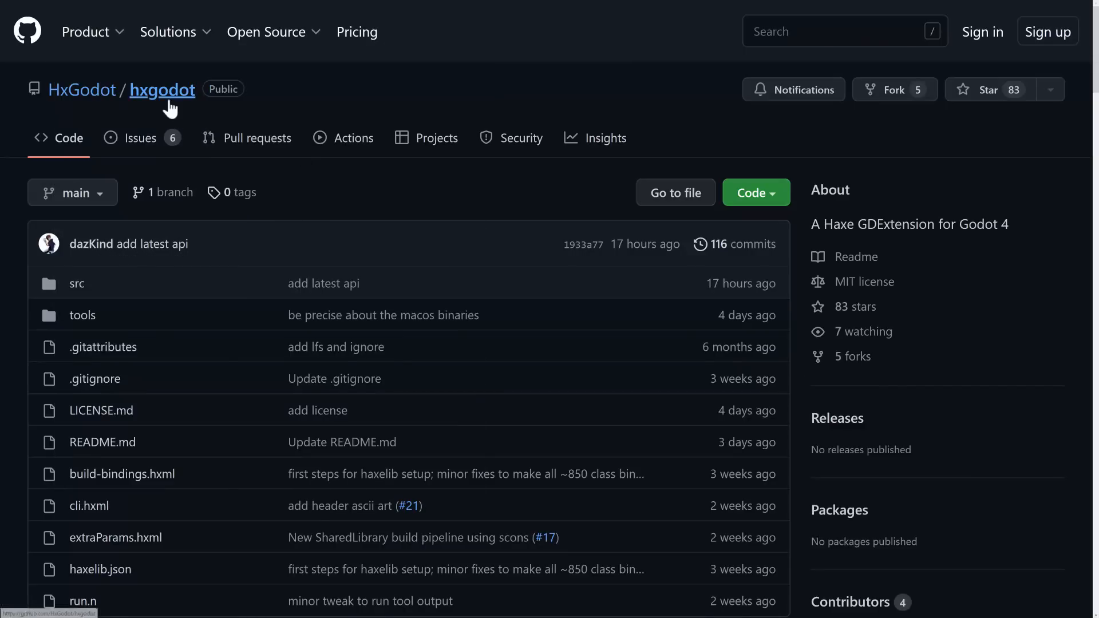
# Read through the README's Getting started and Prerequisites & Toolchain sections
pyautogui.scroll(-3)
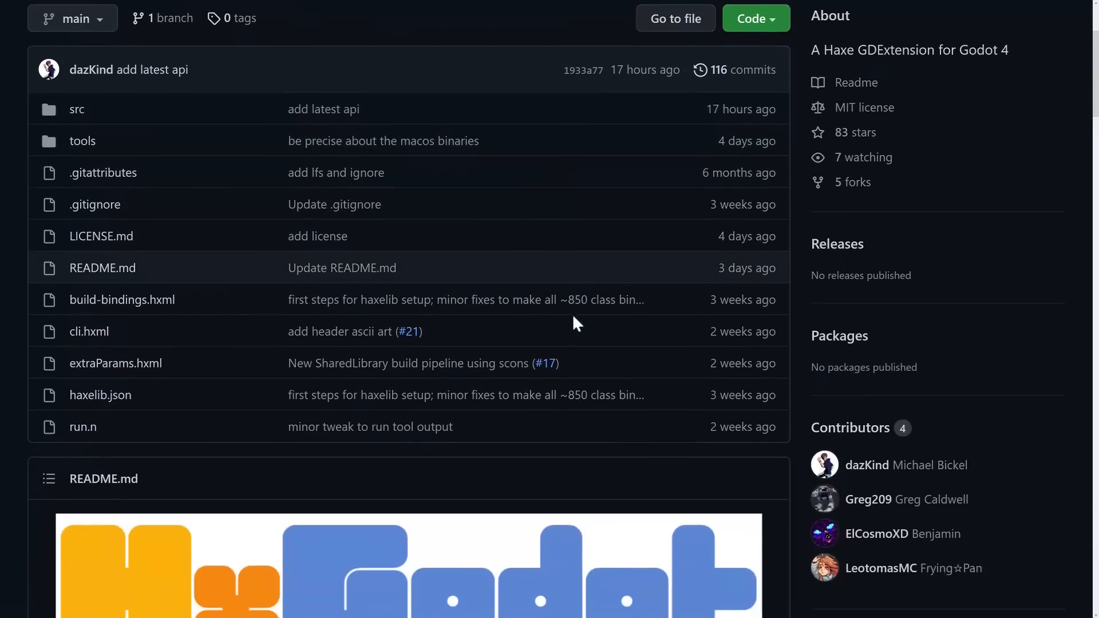
pyautogui.scroll(-3)
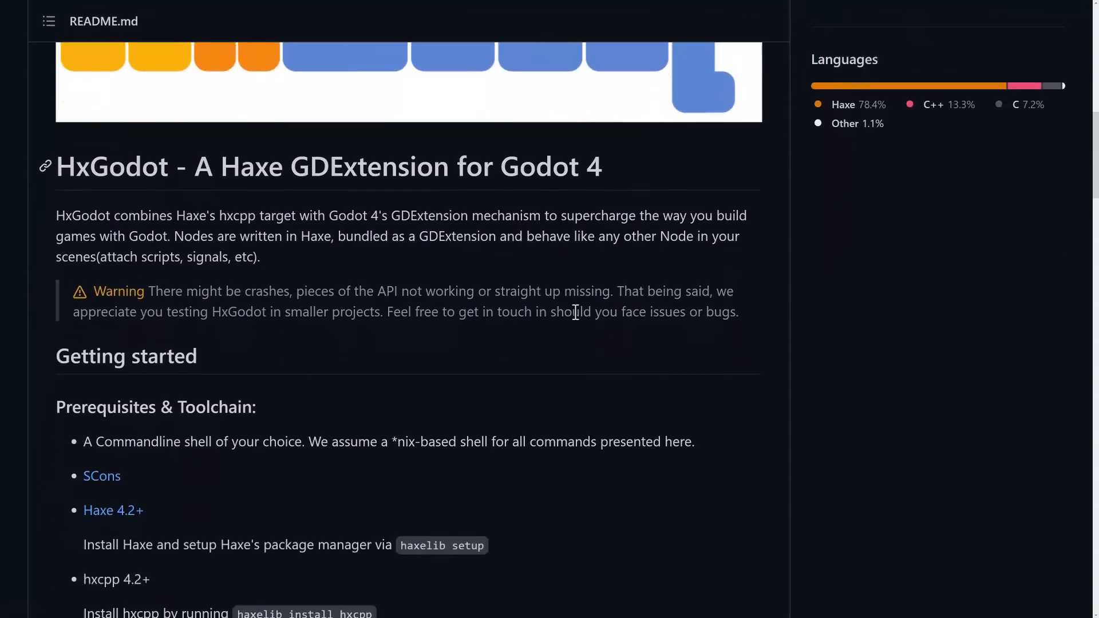
pyautogui.scroll(-3)
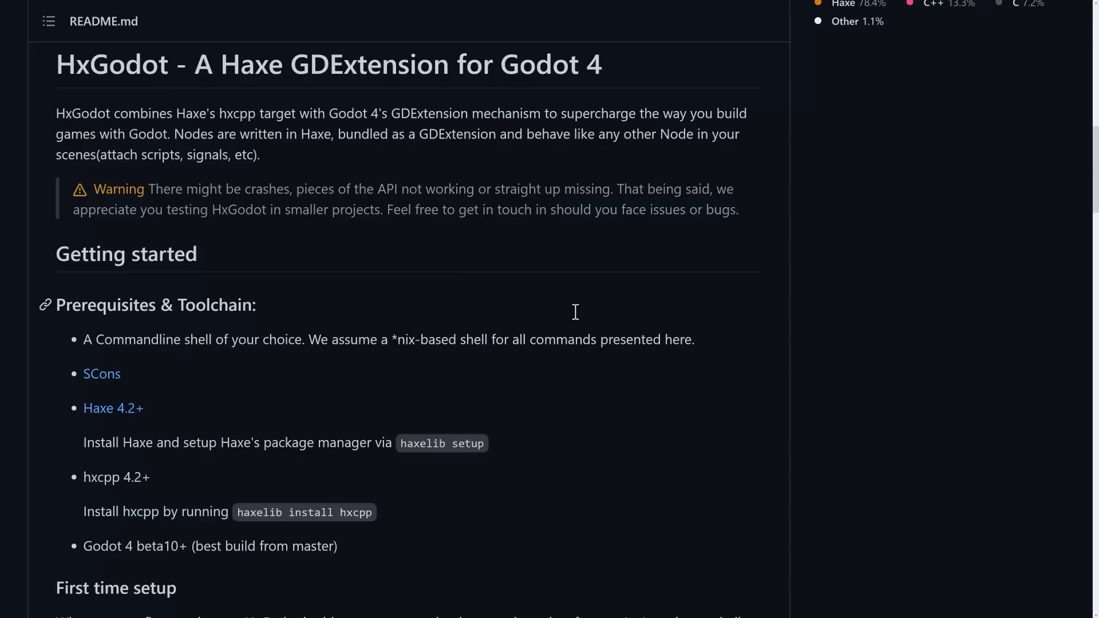
pyautogui.scroll(-3)
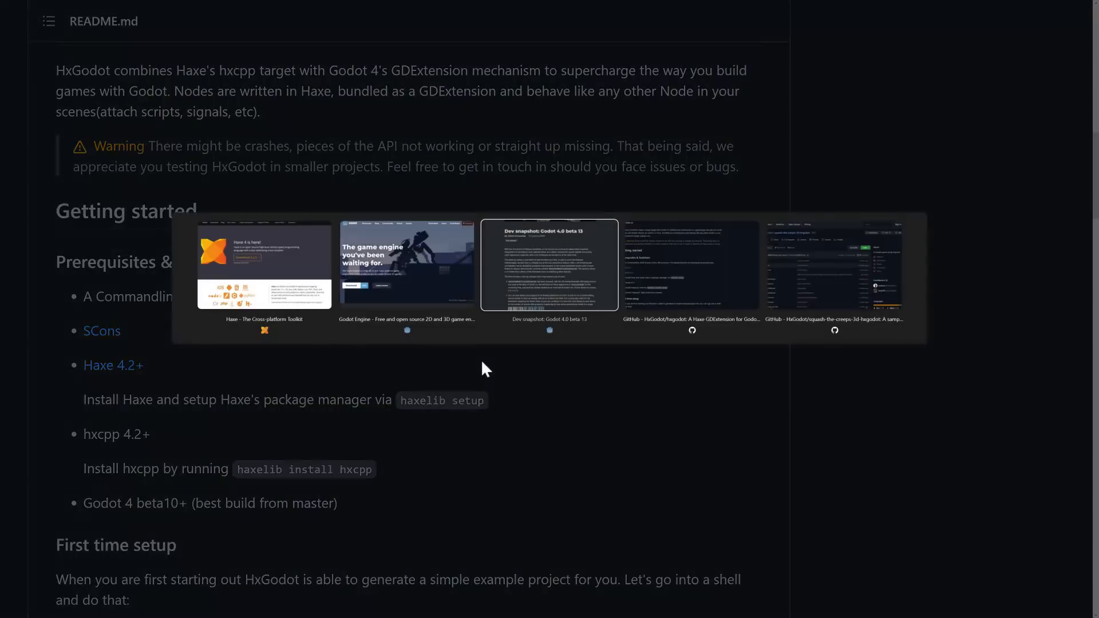
pyautogui.click(265, 264)
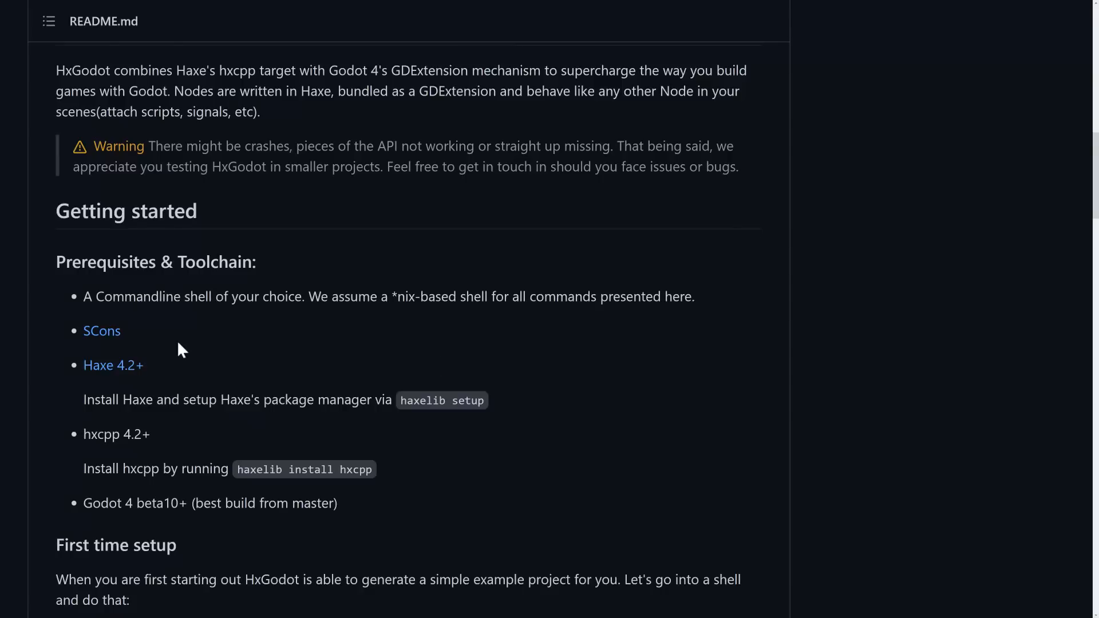
pyautogui.moveTo(329, 358)
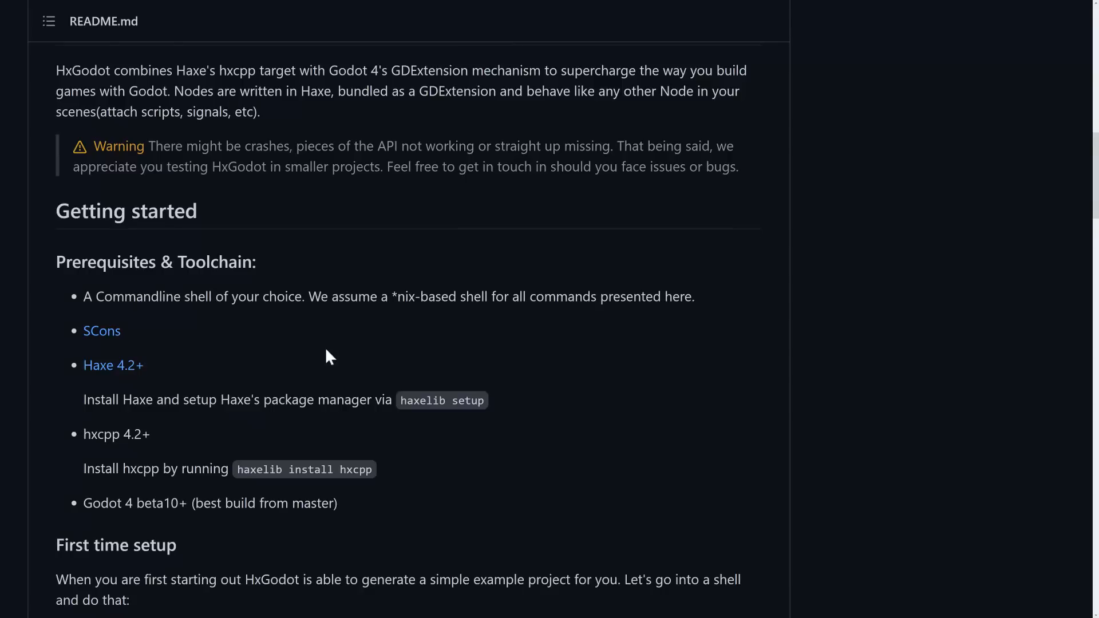
# Go through the First time setup steps to the sample project output, then return to Godot
pyautogui.scroll(-3)
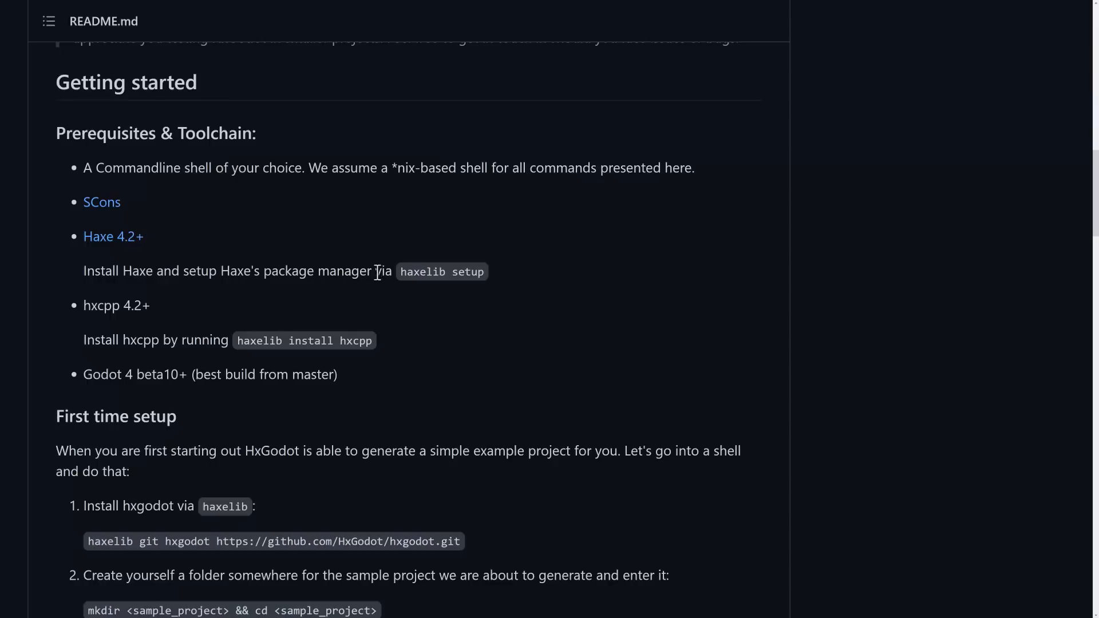
pyautogui.scroll(-3)
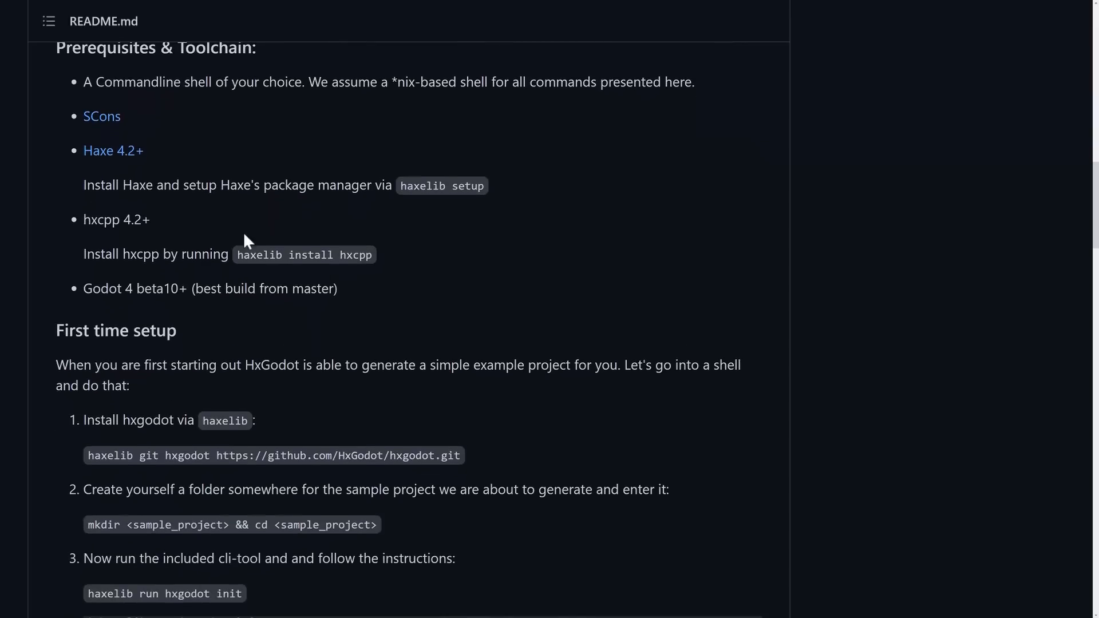
pyautogui.moveTo(303, 255)
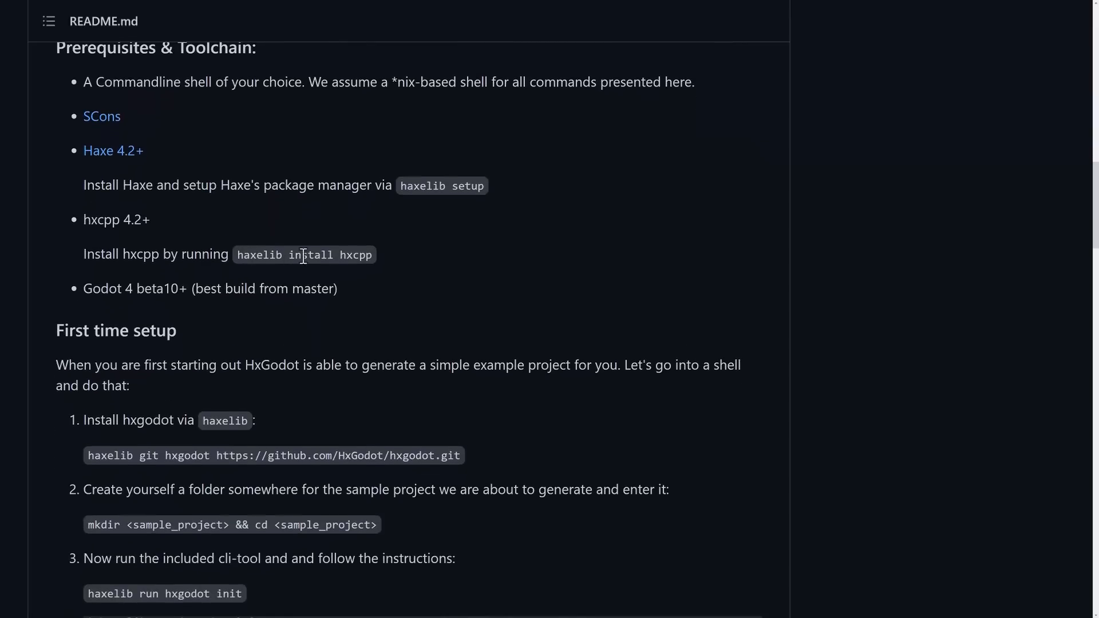
pyautogui.moveTo(384, 268)
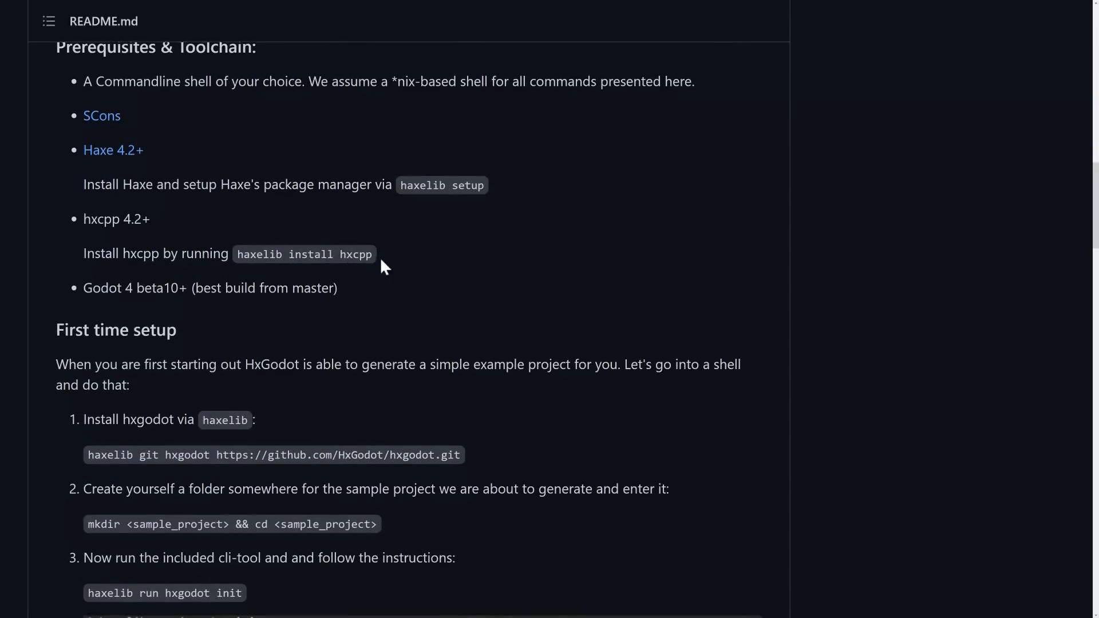
pyautogui.scroll(-3)
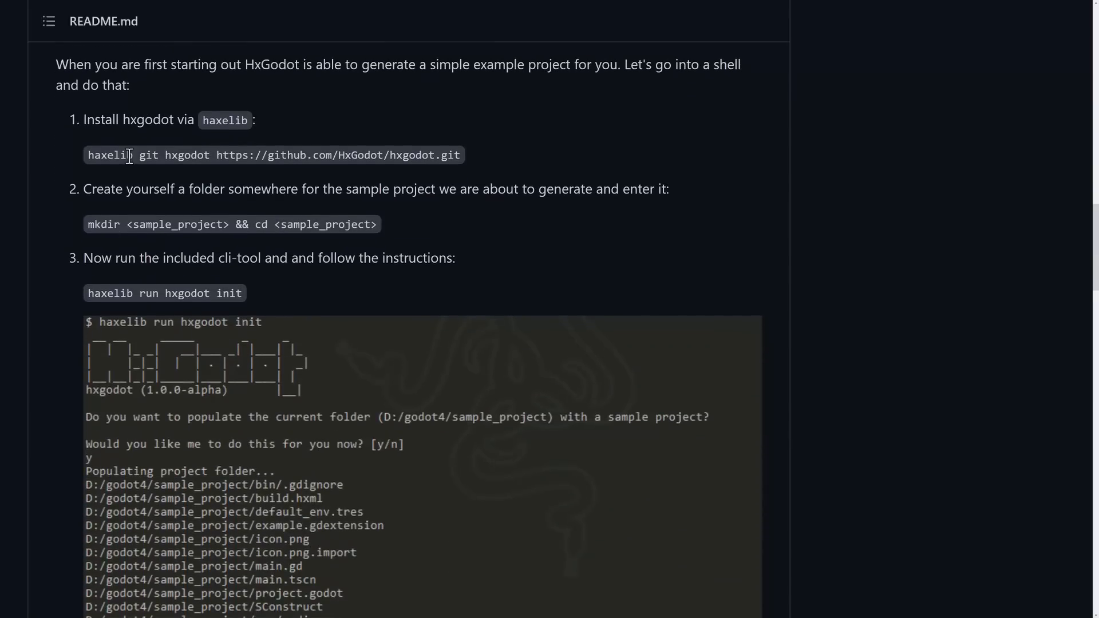
pyautogui.moveTo(175, 271)
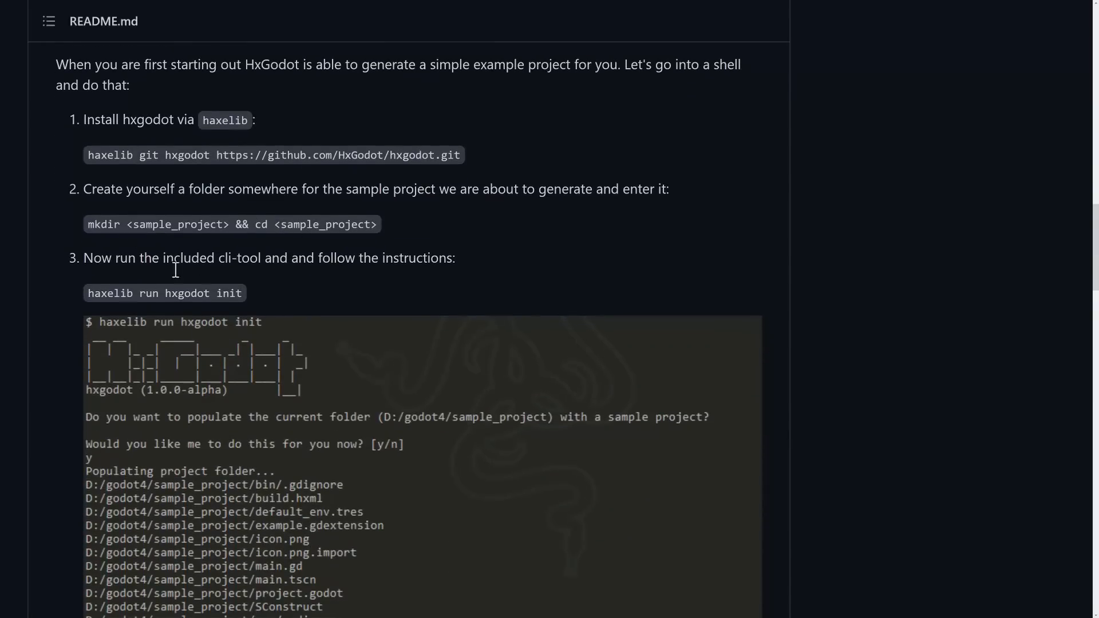
pyautogui.doubleClick(164, 293)
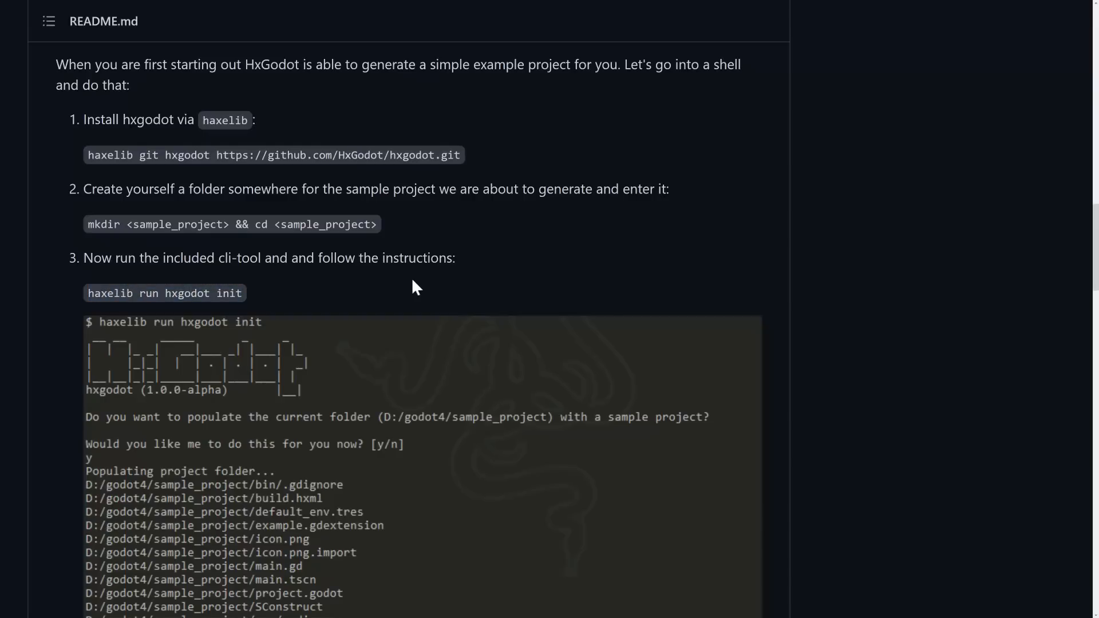
pyautogui.press('alt+tab')
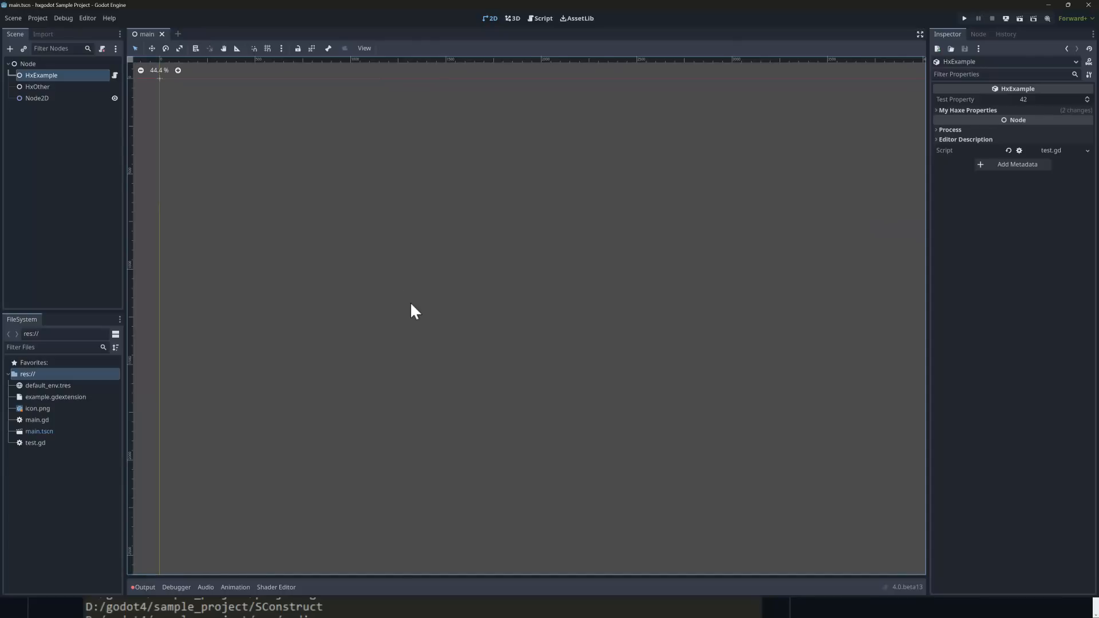
pyautogui.moveTo(926, 23)
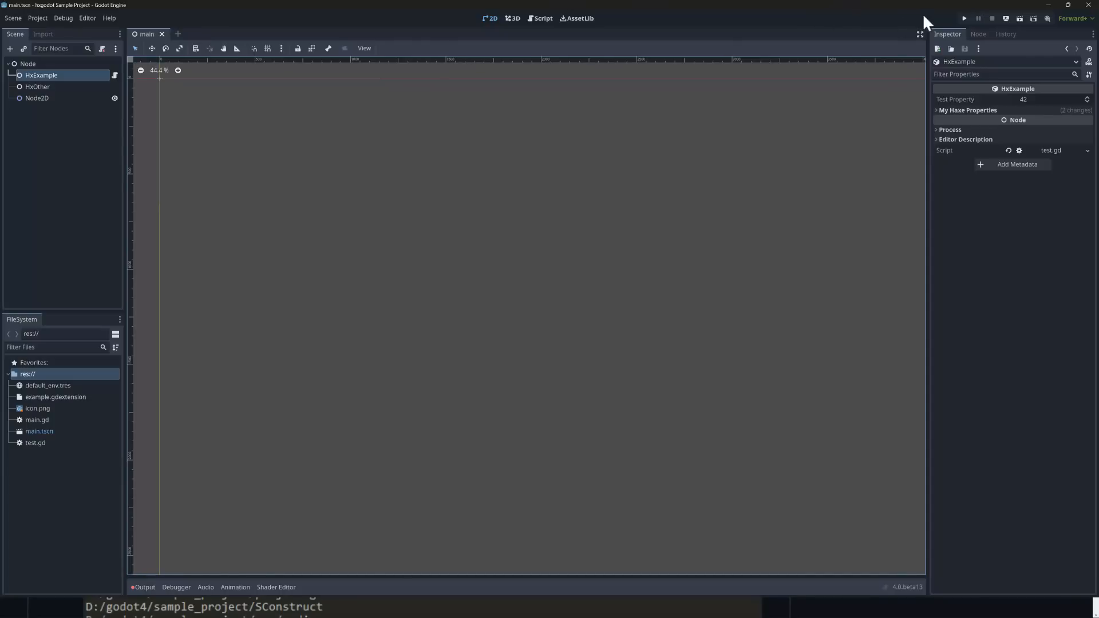
# Run the sample project, stop it, and show the Output log with HxGodot 1.0.0-alpha messages
pyautogui.click(963, 19)
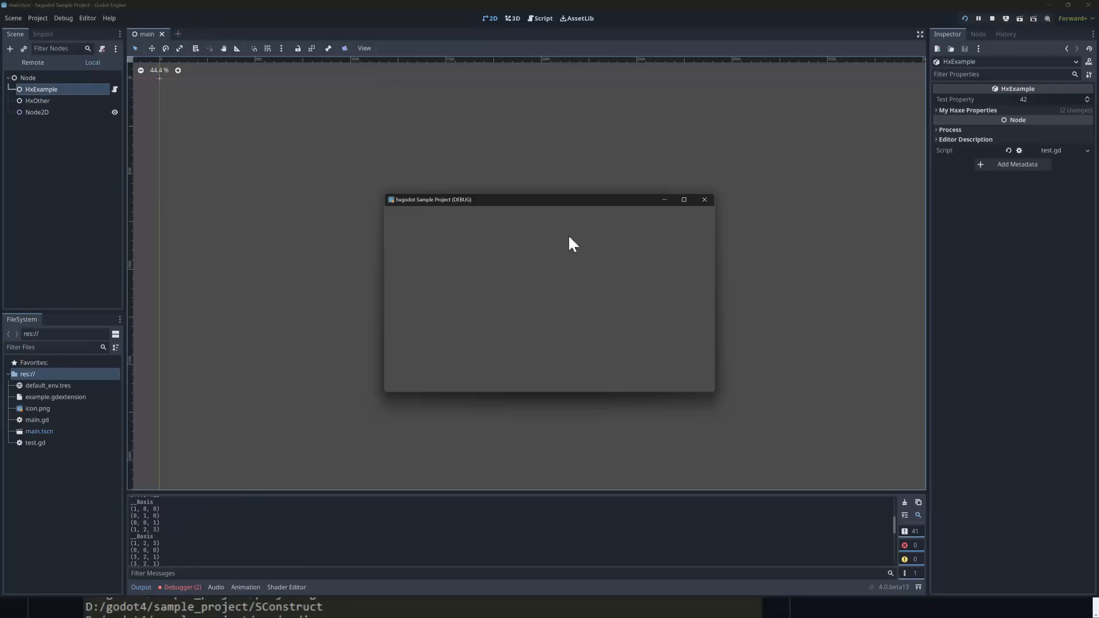
pyautogui.click(704, 199)
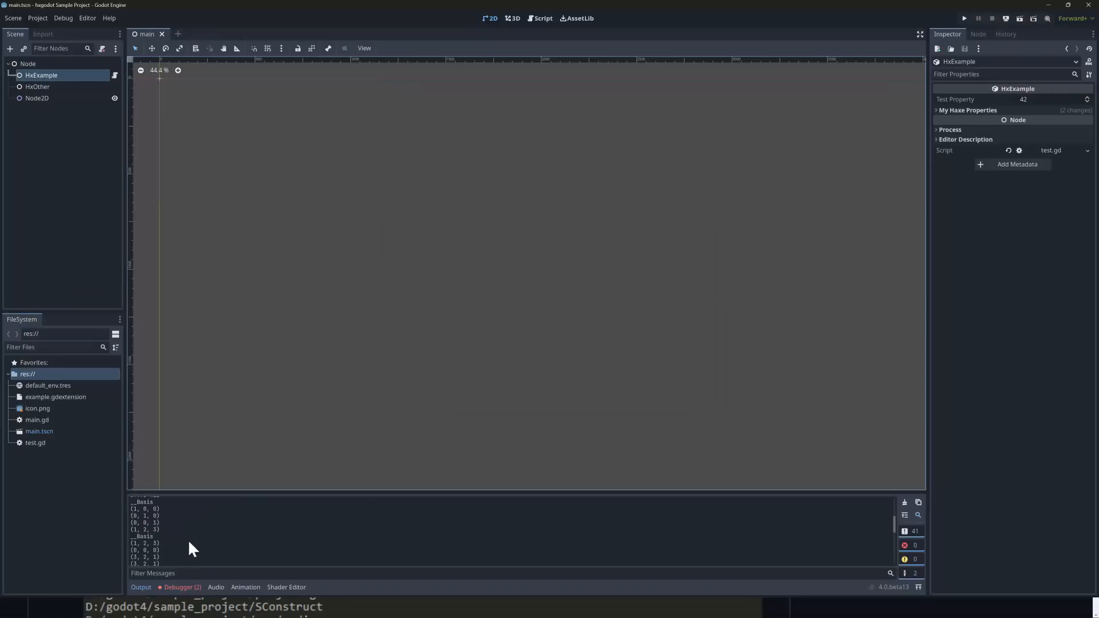
pyautogui.click(139, 585)
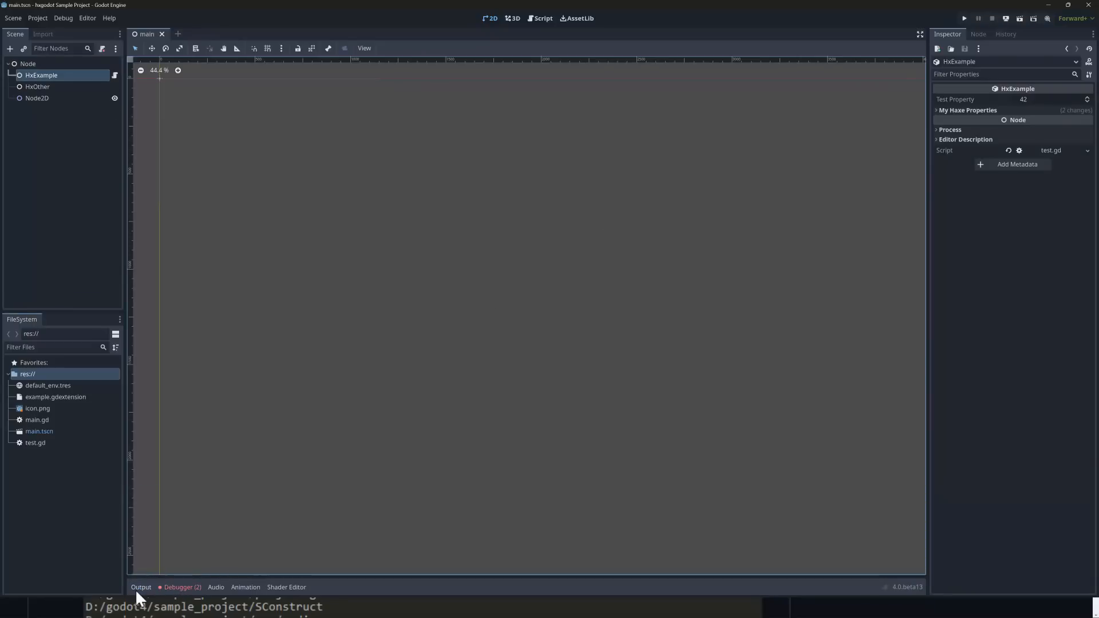
pyautogui.click(141, 586)
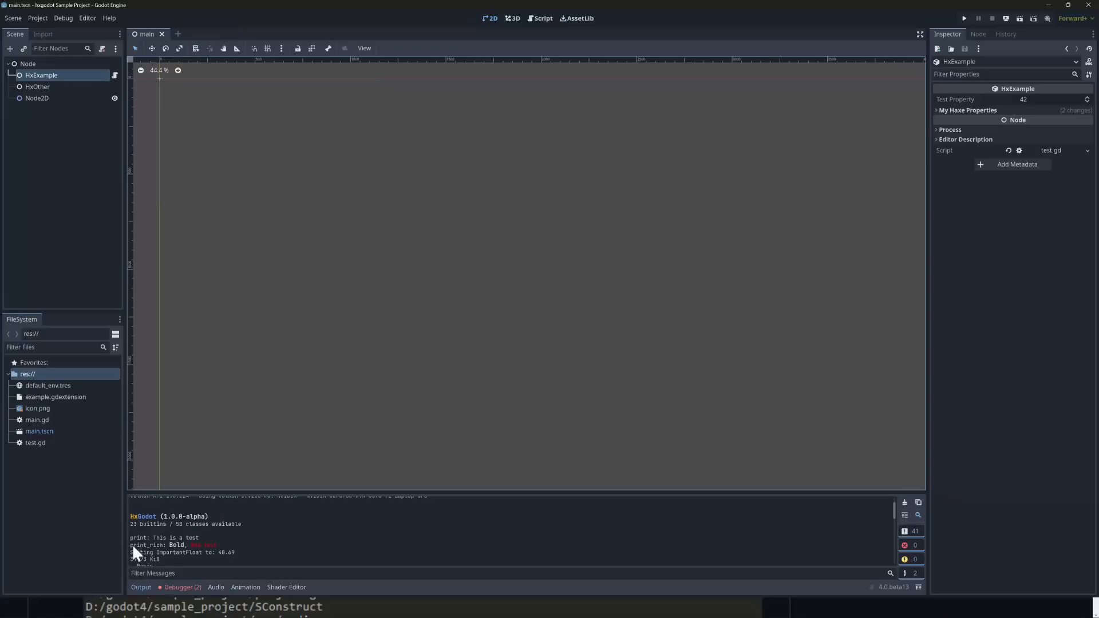
pyautogui.moveTo(156, 524)
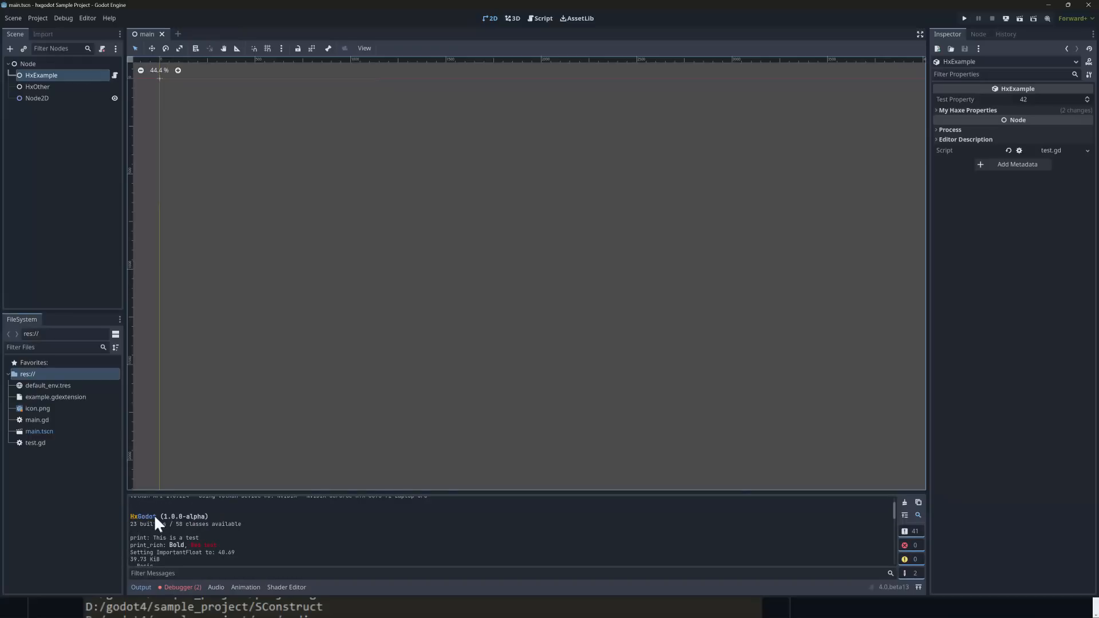
pyautogui.moveTo(160, 528)
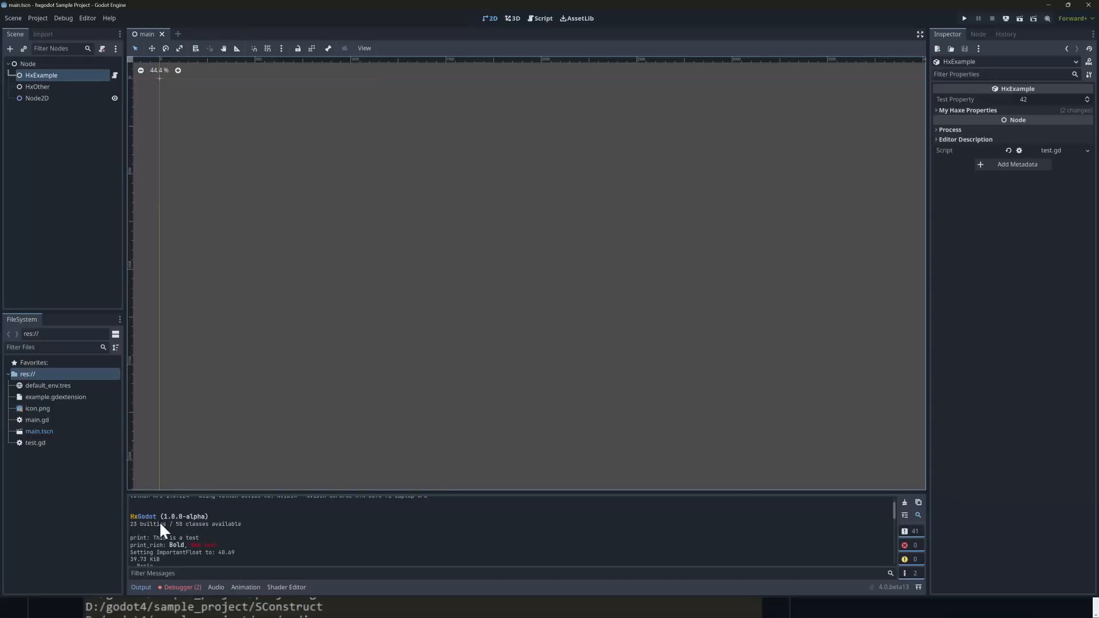
pyautogui.moveTo(198, 492)
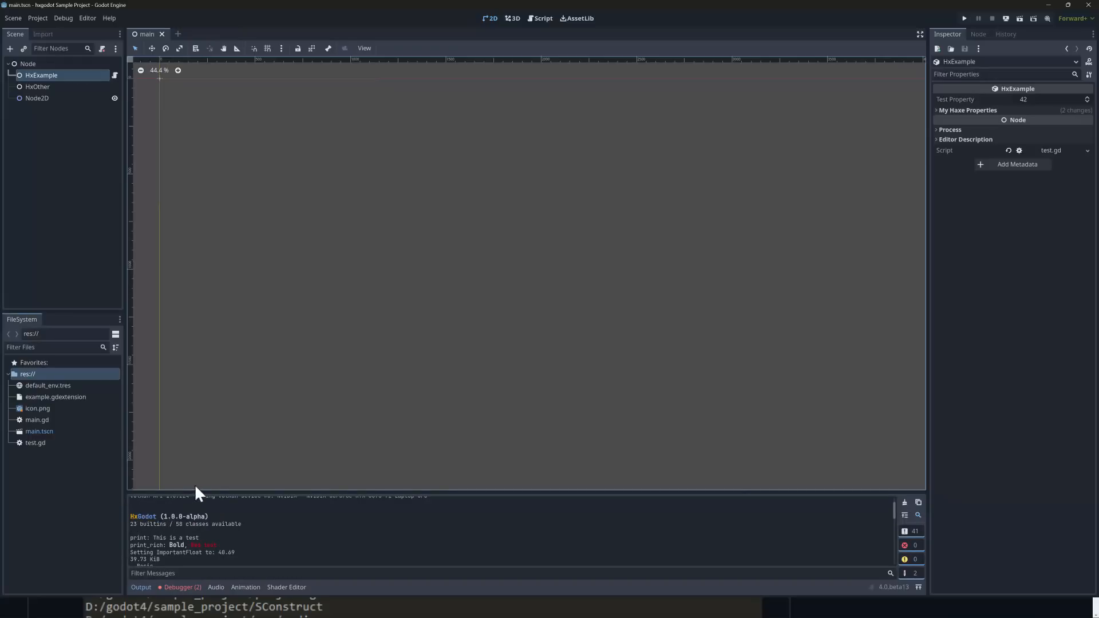
pyautogui.moveTo(36, 86)
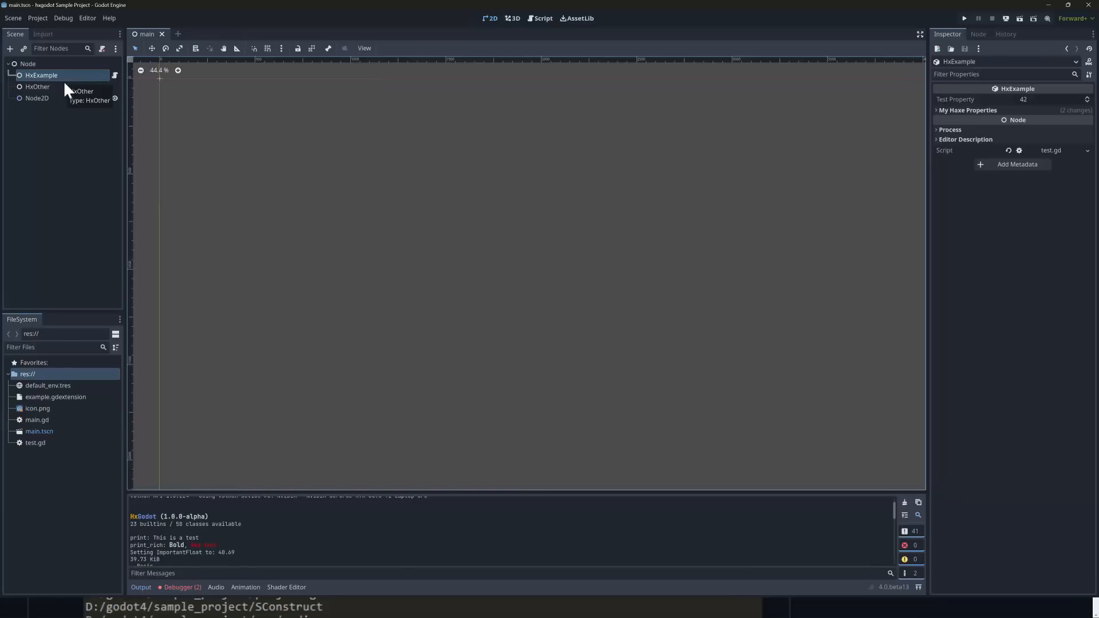
# Inspect the HxOther node, then return to the HxExample node in the Scene dock
pyautogui.click(37, 86)
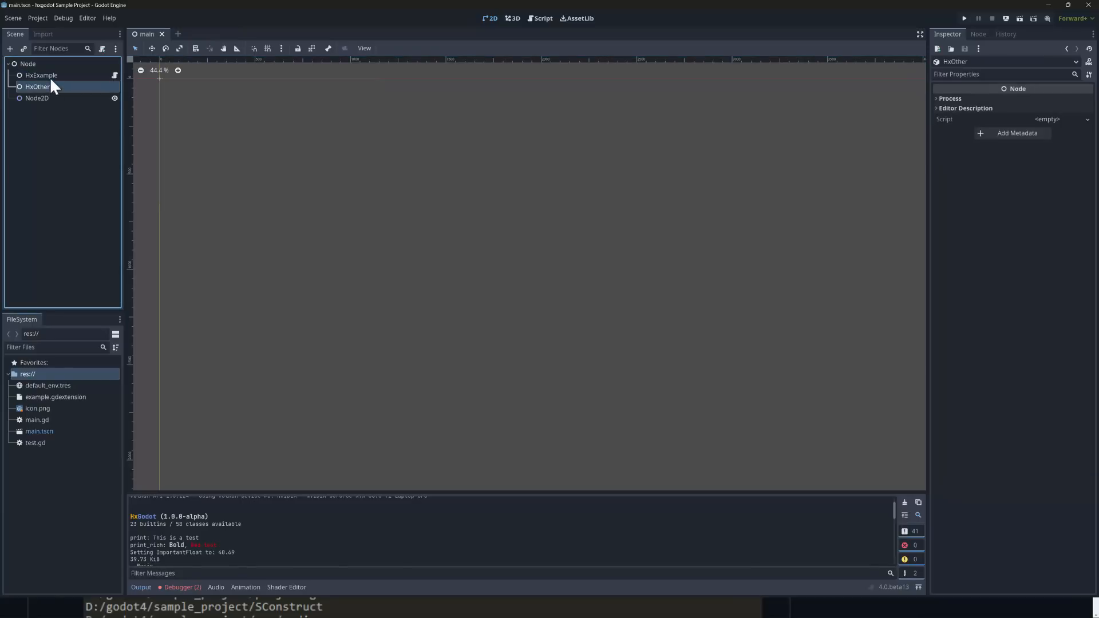
pyautogui.click(41, 76)
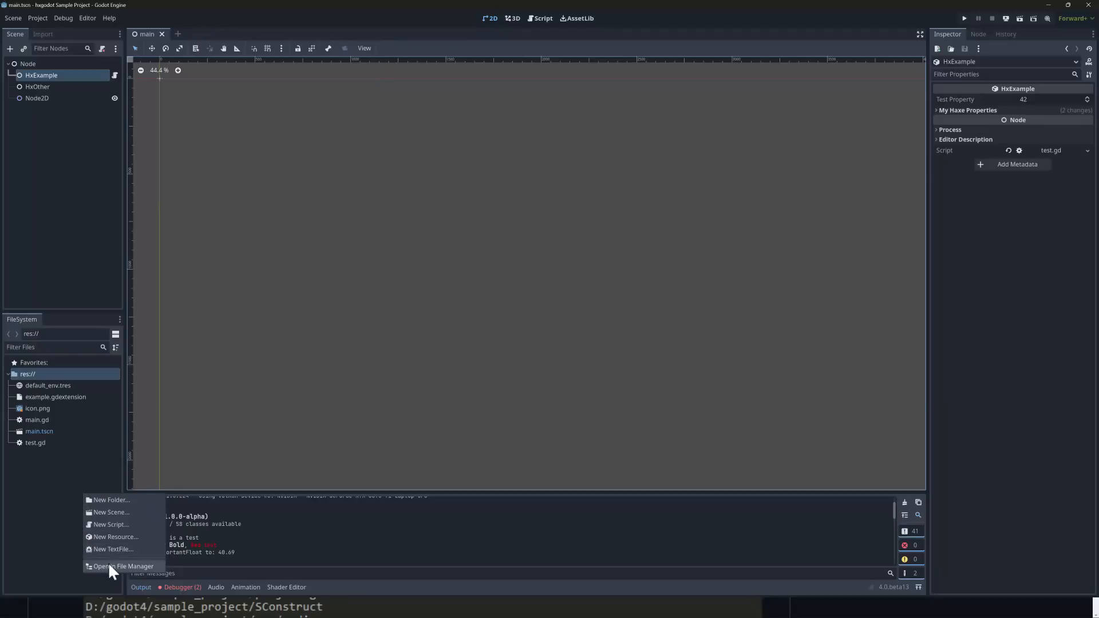
# Browse the project's src/example folder in File Explorer and open HxOther.hx
pyautogui.click(122, 567)
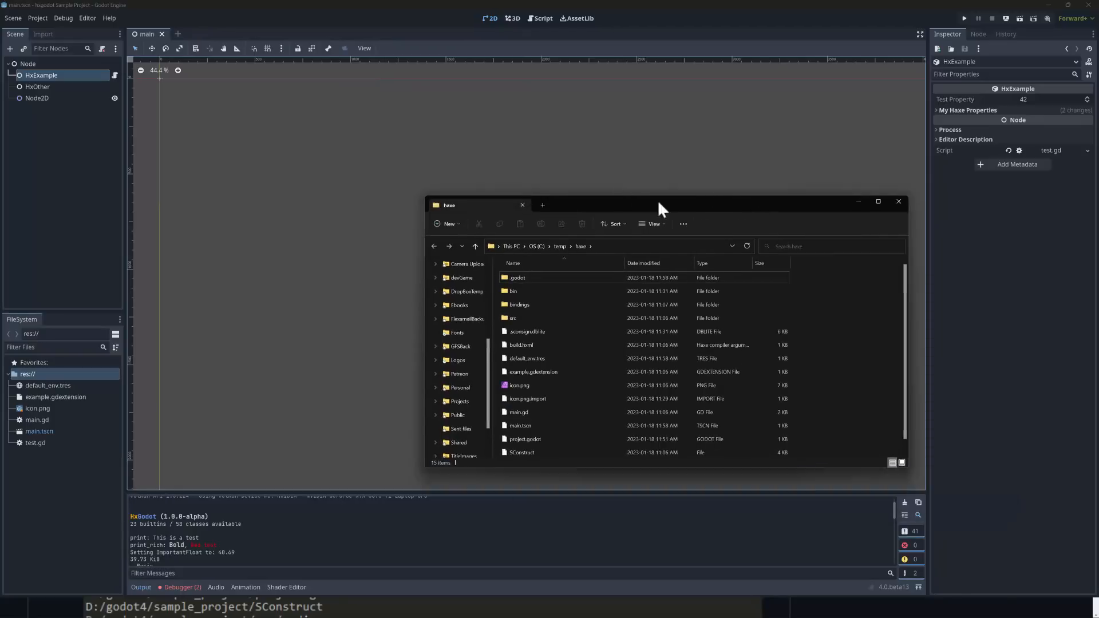
pyautogui.doubleClick(513, 317)
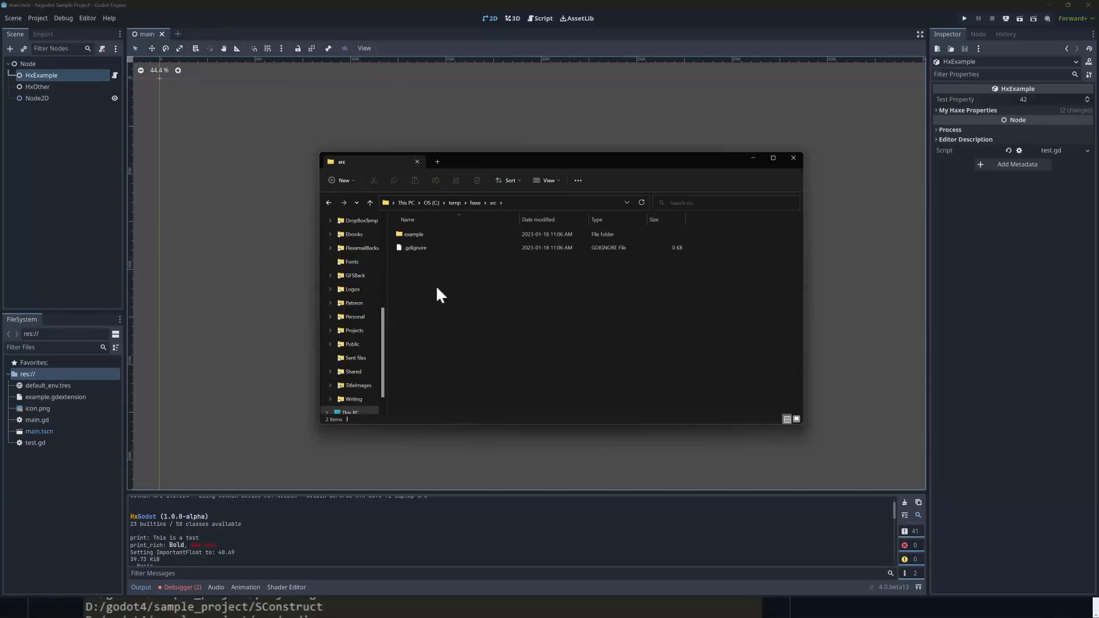
pyautogui.doubleClick(413, 233)
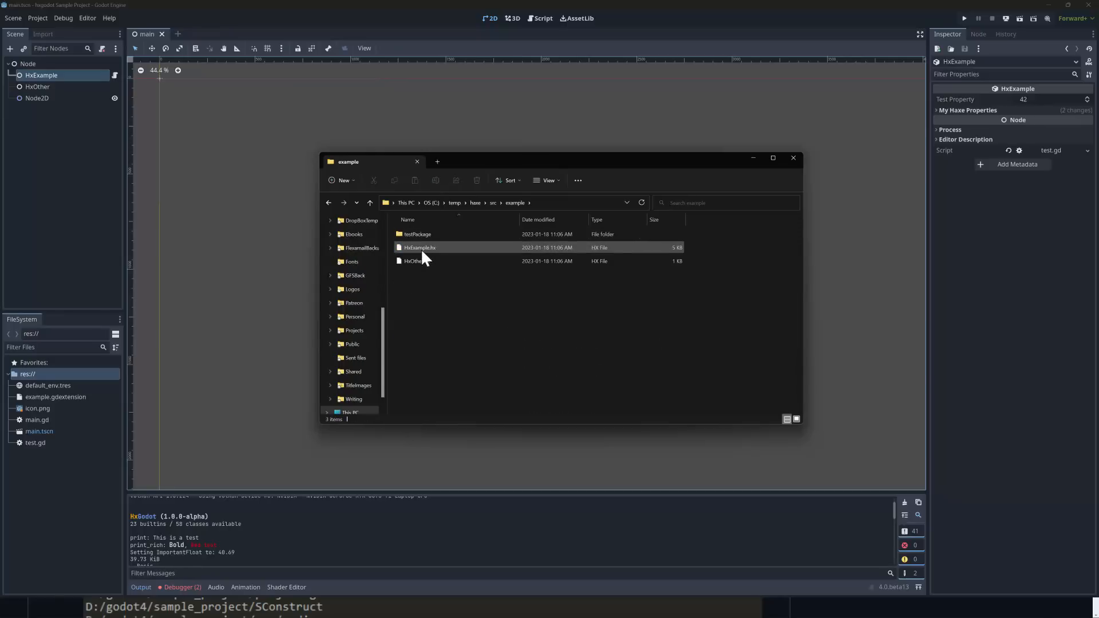
pyautogui.click(416, 261)
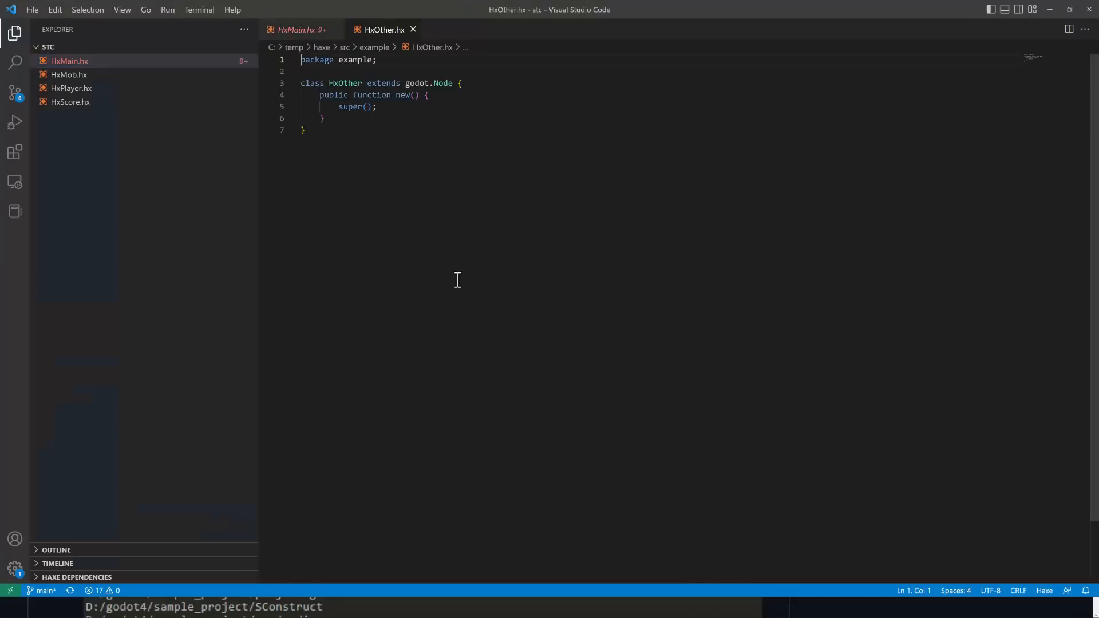
pyautogui.moveTo(428, 167)
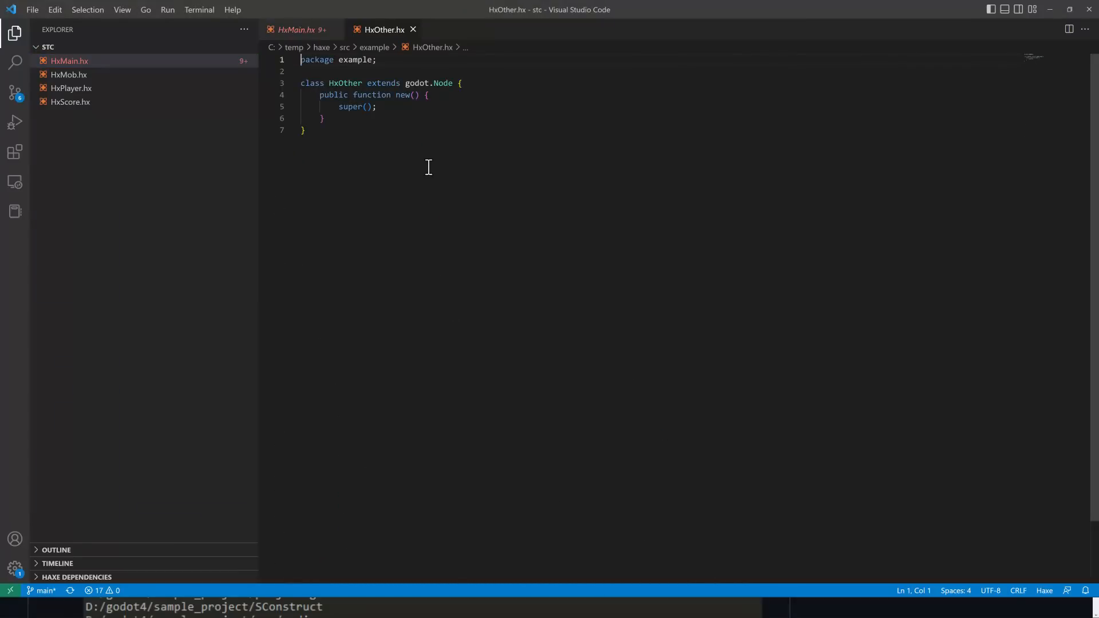
pyautogui.moveTo(294, 77)
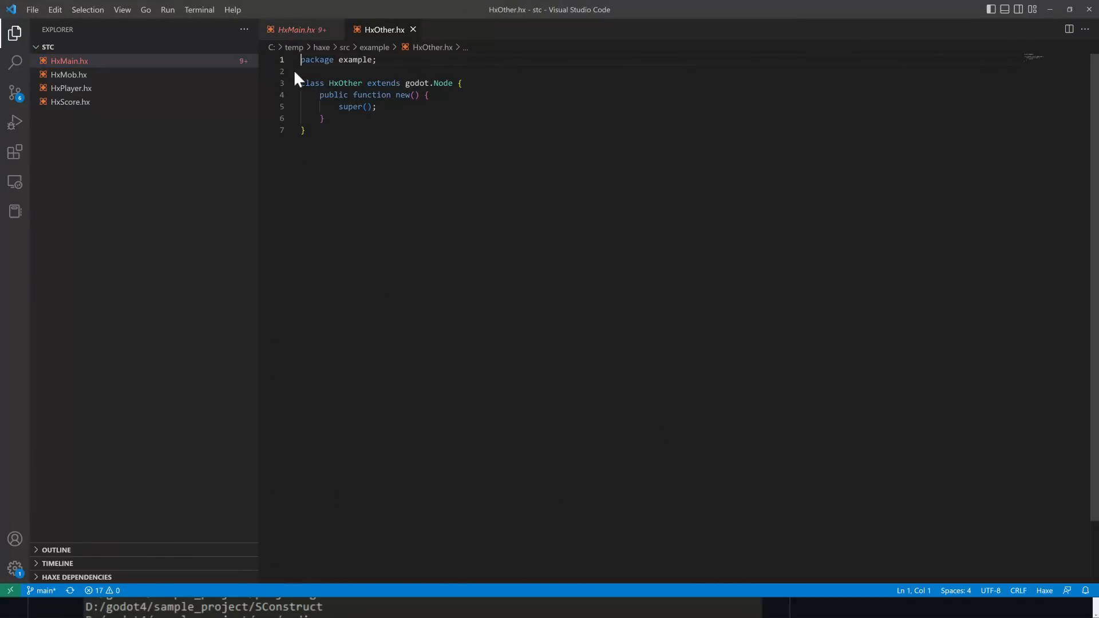
pyautogui.moveTo(697, 241)
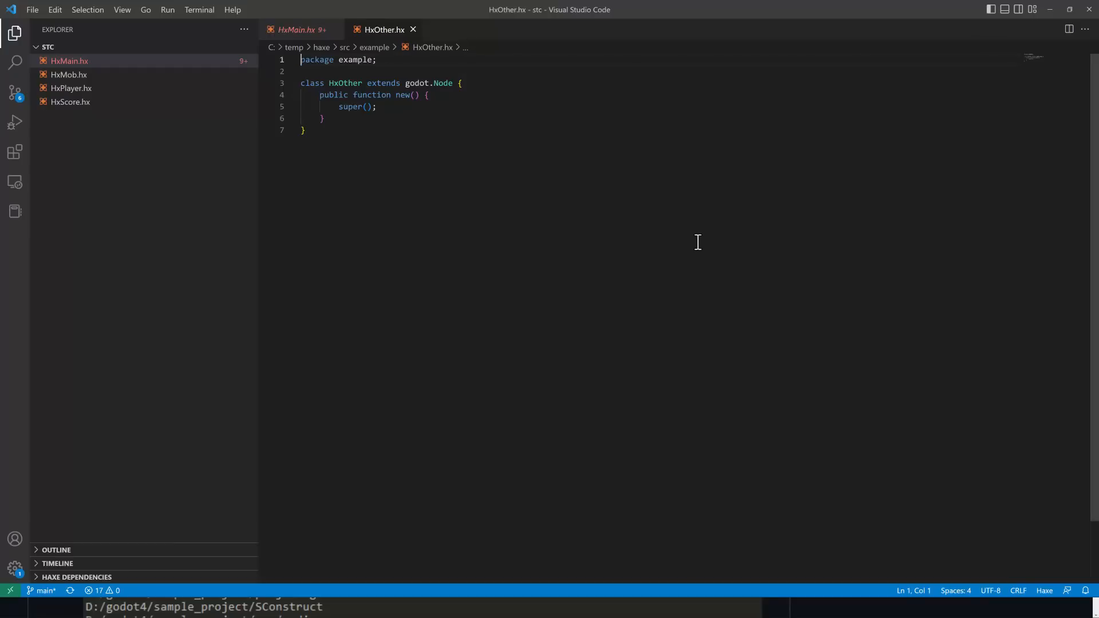
pyautogui.moveTo(392, 158)
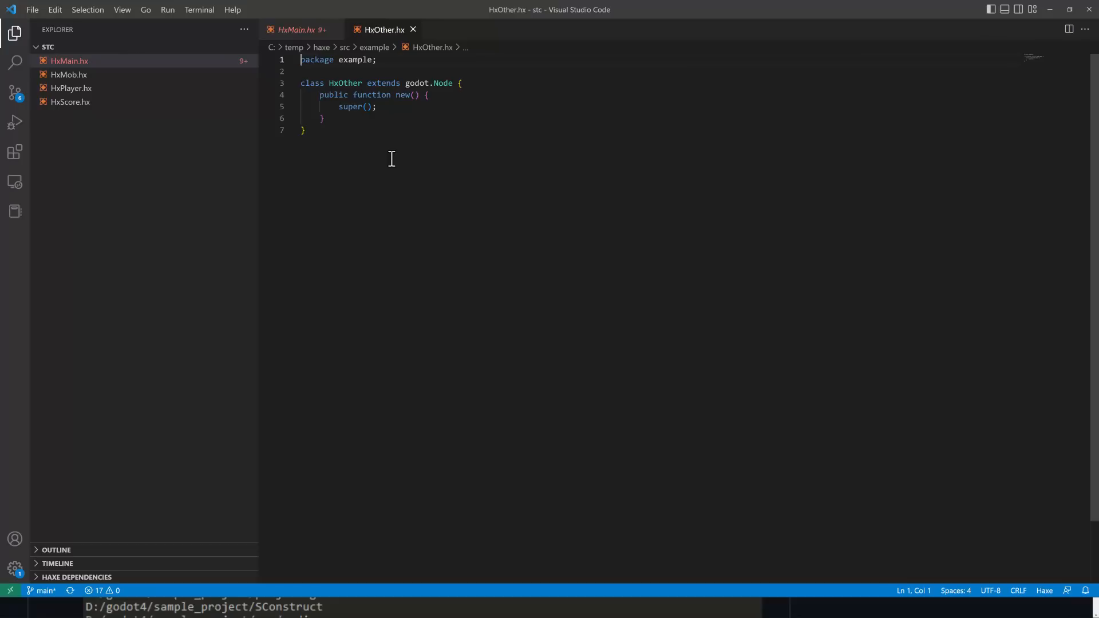
pyautogui.moveTo(473, 127)
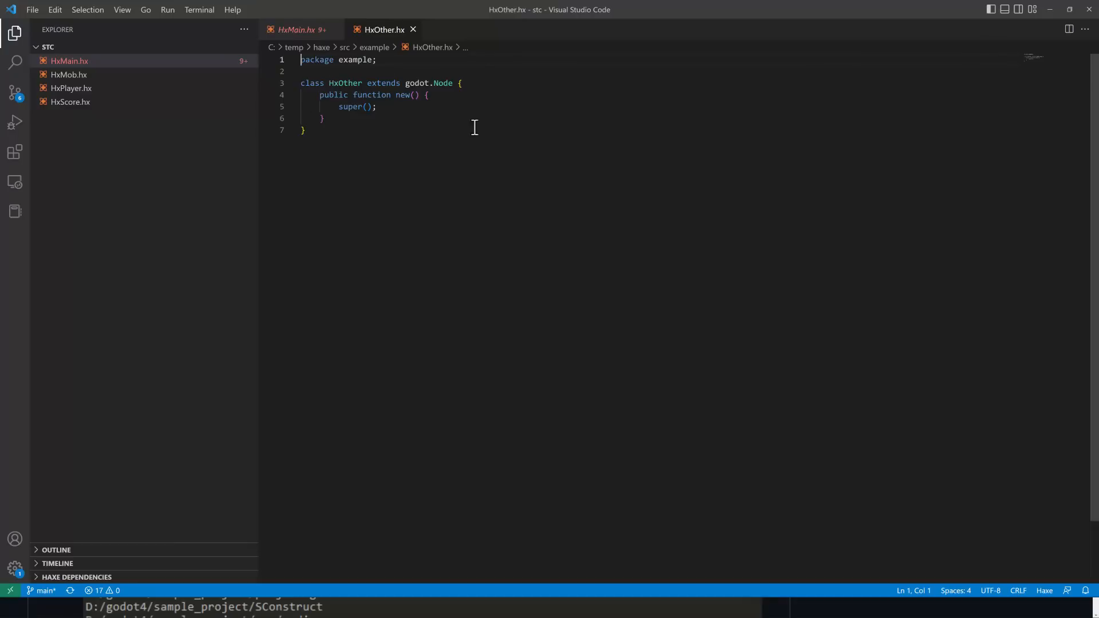
# Return to the Godot editor after reviewing the HxOther class extending godot.Node
pyautogui.press('alt+tab')
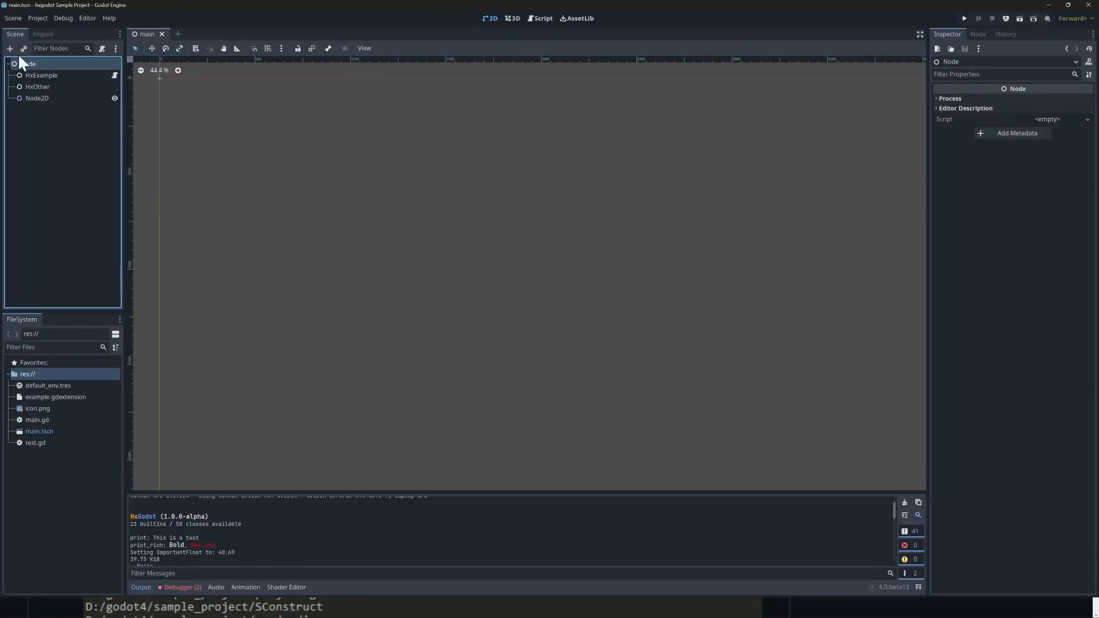
pyautogui.click(10, 48)
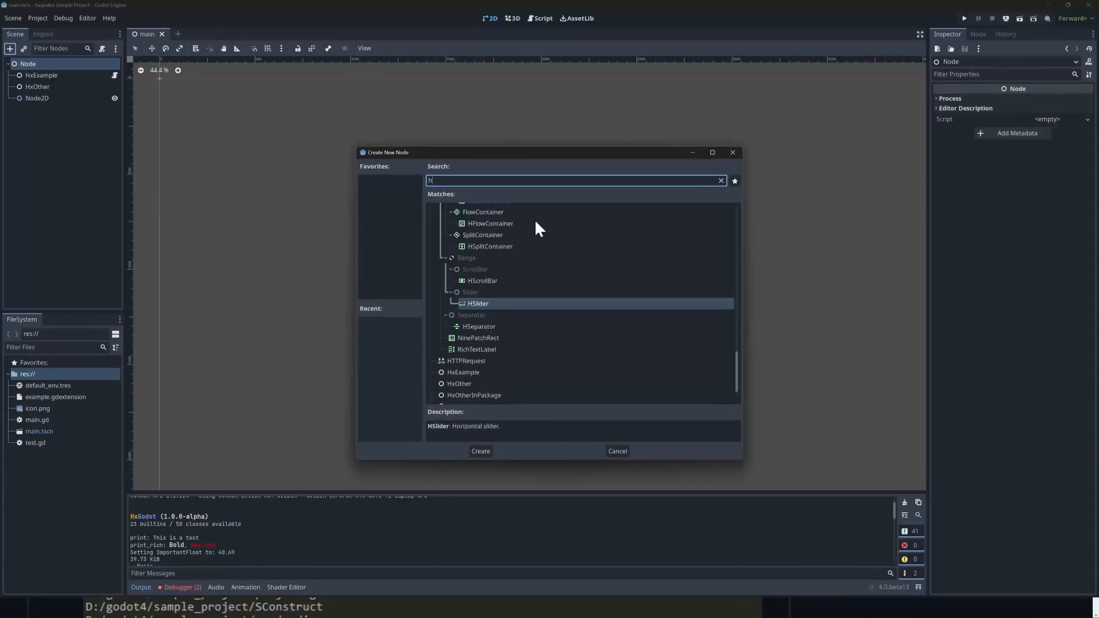
pyautogui.write('x')
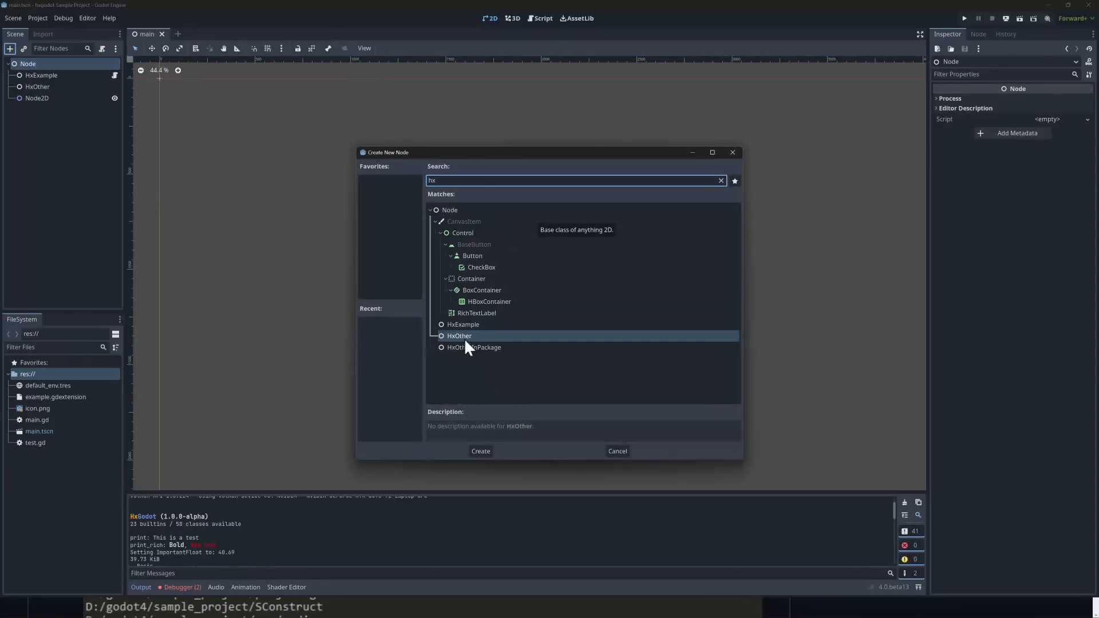
pyautogui.moveTo(624, 451)
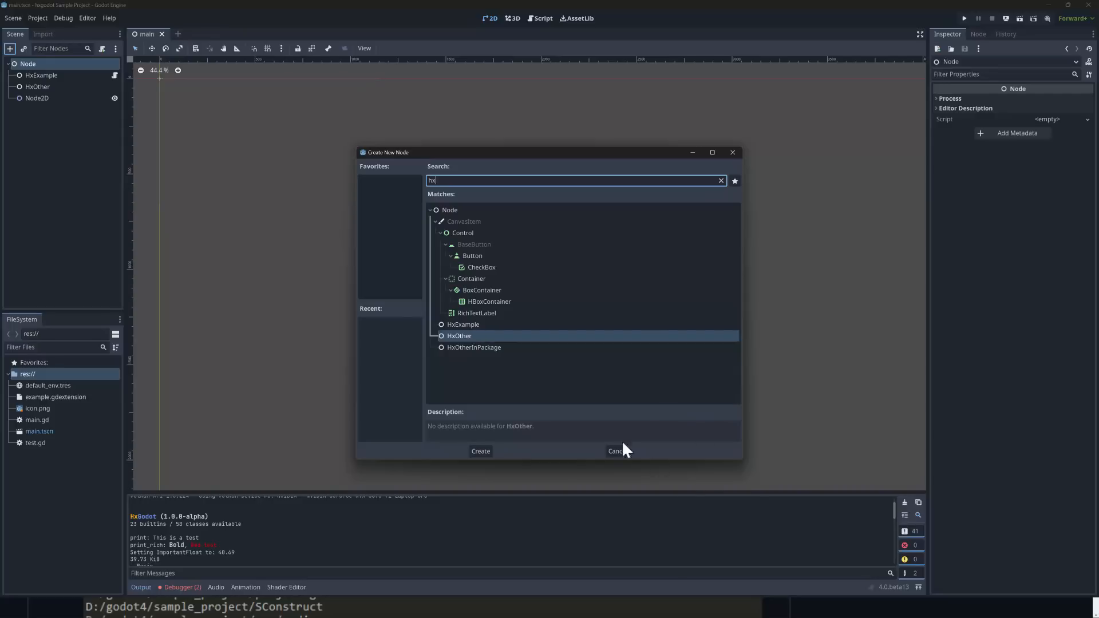
pyautogui.click(615, 451)
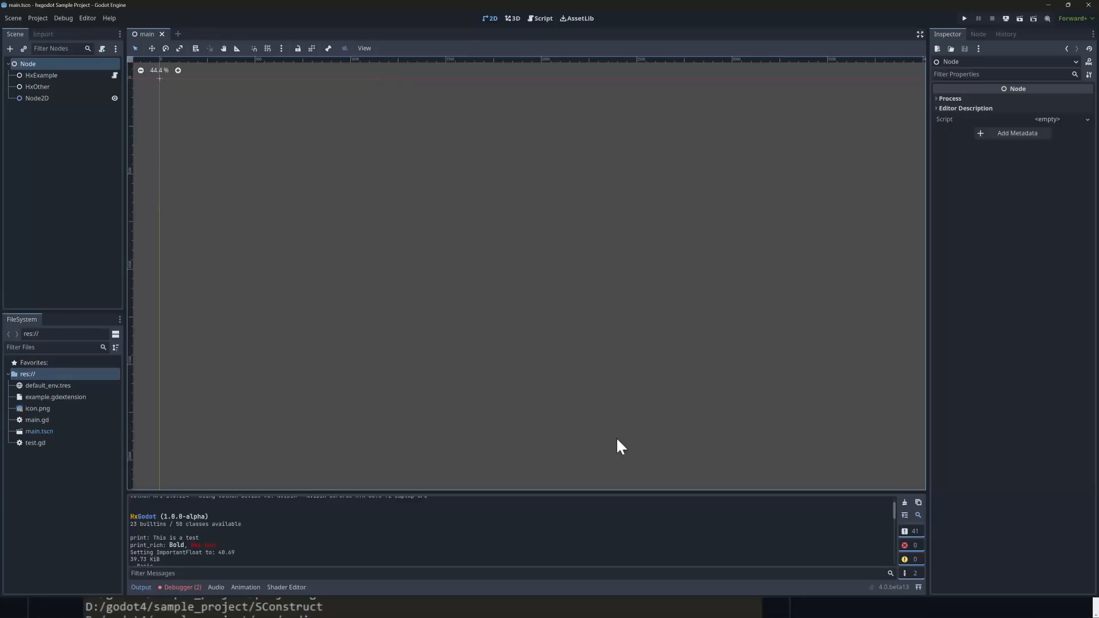
pyautogui.moveTo(513, 437)
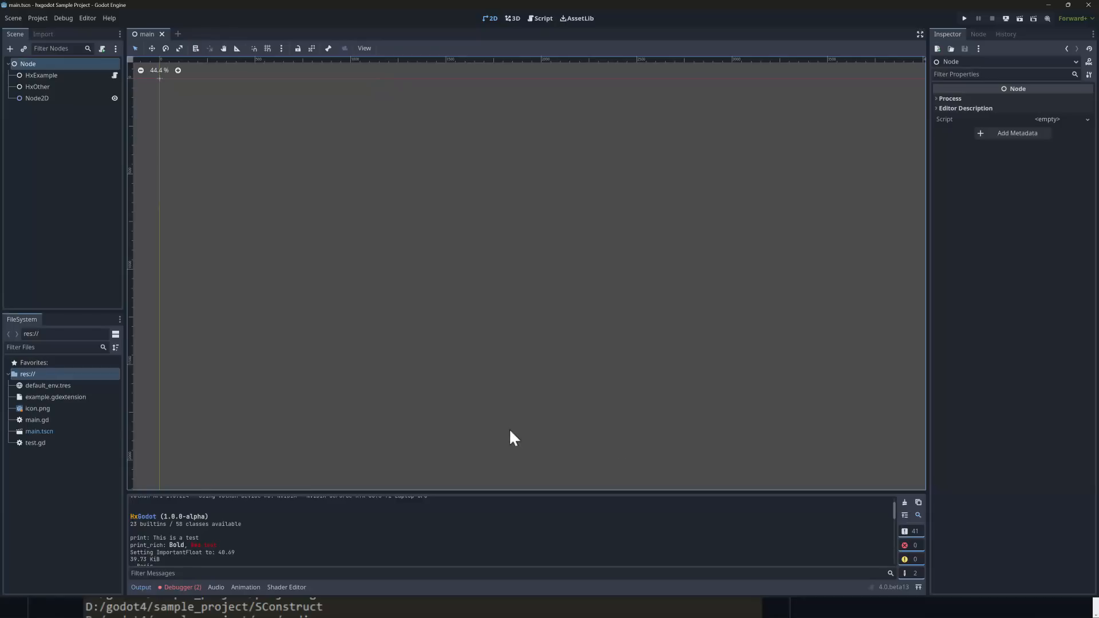
pyautogui.moveTo(50, 99)
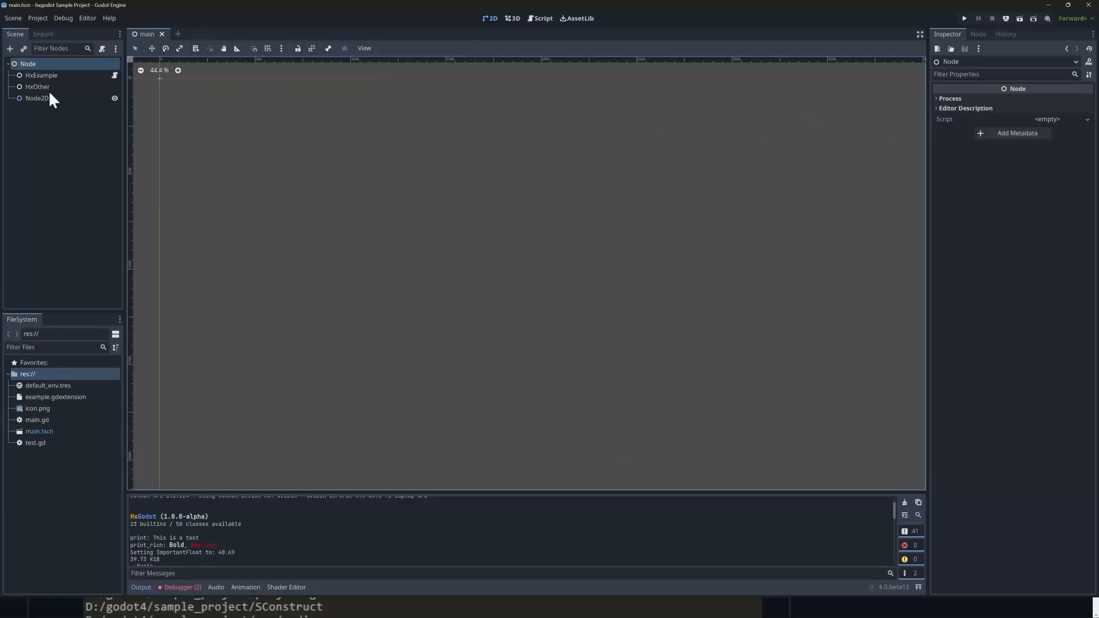
pyautogui.moveTo(133, 525)
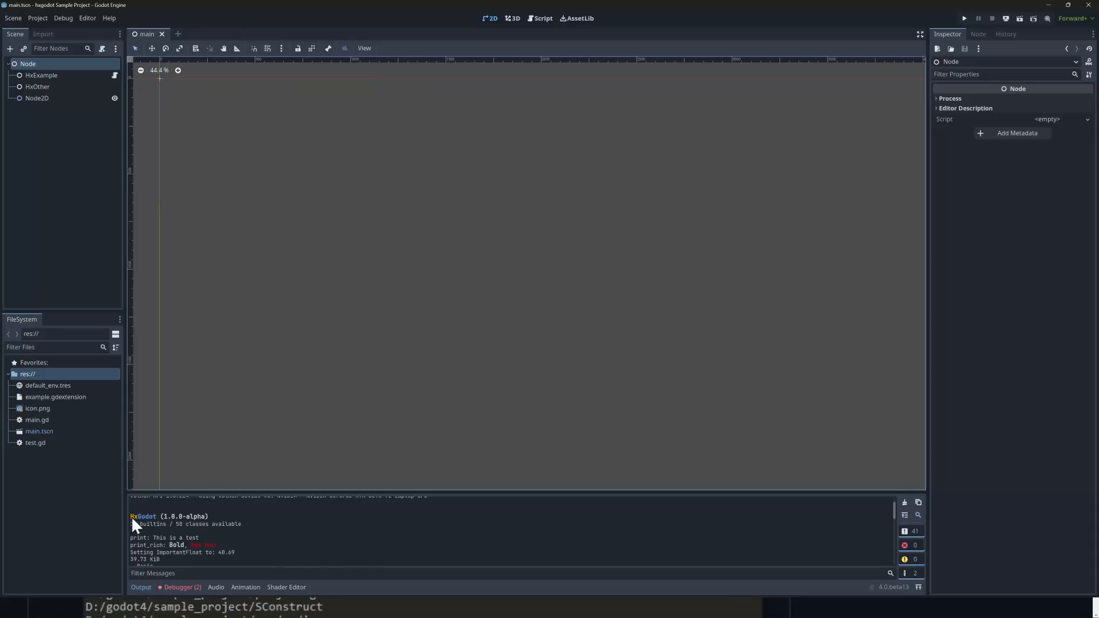
pyautogui.moveTo(205, 557)
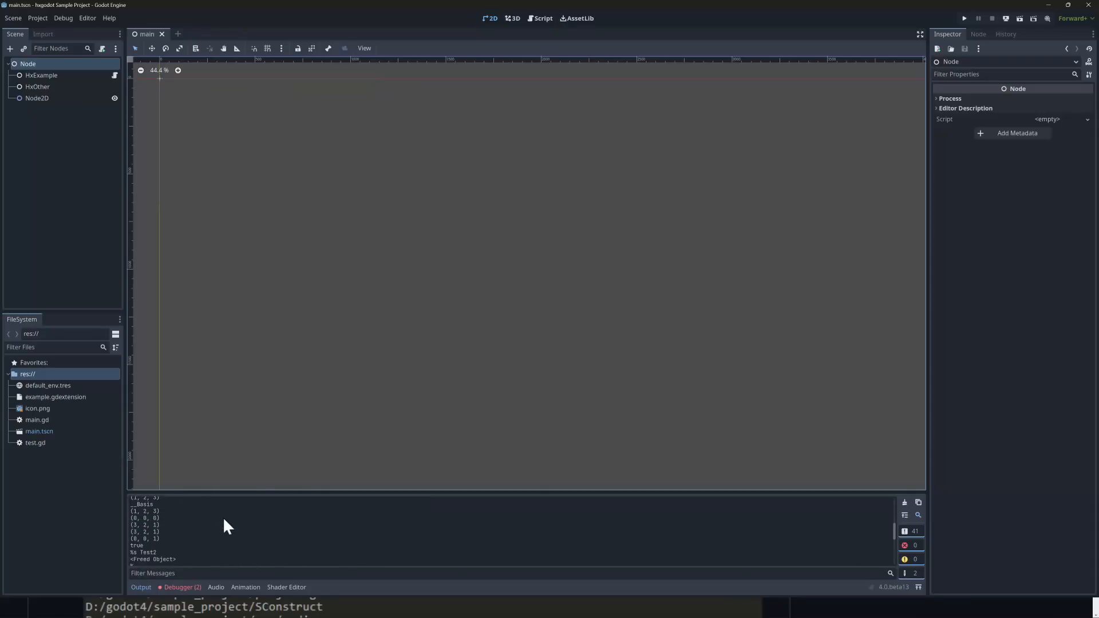
pyautogui.moveTo(877, 55)
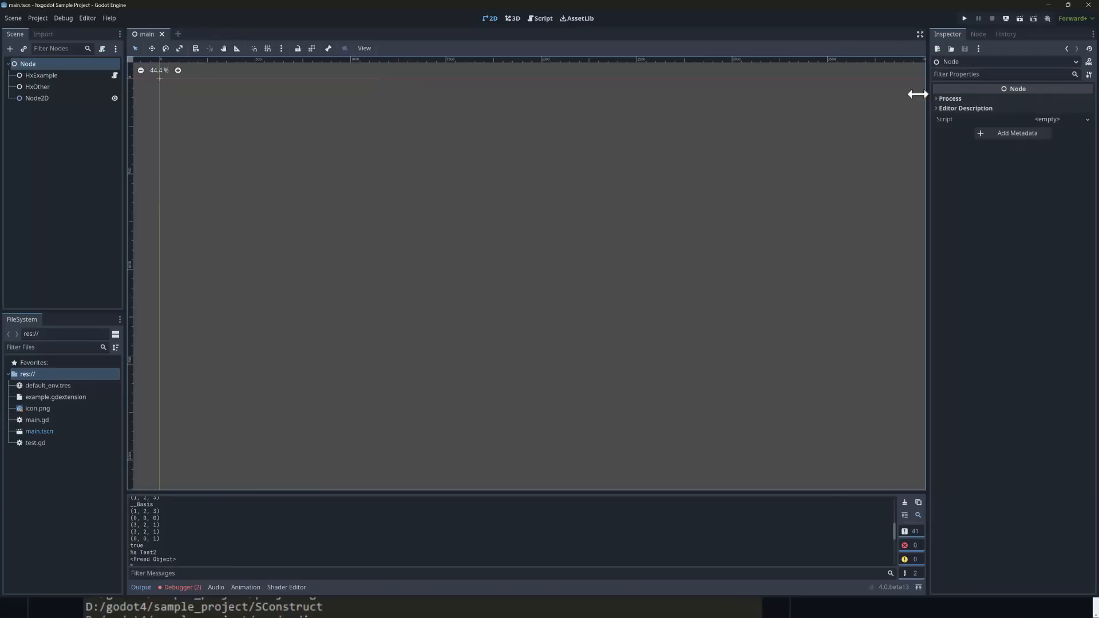
# Switch to the Squash the Creeps (3D) HxGodot project showing the Player node
pyautogui.click(41, 75)
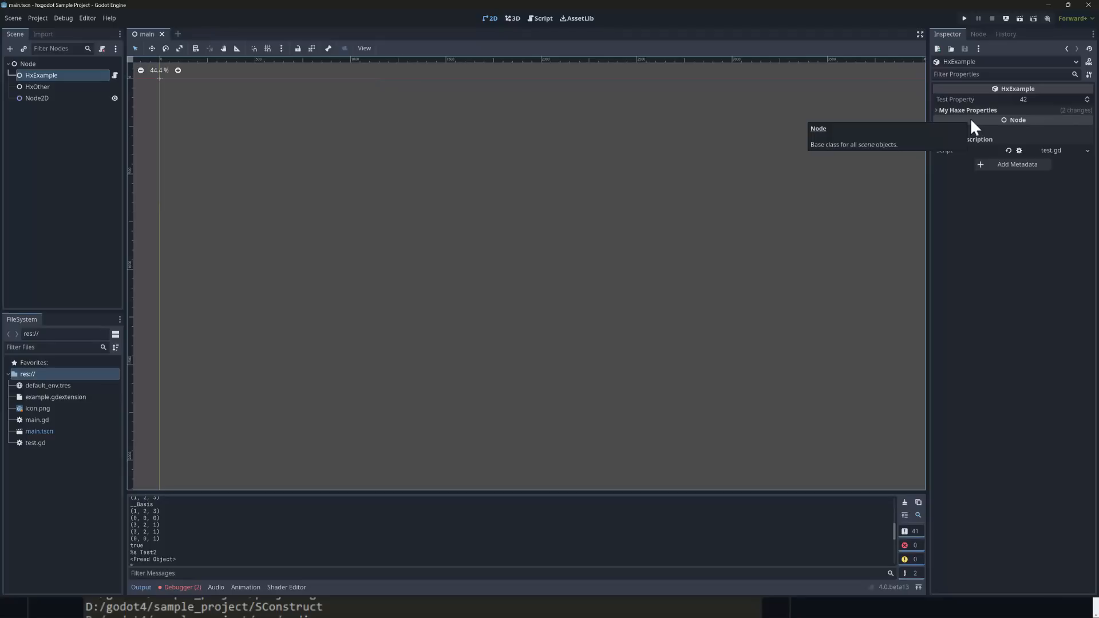
pyautogui.press('alt+tab')
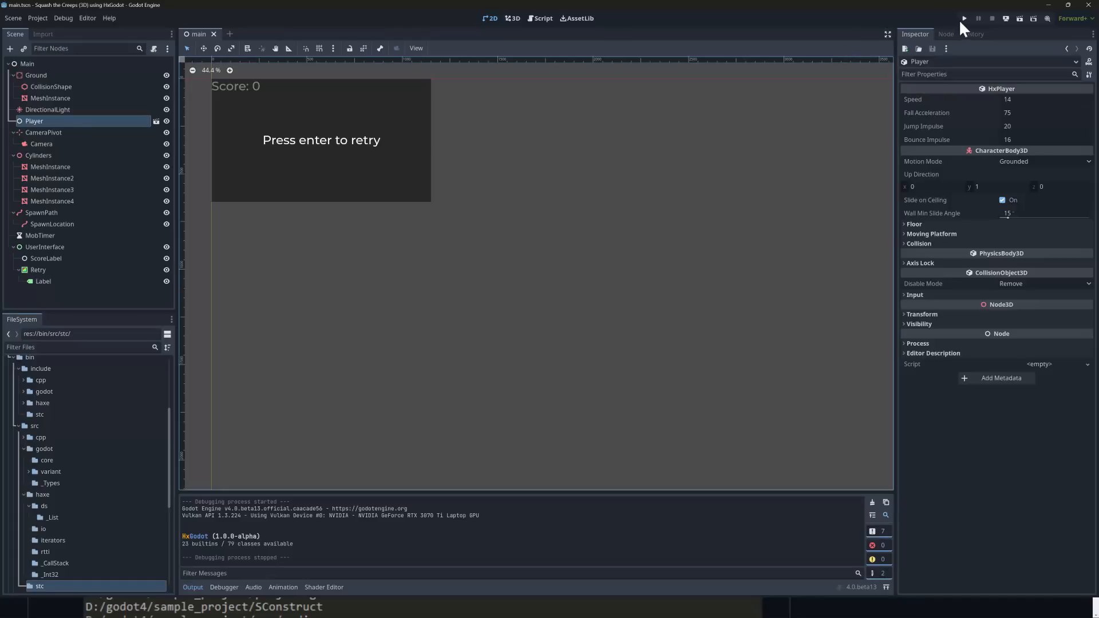
# Run the Squash the Creeps game, stop it, and return to the HxGodot GitHub page
pyautogui.click(963, 18)
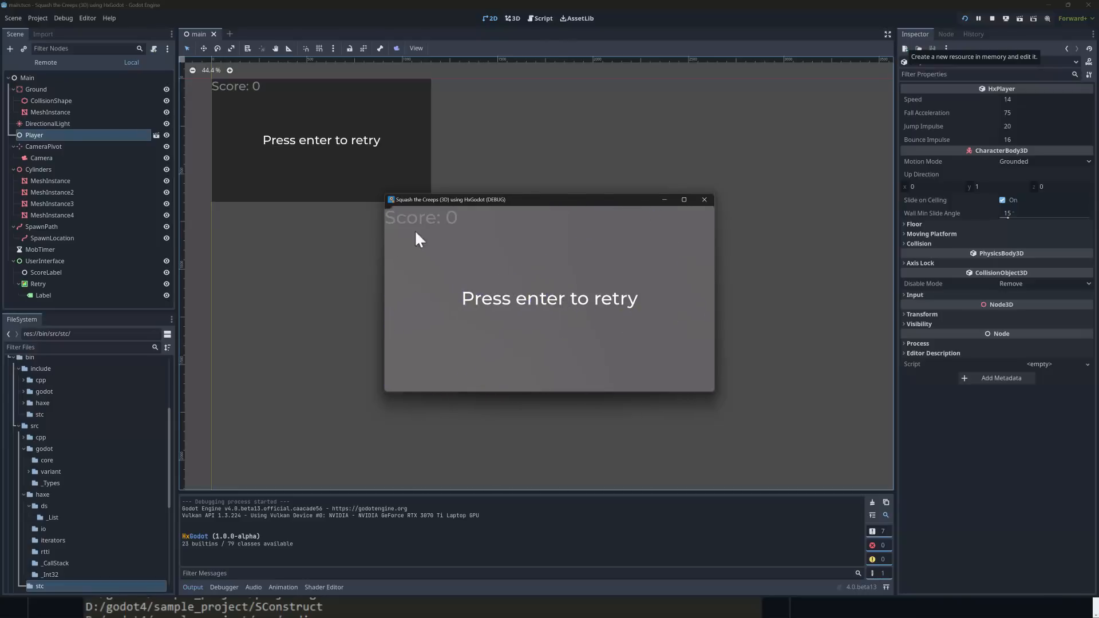
pyautogui.press('alt+tab')
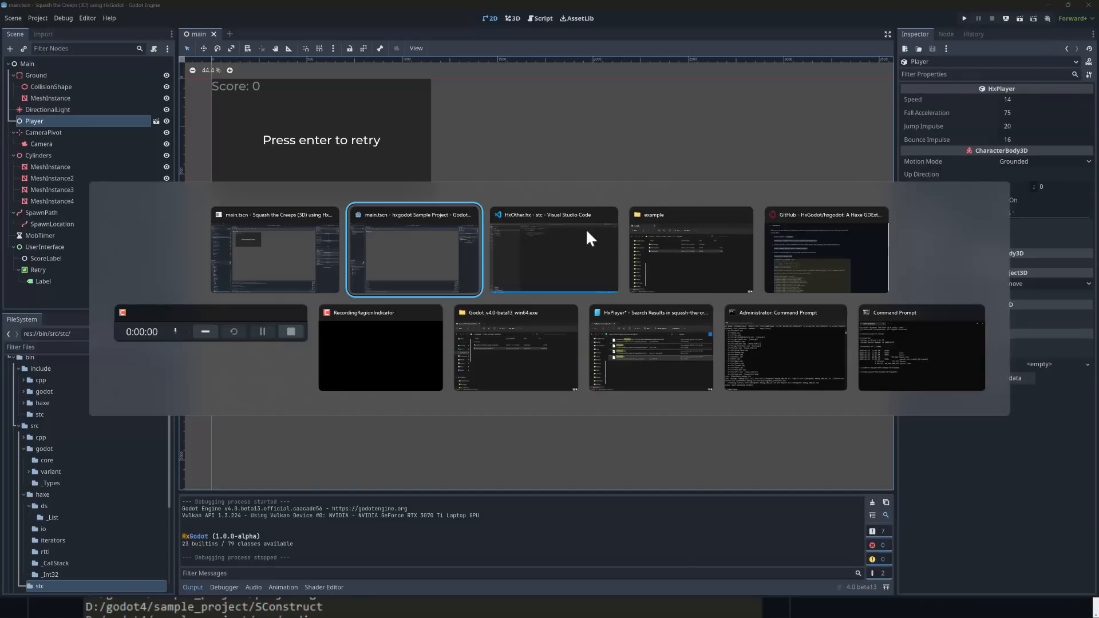
pyautogui.click(826, 250)
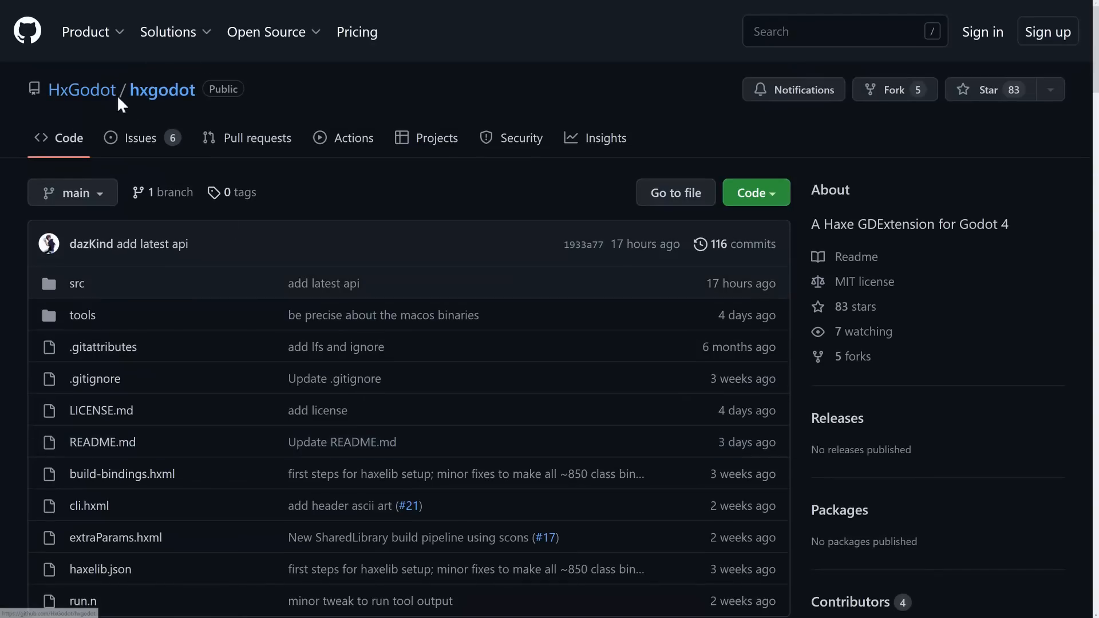
# Open the squash-the-creeps-3d-hxgodot repo and highlight its haxelib and scons setup commands
pyautogui.click(81, 89)
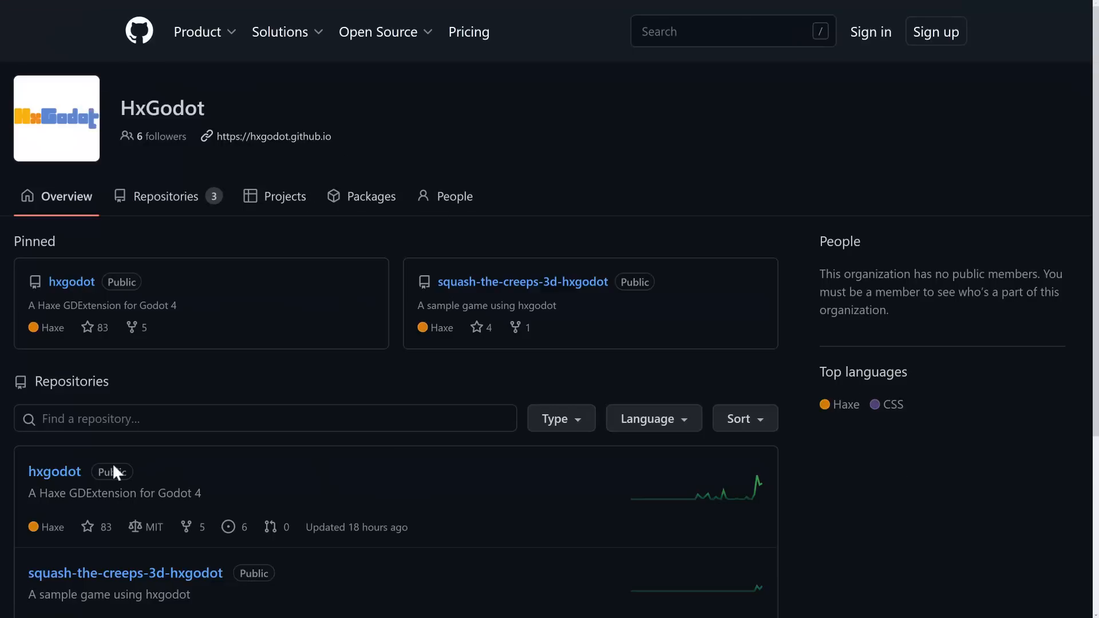
pyautogui.moveTo(359, 381)
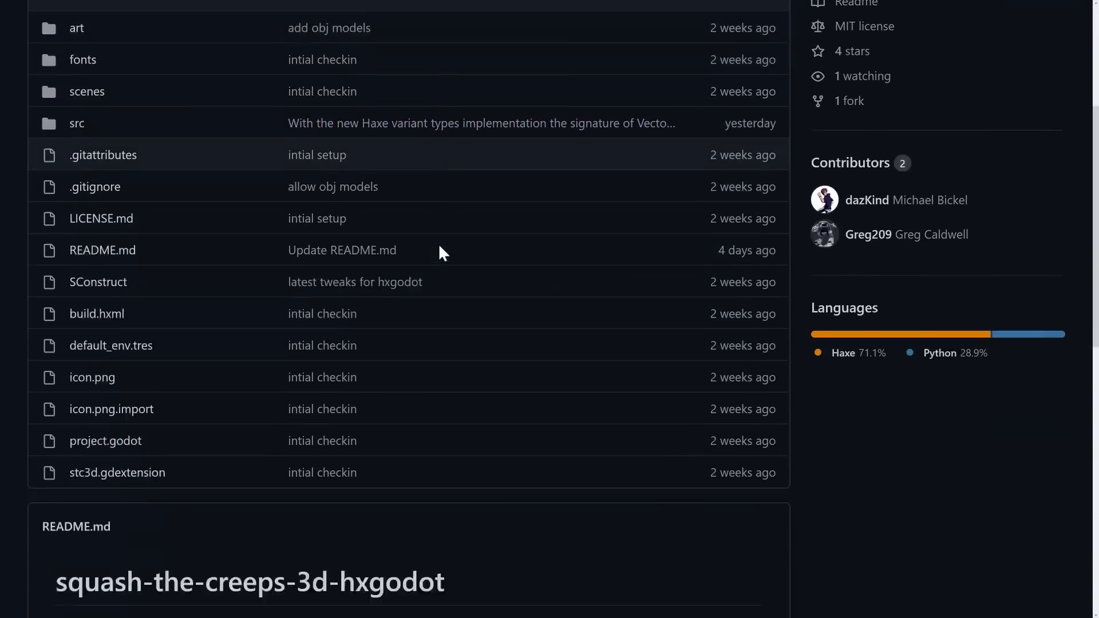
pyautogui.scroll(-3)
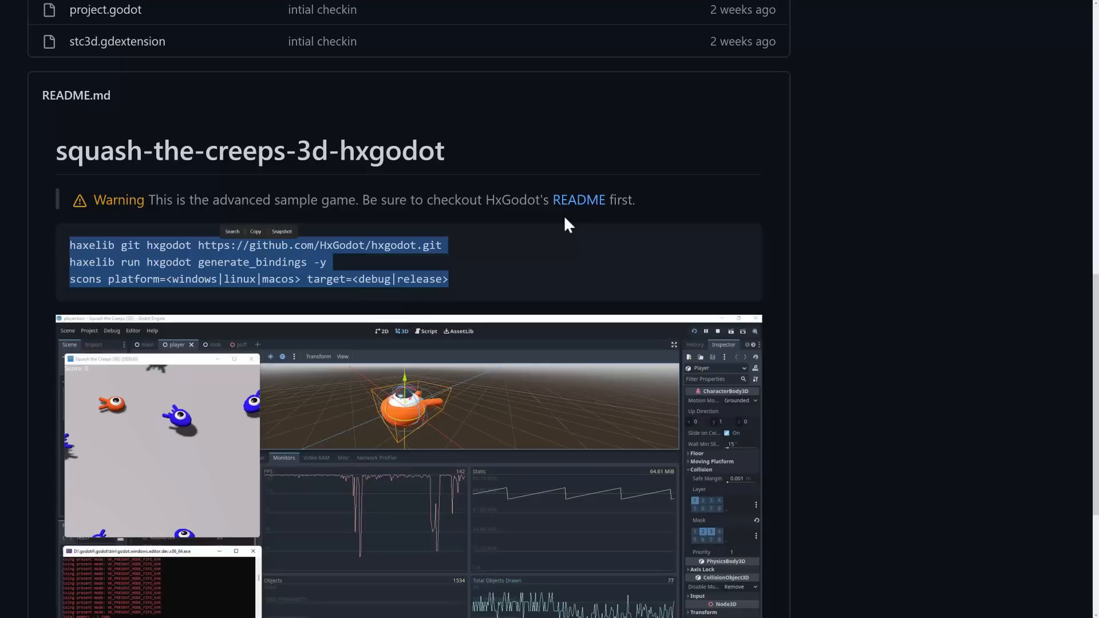
pyautogui.moveTo(410, 285)
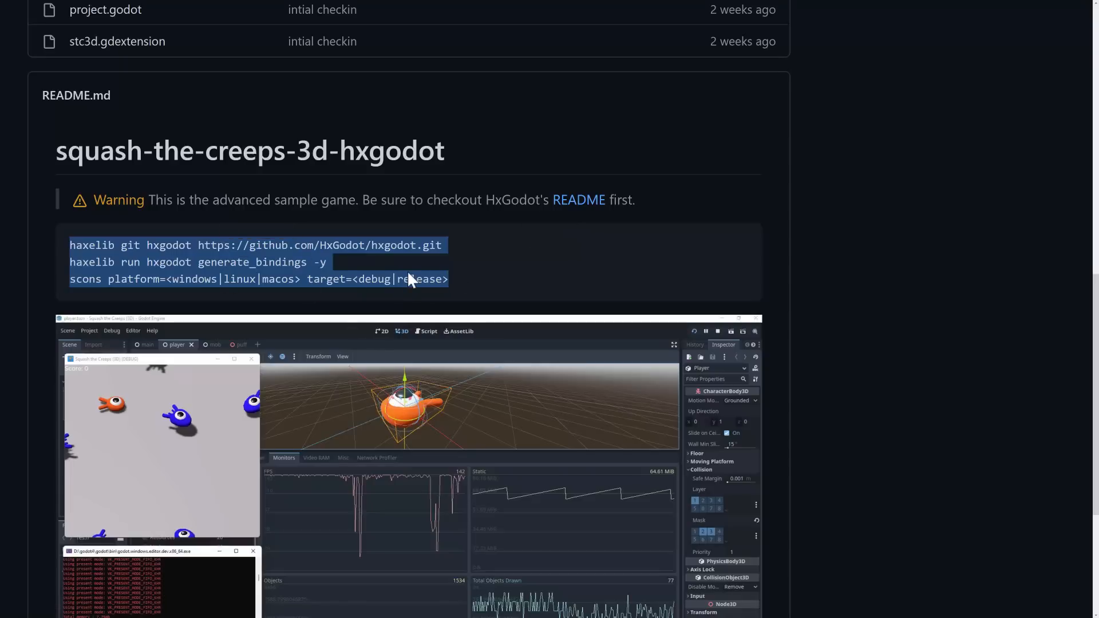
pyautogui.moveTo(454, 280)
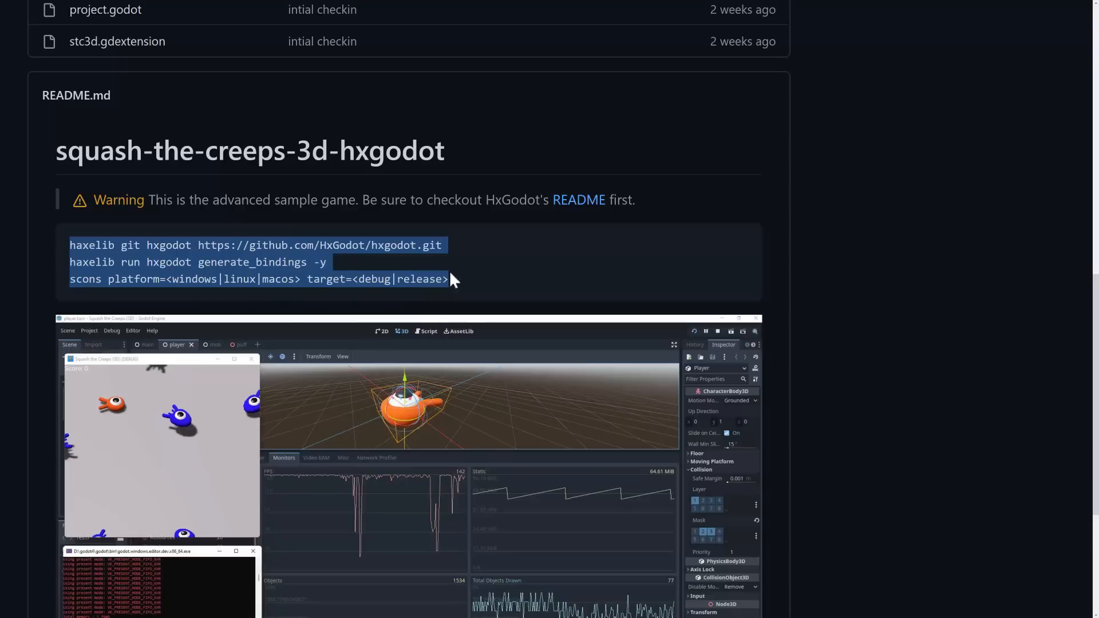
pyautogui.press('alt+tab')
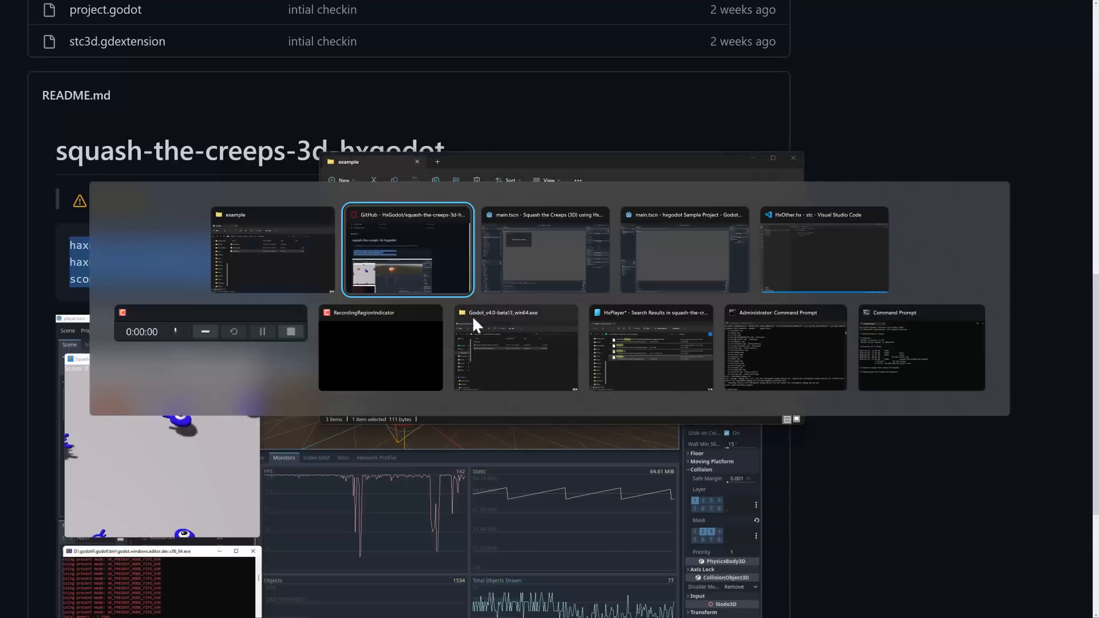
# Browse the project's bin and msvc1964-stat-debug build folders, then go up to temp
pyautogui.click(650, 346)
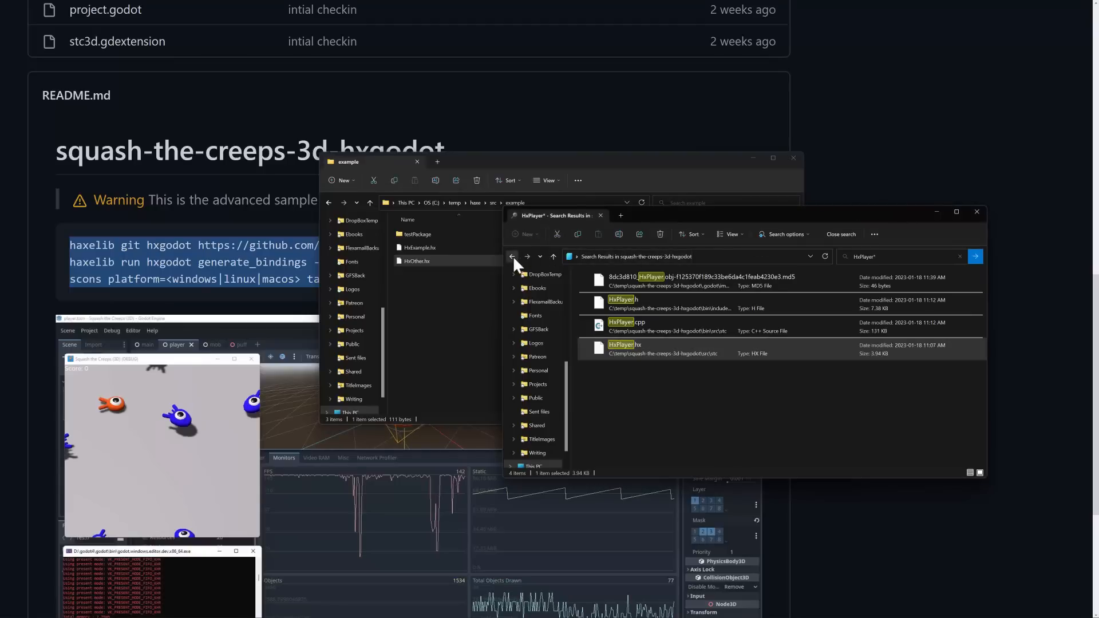
pyautogui.click(513, 256)
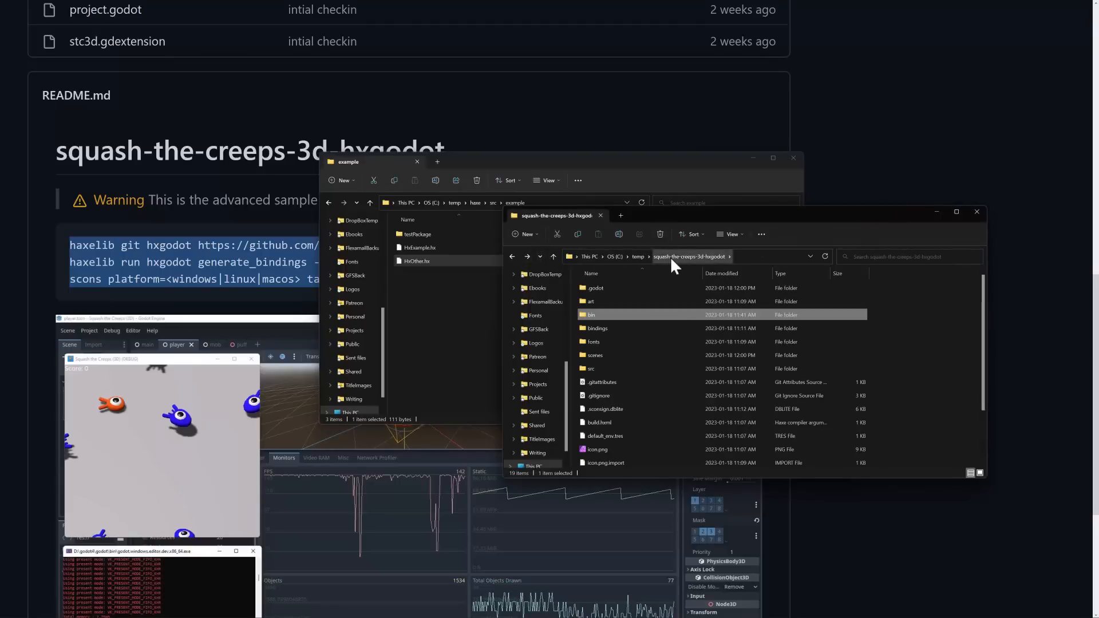
pyautogui.doubleClick(591, 314)
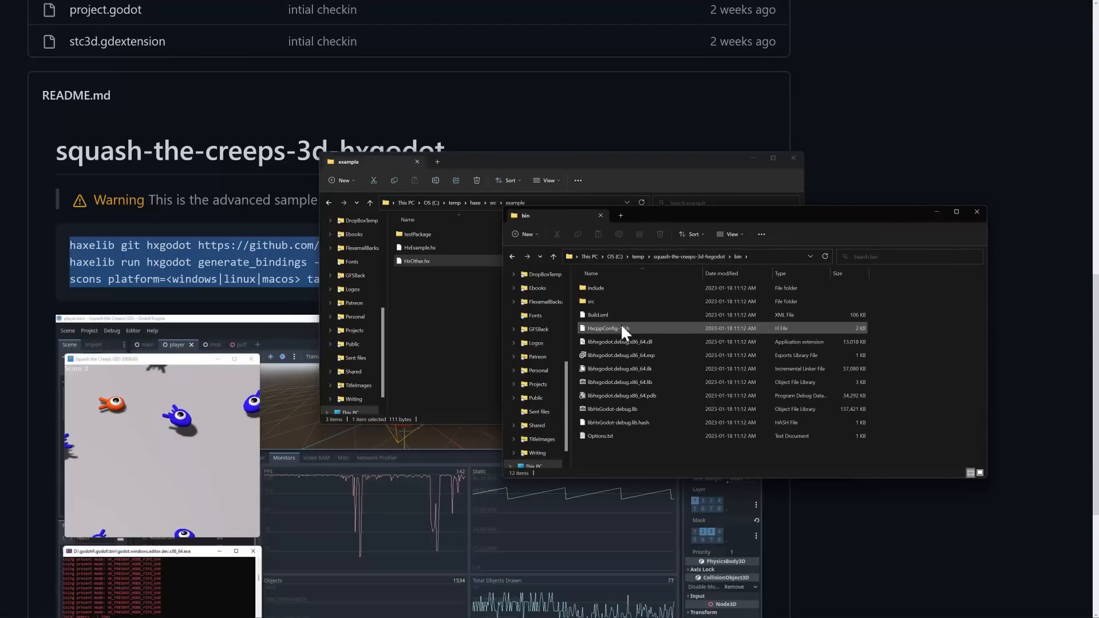
pyautogui.moveTo(601, 301)
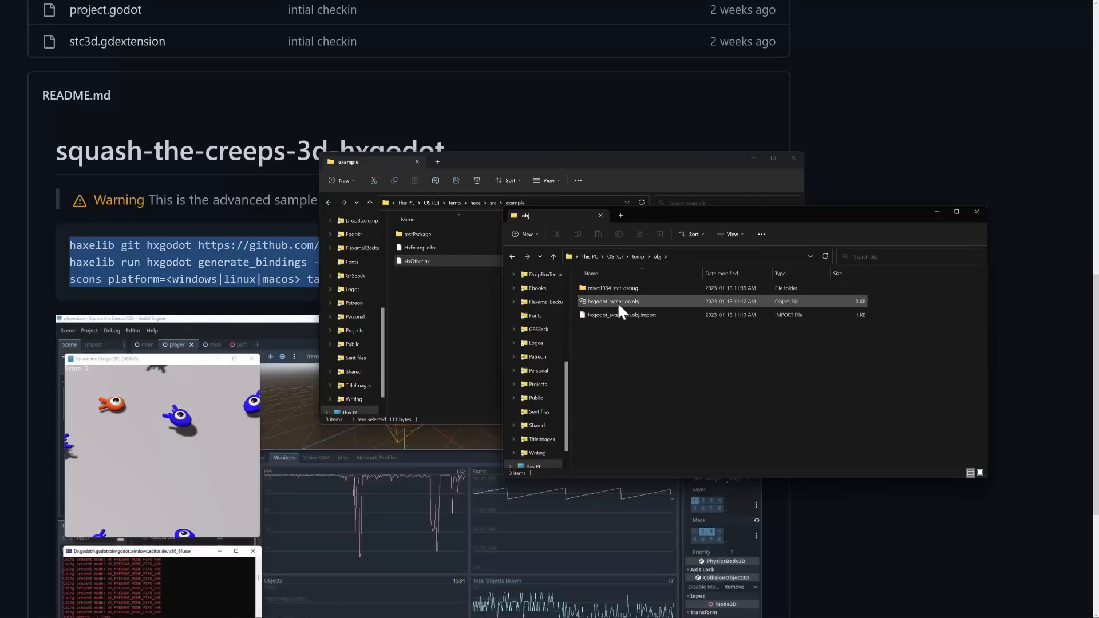
pyautogui.doubleClick(611, 287)
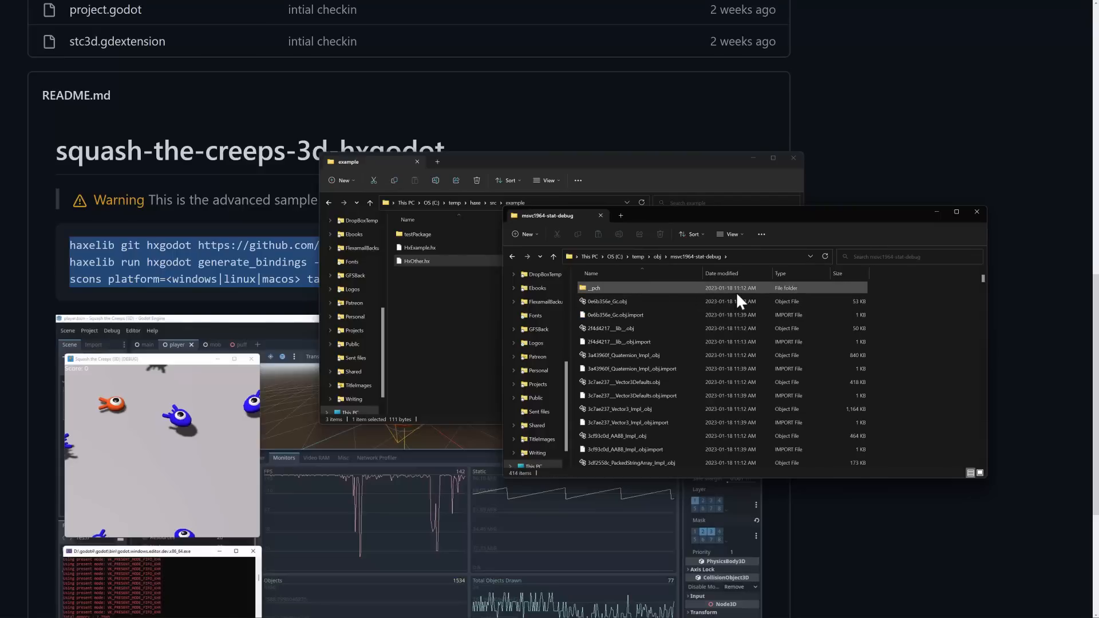
pyautogui.moveTo(634, 263)
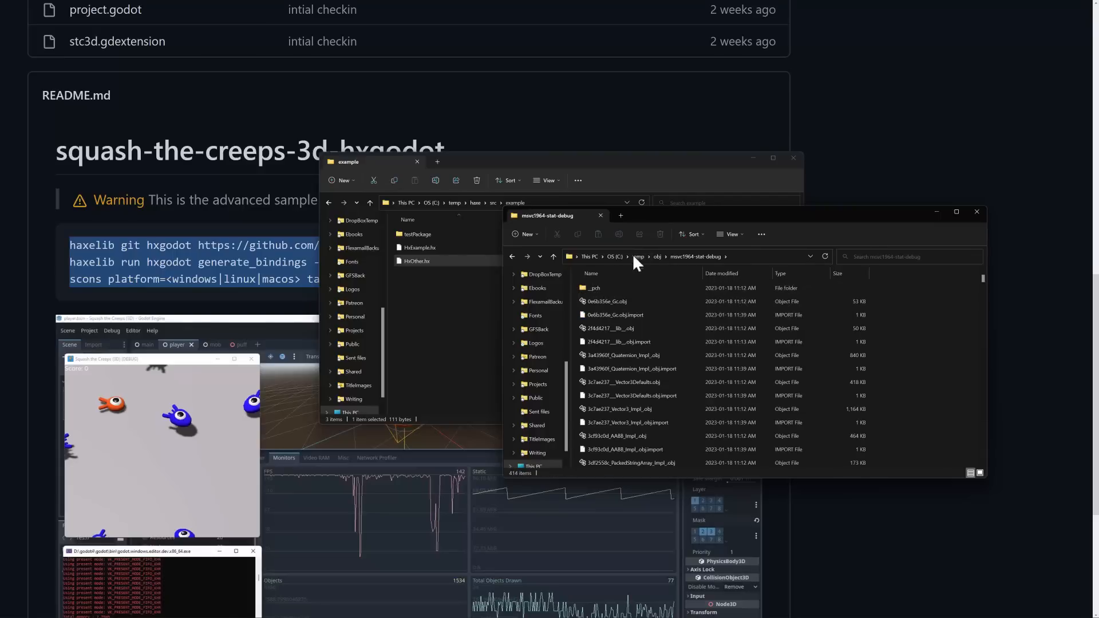
pyautogui.click(638, 256)
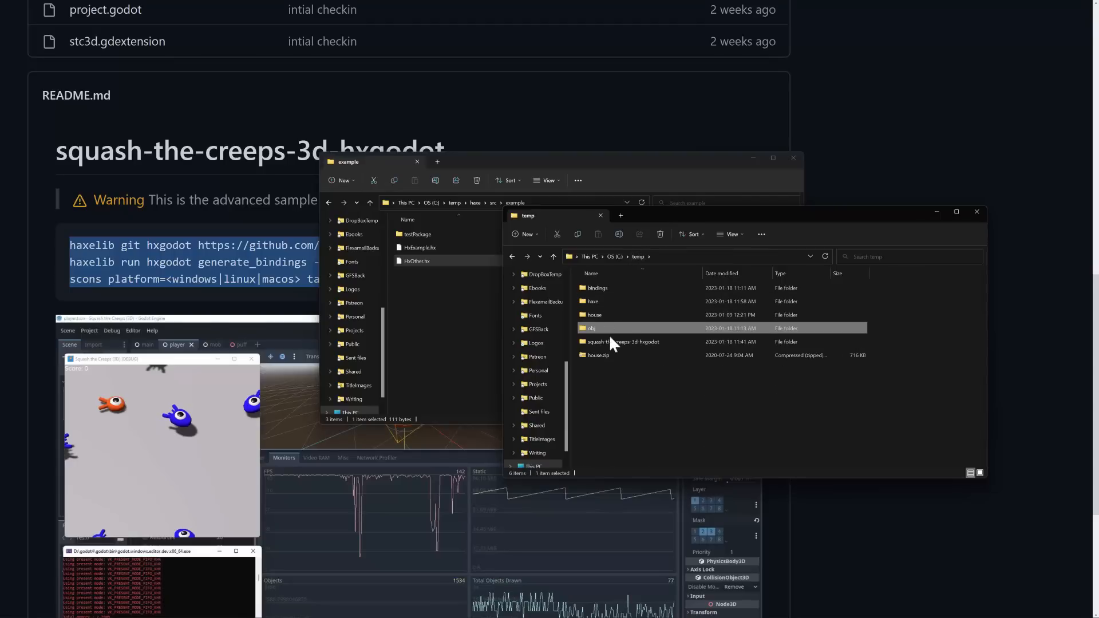
# Open the squash-the-creeps-3d-hxgodot art folder and select the player.obj model
pyautogui.doubleClick(623, 341)
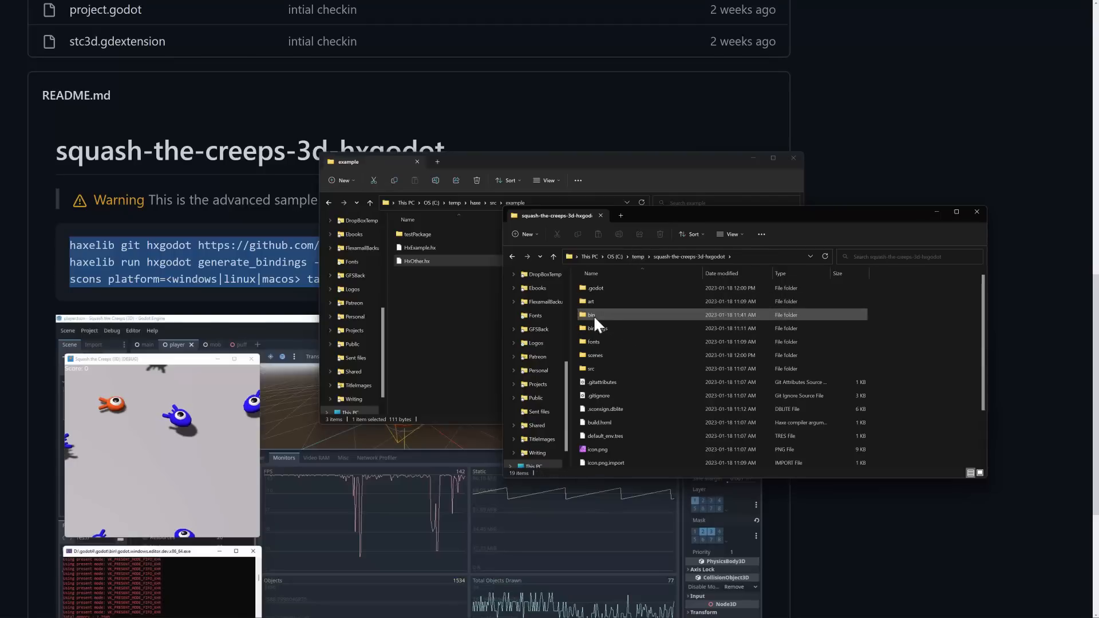
pyautogui.doubleClick(592, 315)
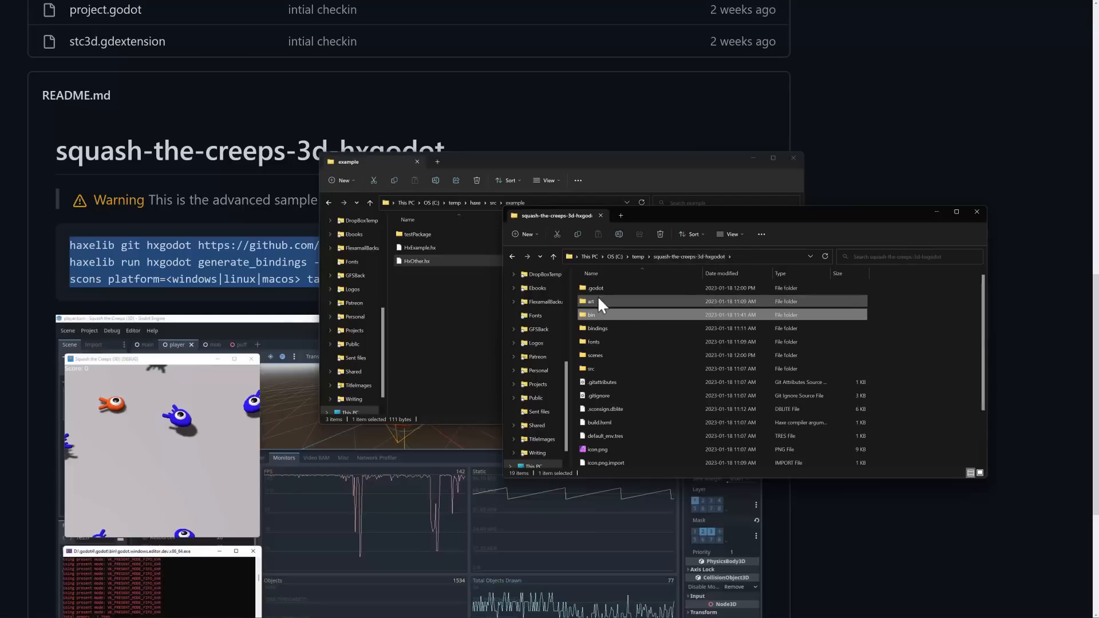
pyautogui.doubleClick(591, 301)
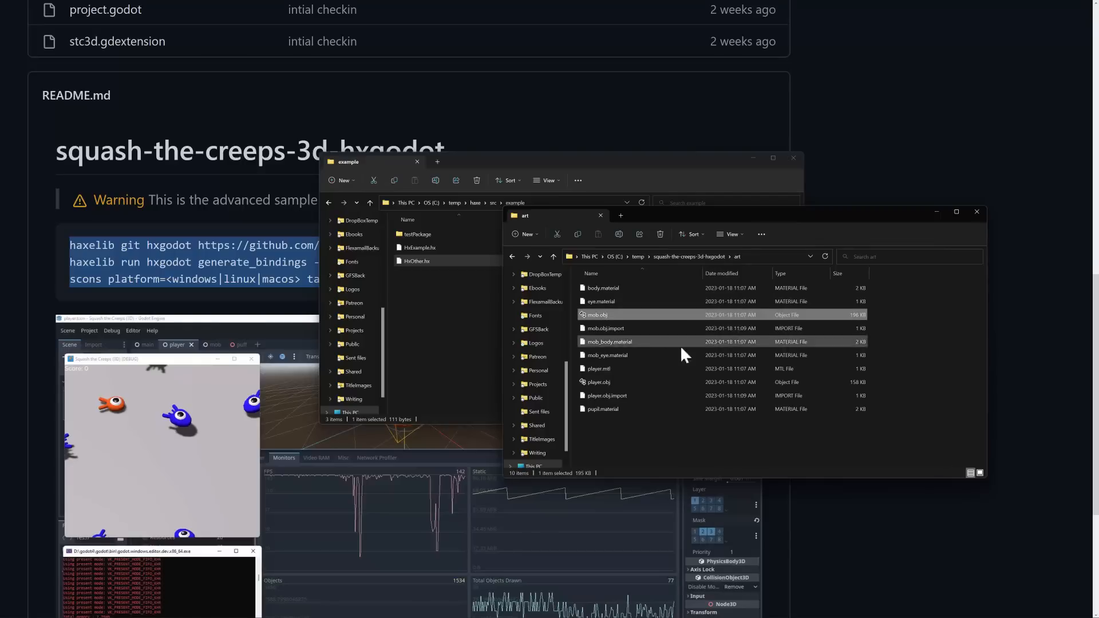
pyautogui.click(729, 383)
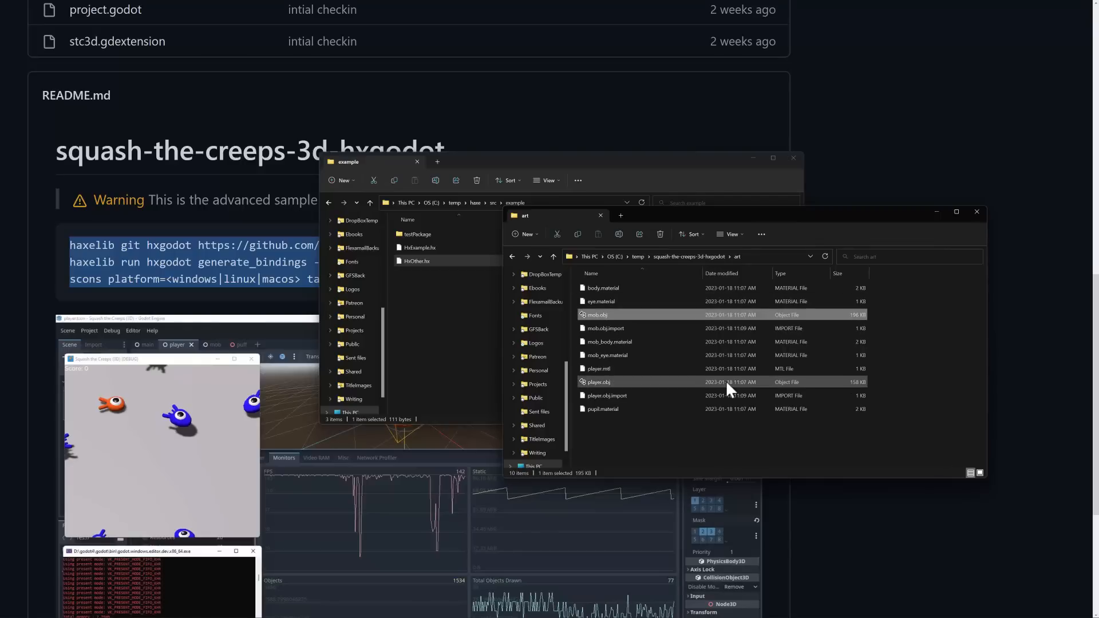
pyautogui.moveTo(577, 303)
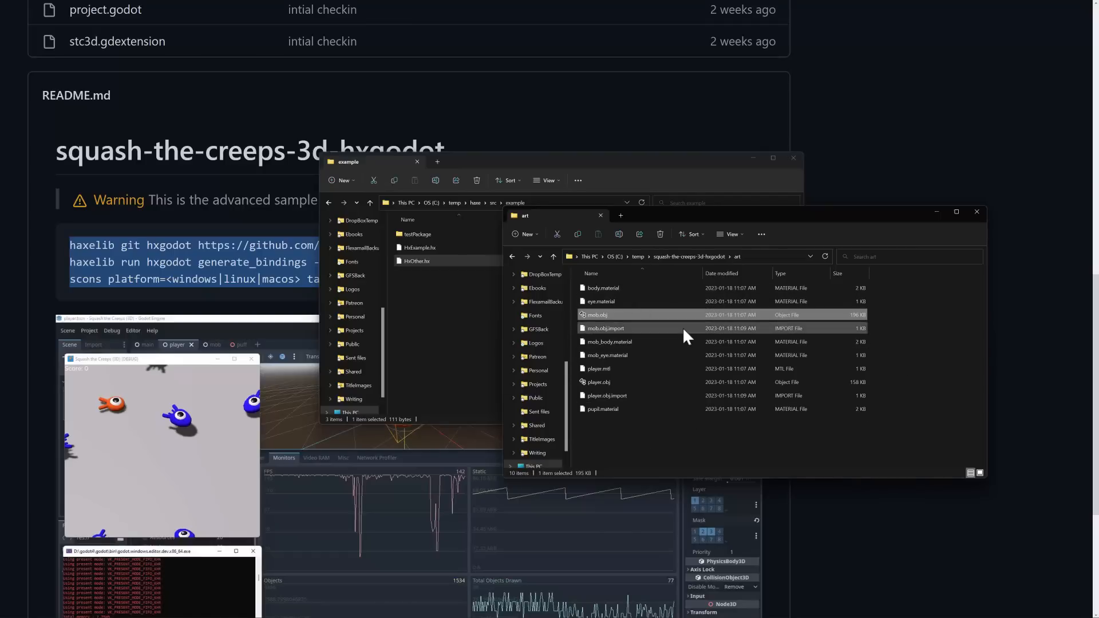
pyautogui.press('alt+tab')
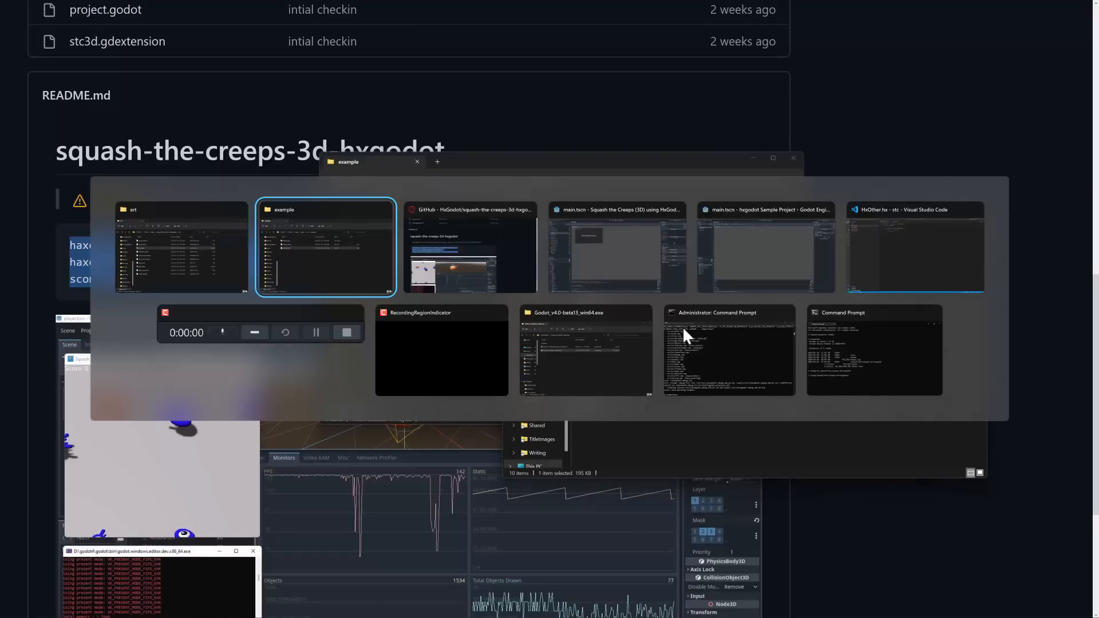
# Bring the Godot editor forward with the Squash the Creeps main scene and Player properties
pyautogui.click(617, 247)
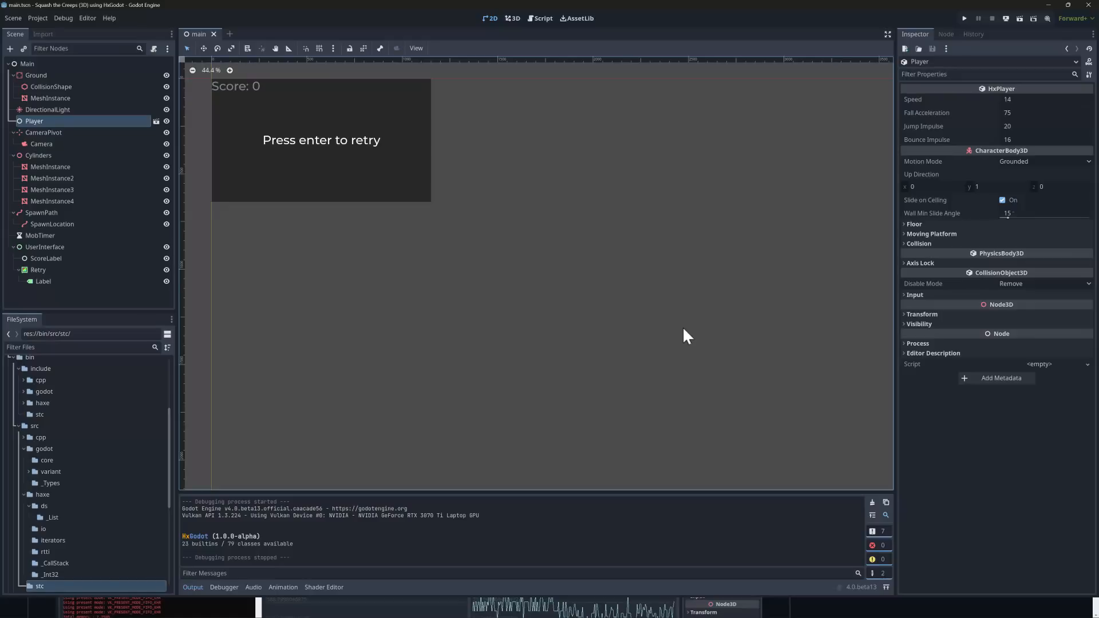
pyautogui.moveTo(440, 301)
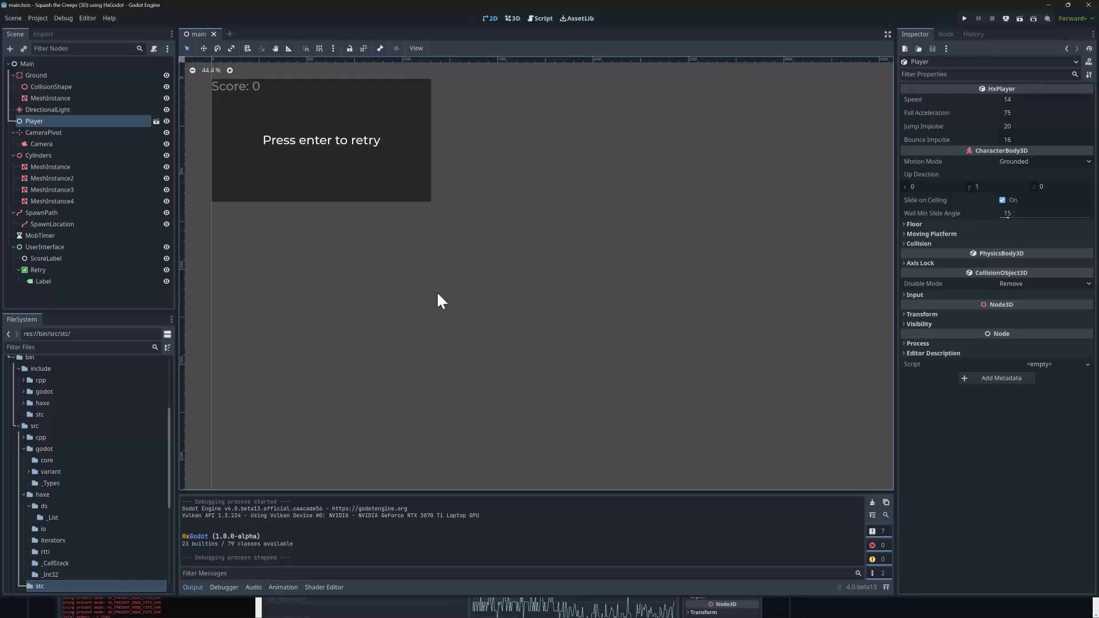
pyautogui.moveTo(564, 110)
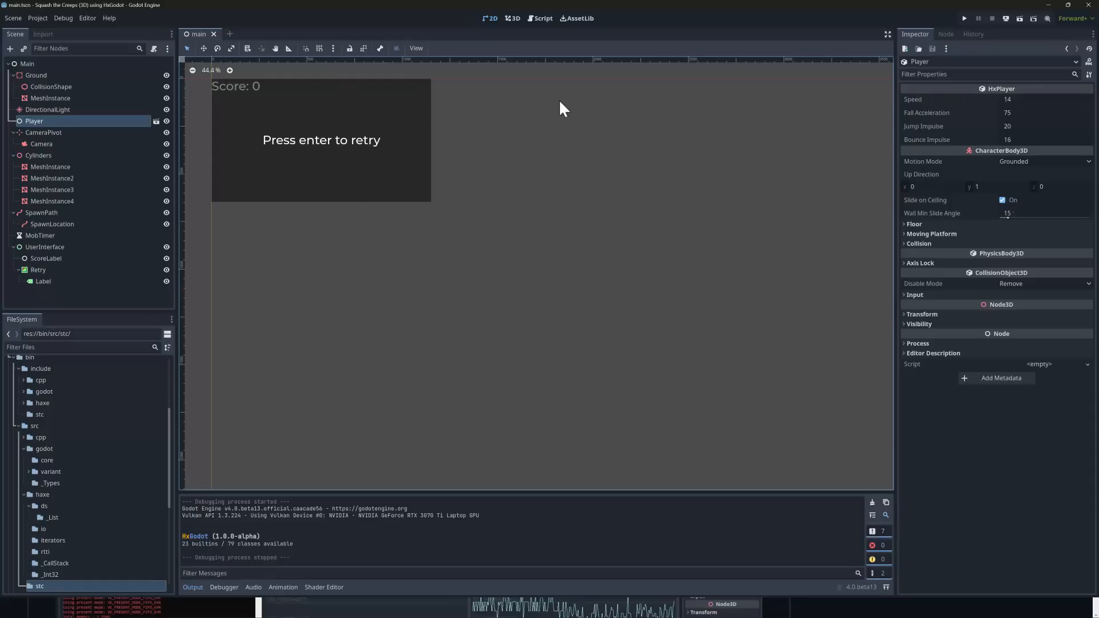
pyautogui.moveTo(567, 204)
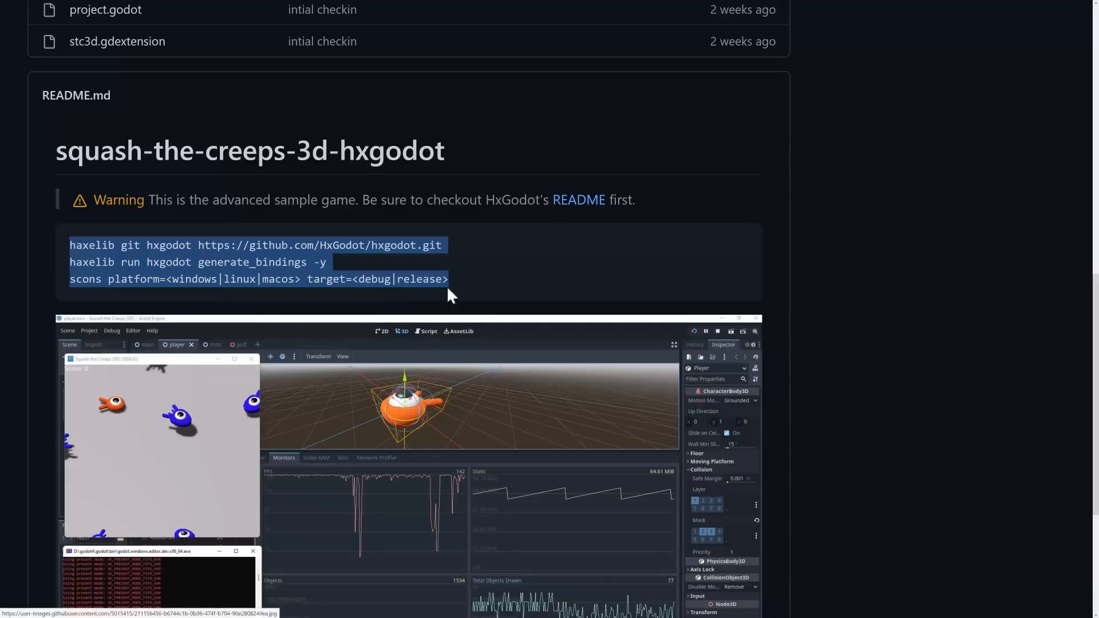
pyautogui.moveTo(277, 260)
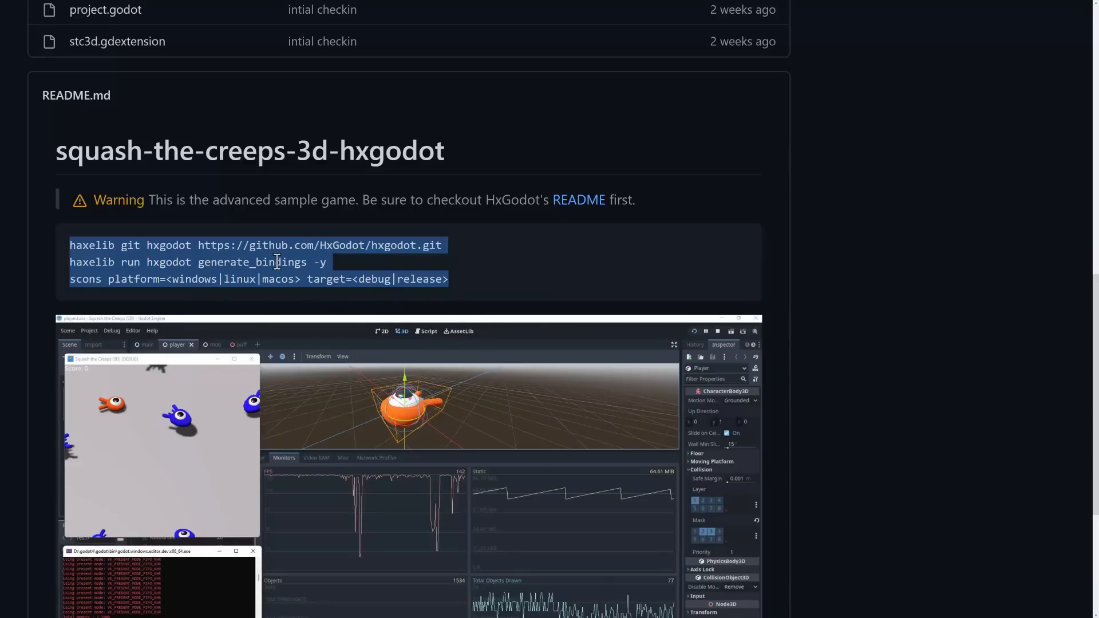
pyautogui.moveTo(406, 249)
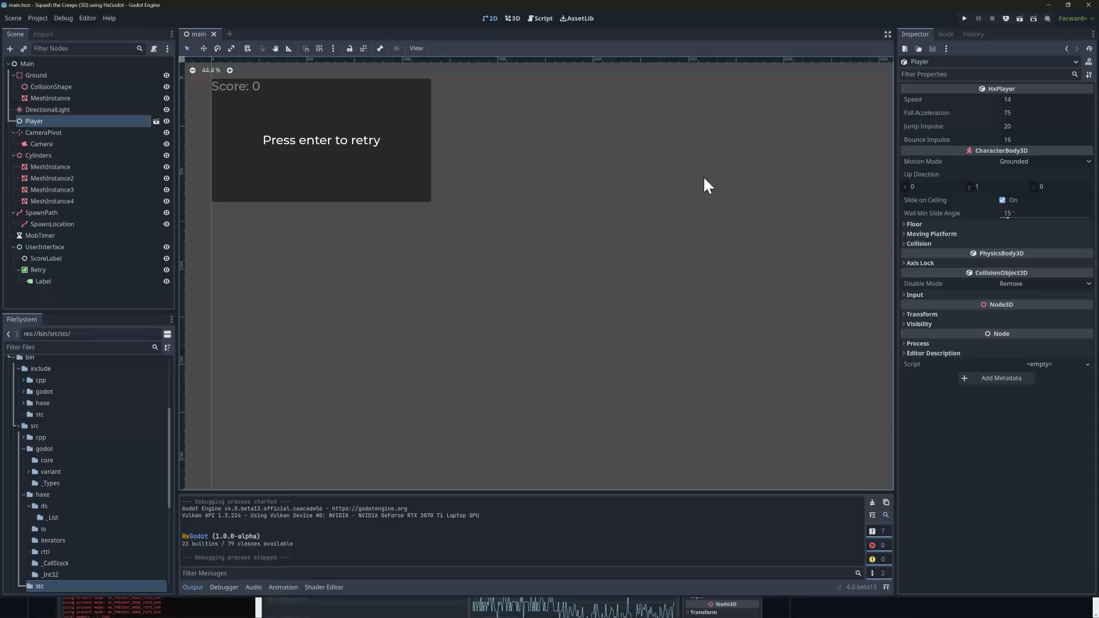
pyautogui.moveTo(56, 116)
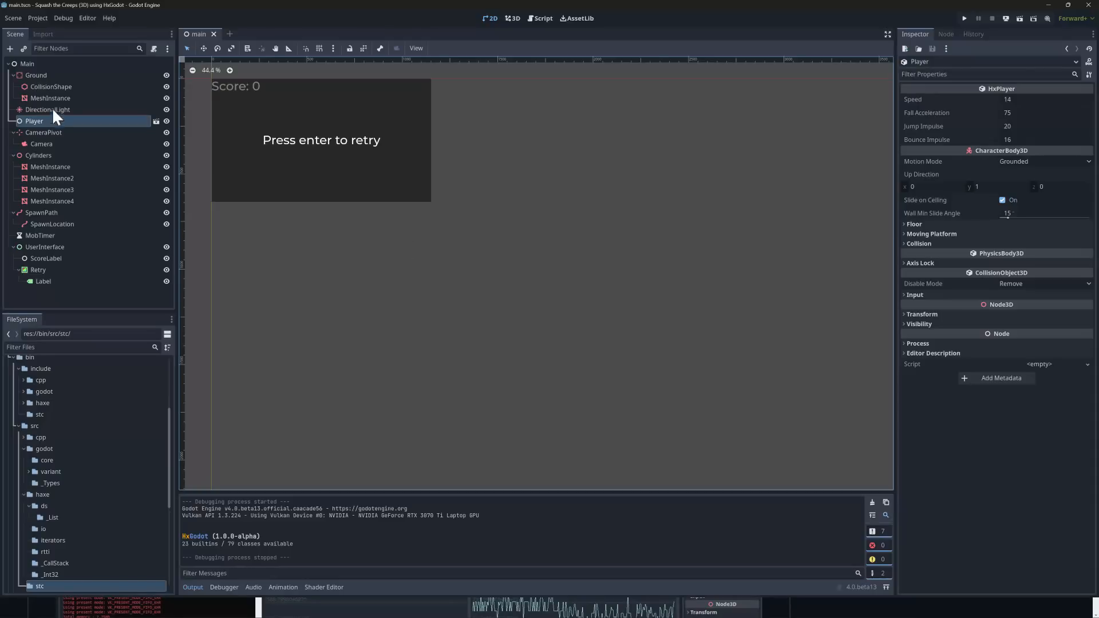
# Open player.tscn from the Player instance so the orange character model is editable
pyautogui.doubleClick(33, 120)
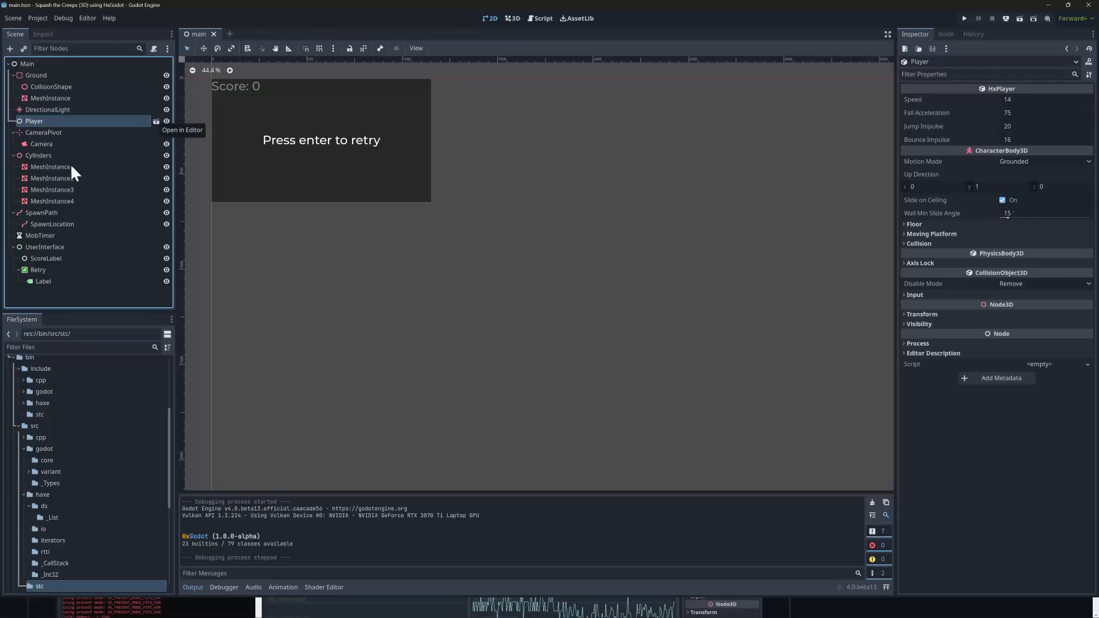
pyautogui.moveTo(76, 203)
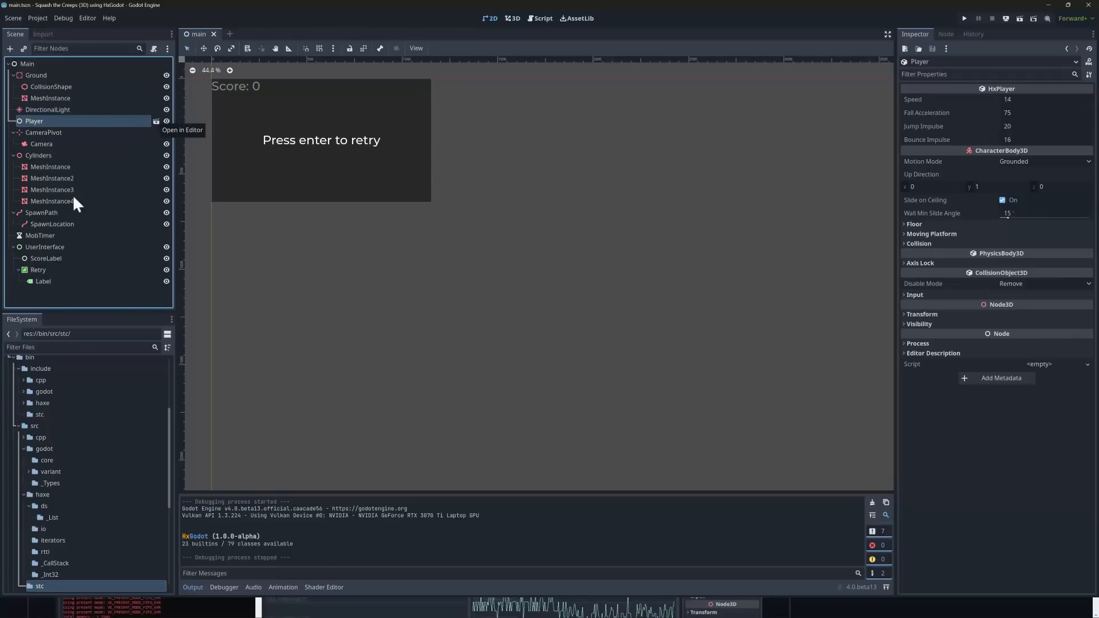
pyautogui.click(157, 120)
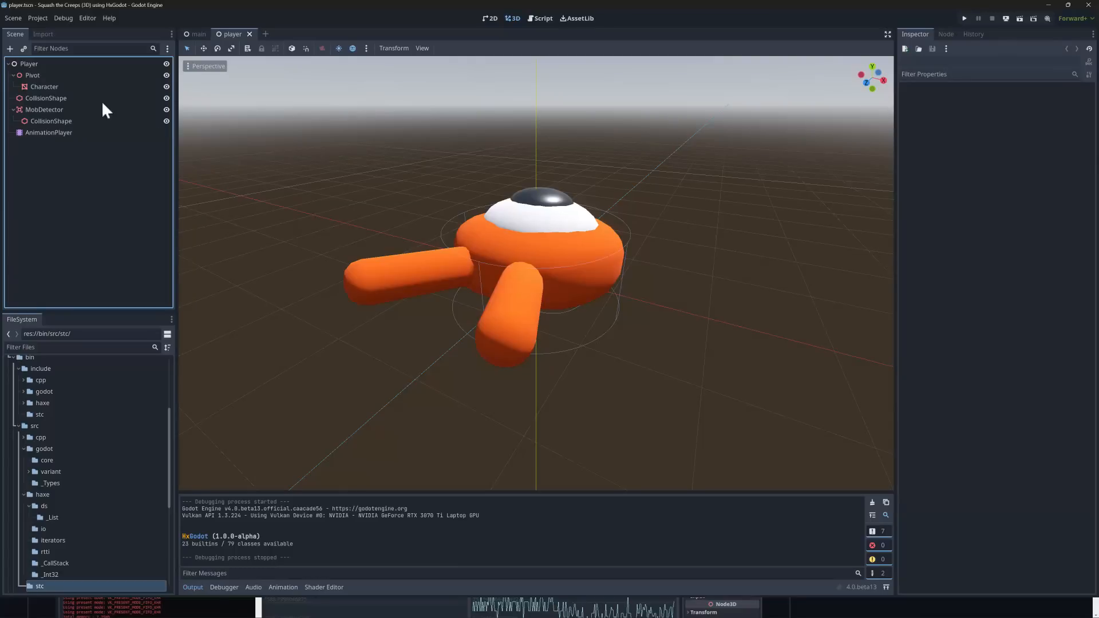
# Show the Player root node's HxPlayer properties, then bring up the window switcher
pyautogui.click(28, 63)
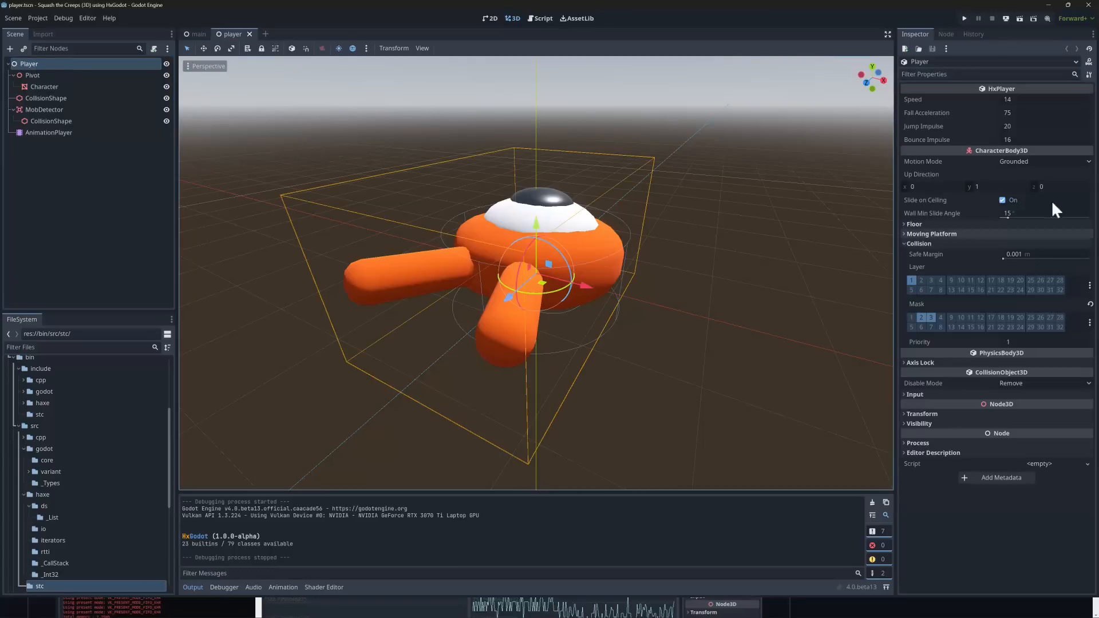
pyautogui.moveTo(995, 96)
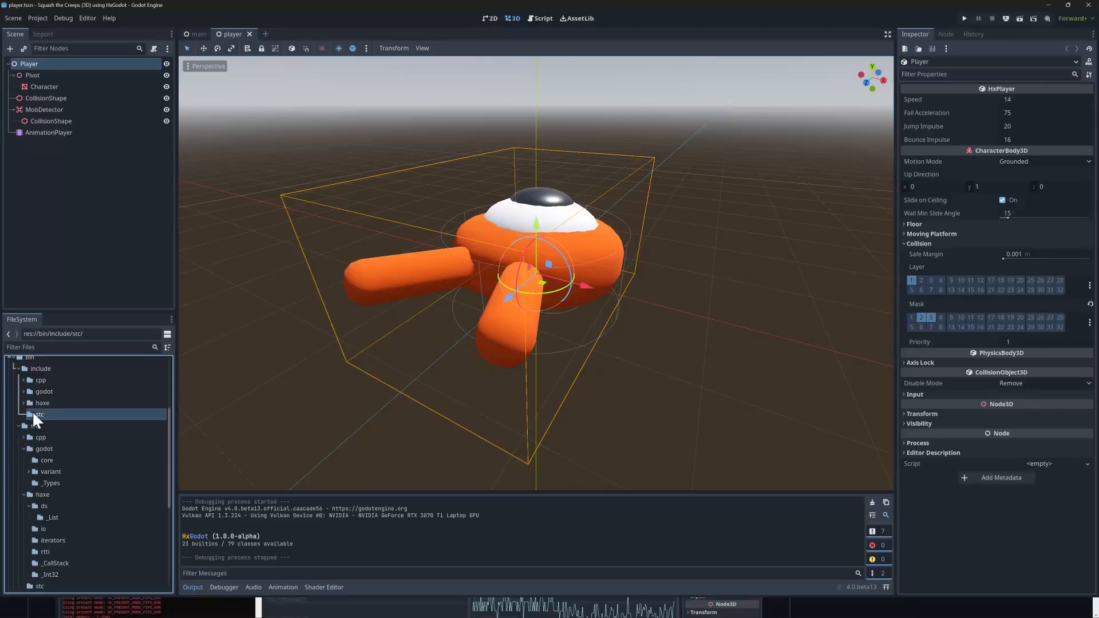
pyautogui.press('alt+tab')
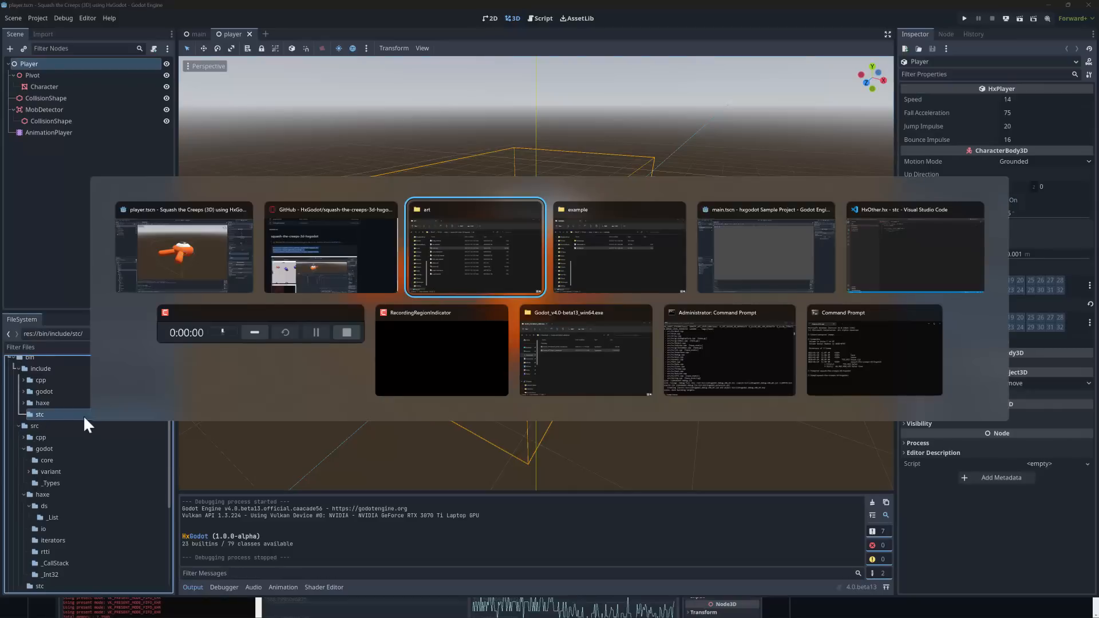
# Switch to VS Code and review the HxPlayer class name and its exported properties
pyautogui.click(915, 247)
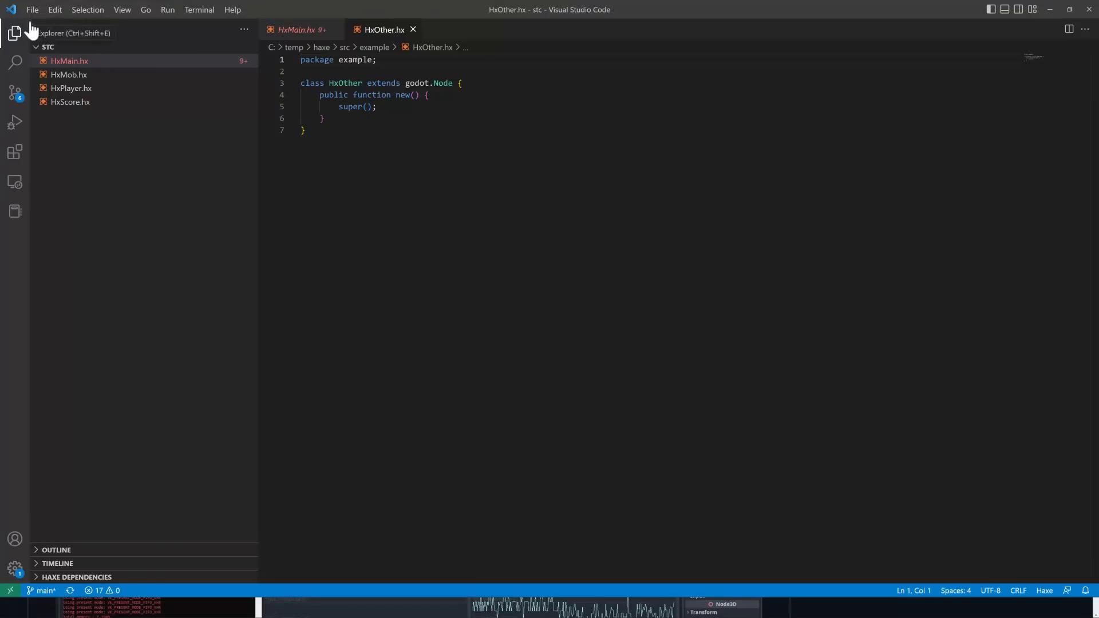
pyautogui.moveTo(71, 88)
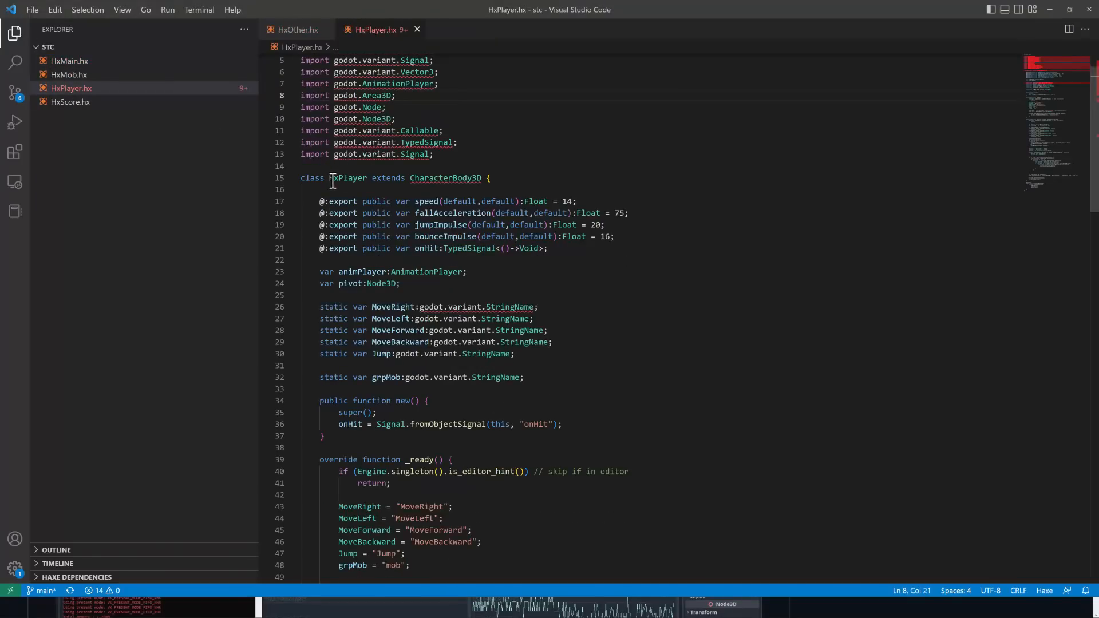
pyautogui.doubleClick(445, 177)
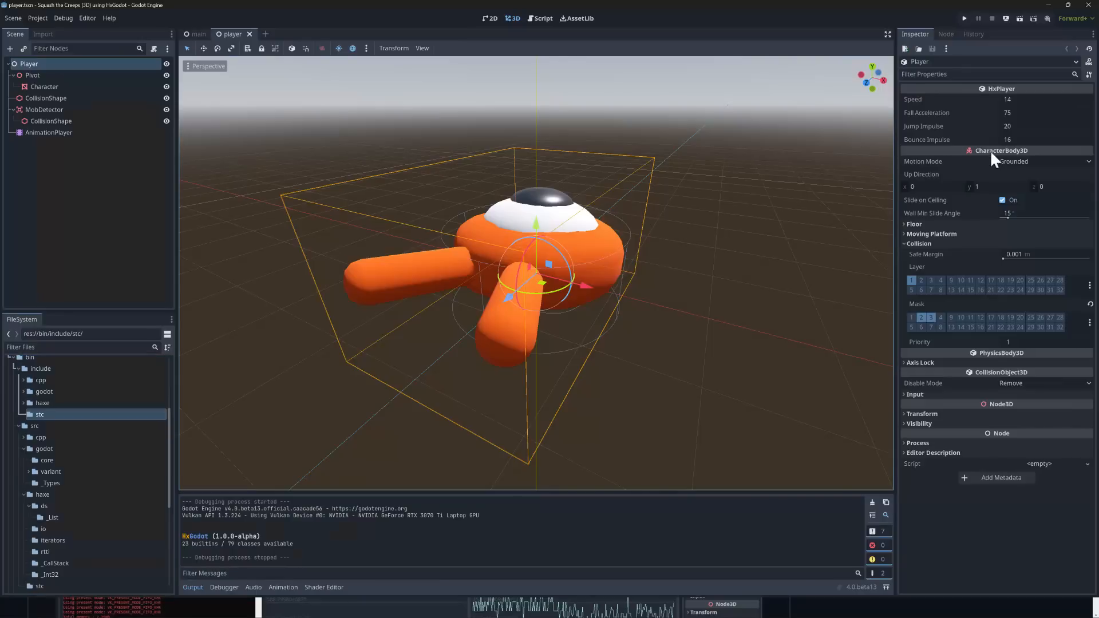
pyautogui.moveTo(974, 383)
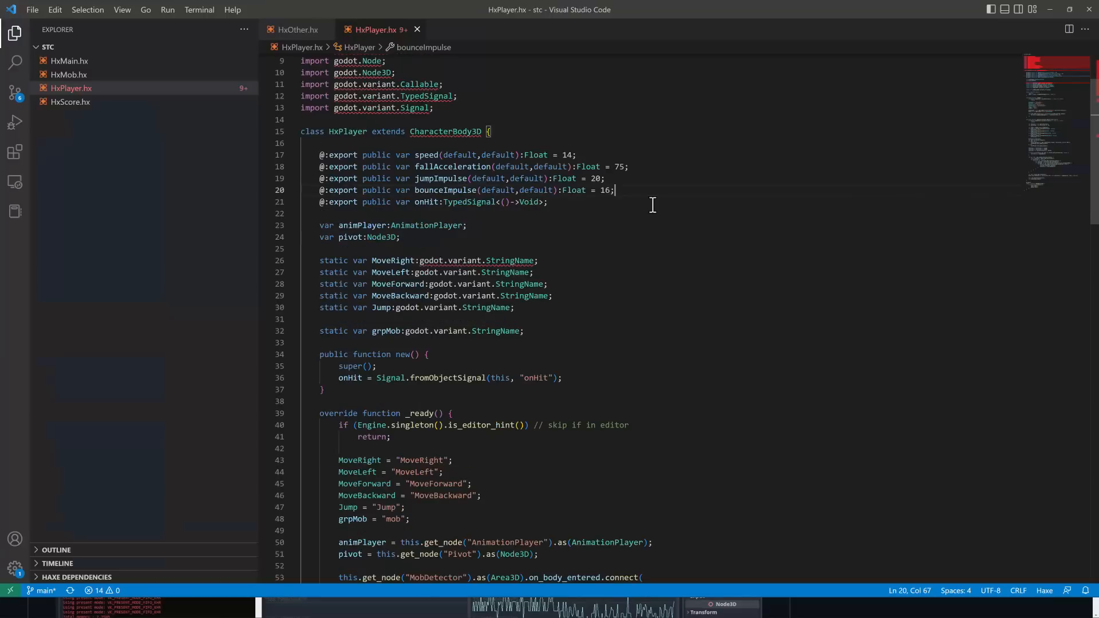
pyautogui.scroll(-3)
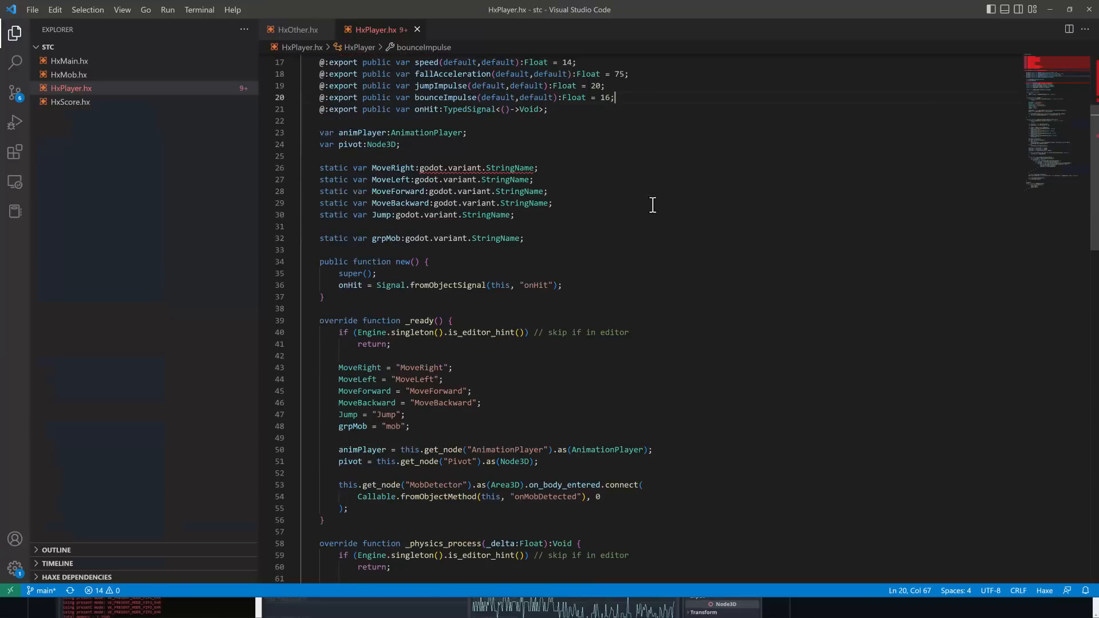
pyautogui.scroll(-3)
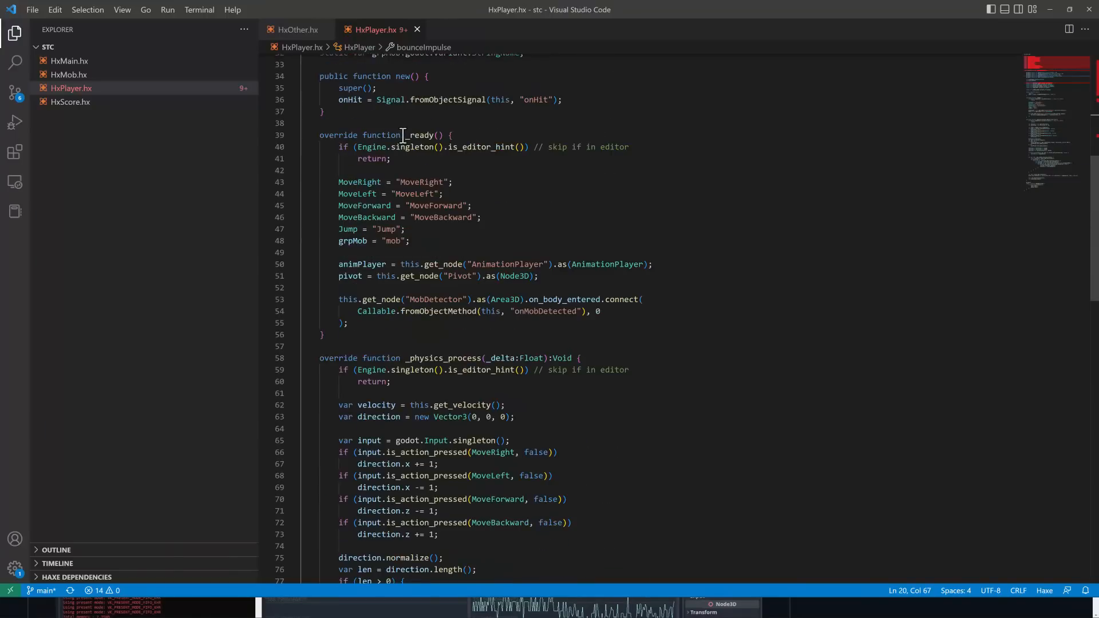
# Review HxPlayer's _ready setup, movement physics and onMobDetected code to the file's end
pyautogui.click(720, 232)
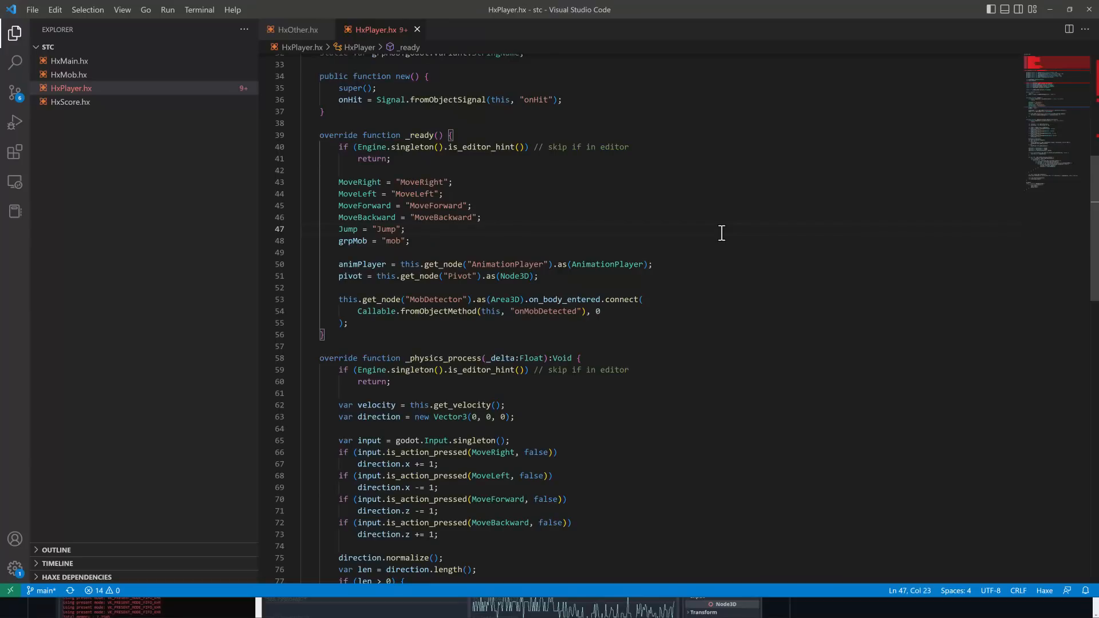
pyautogui.moveTo(452, 144)
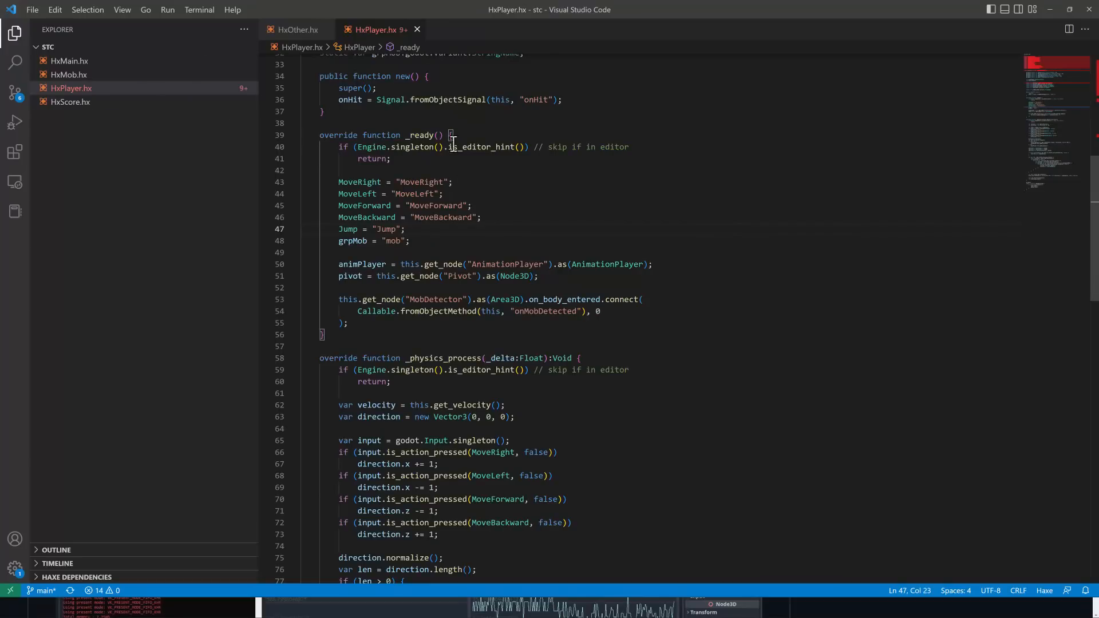
pyautogui.scroll(-3)
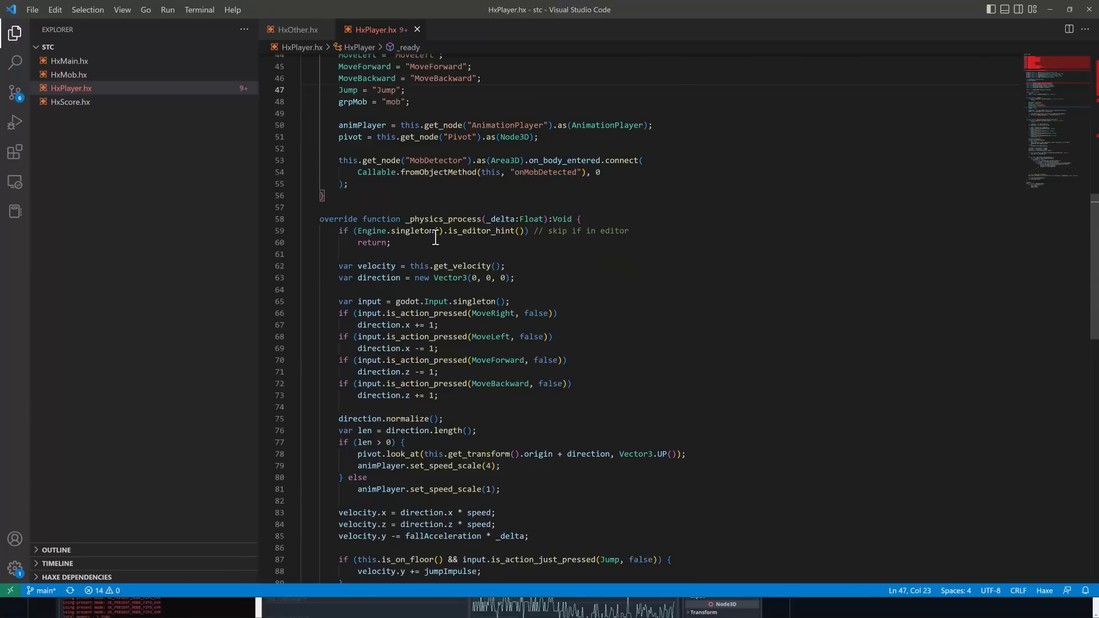
pyautogui.scroll(-3)
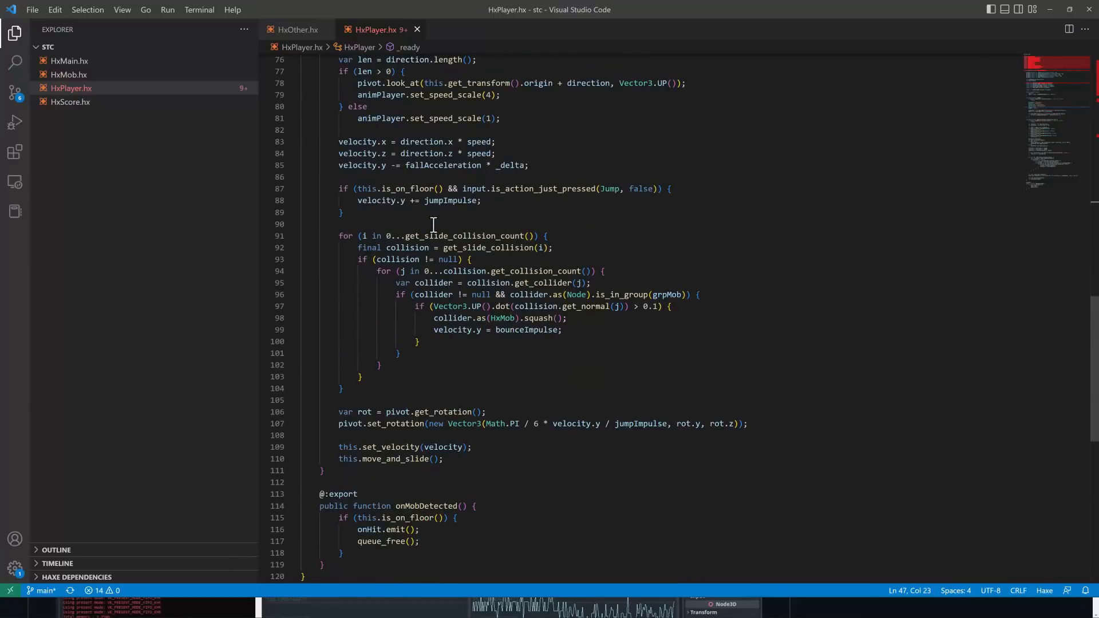
pyautogui.scroll(-3)
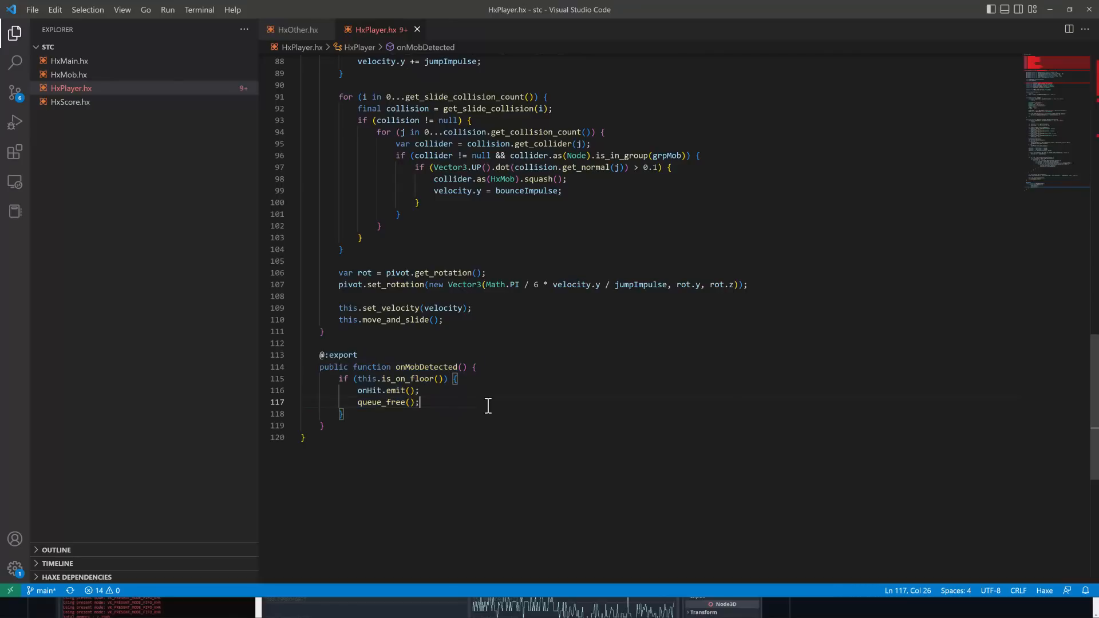
pyautogui.moveTo(415, 366)
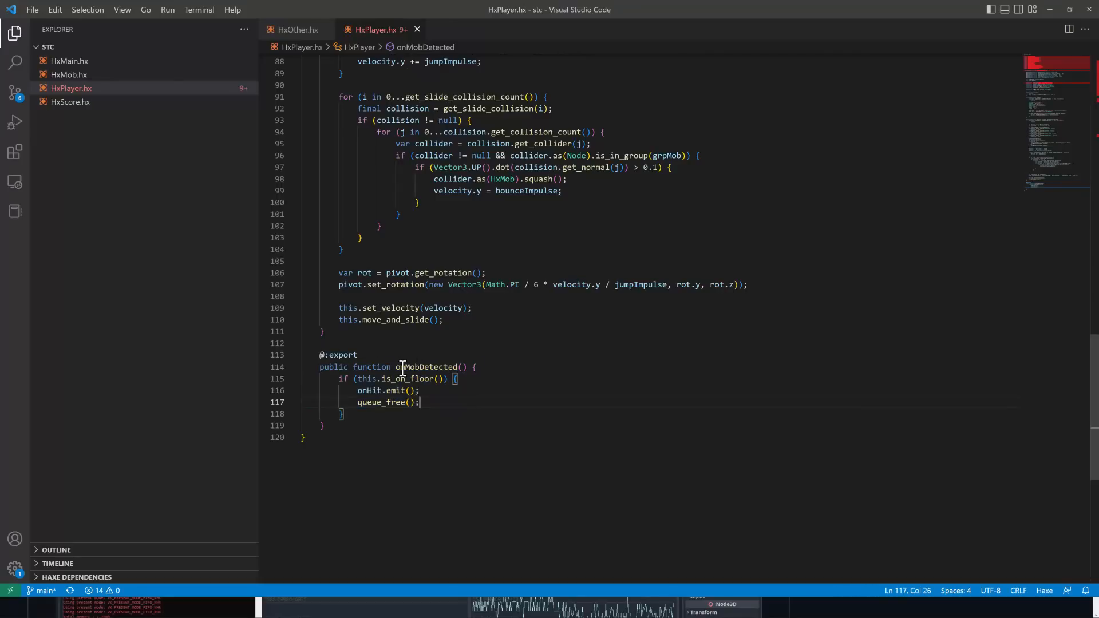
pyautogui.moveTo(441, 355)
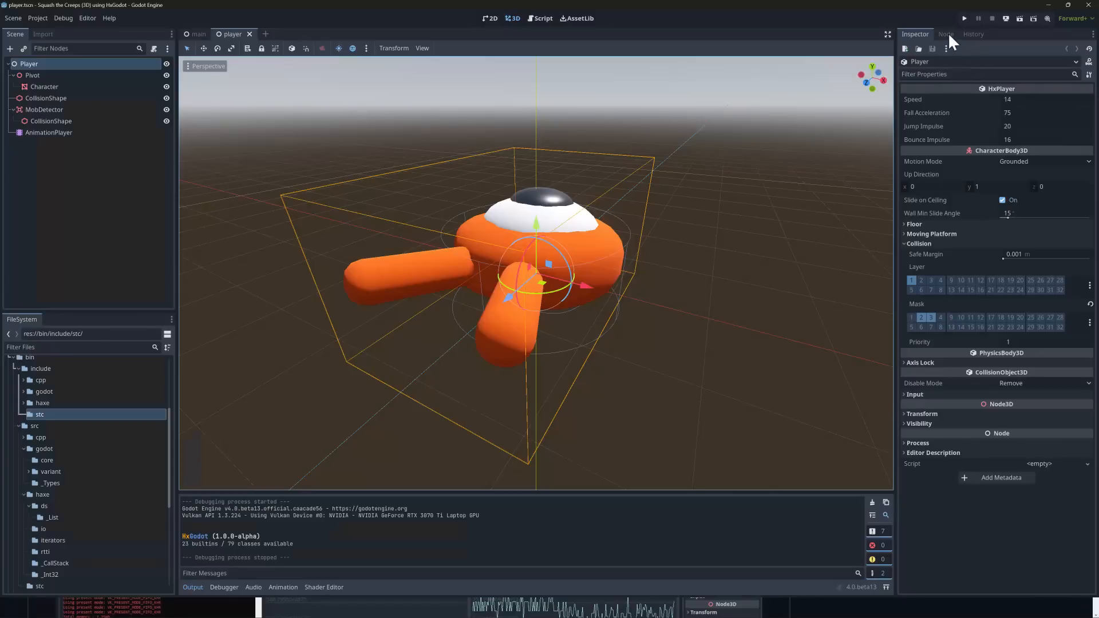
pyautogui.moveTo(823, 57)
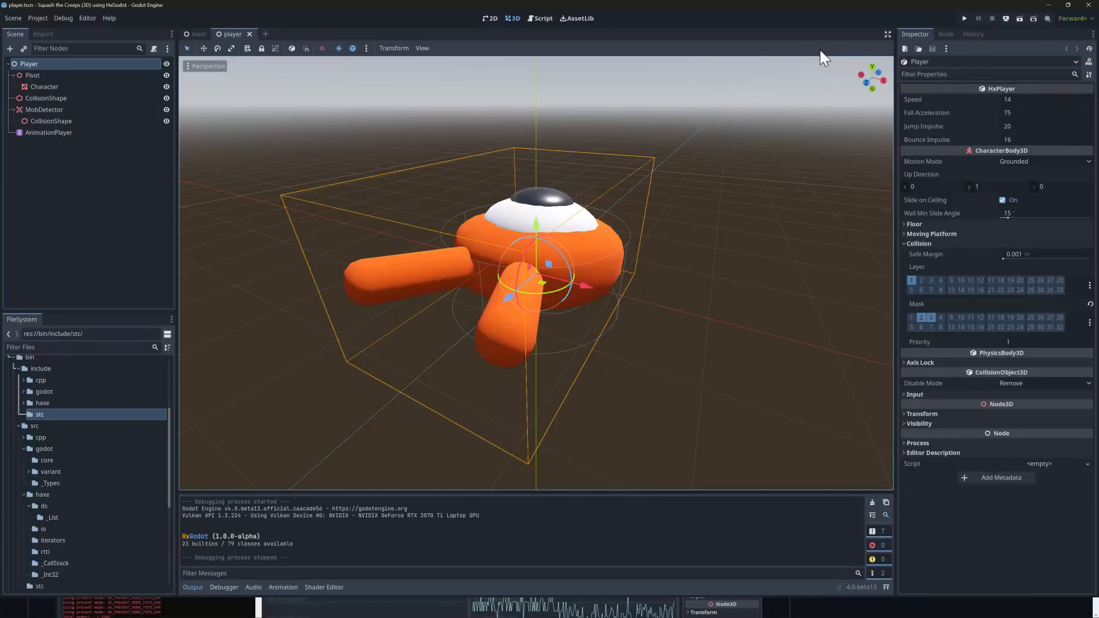
# Show the Player node's Signals list and point out HxPlayer's custom onHit signal
pyautogui.click(945, 33)
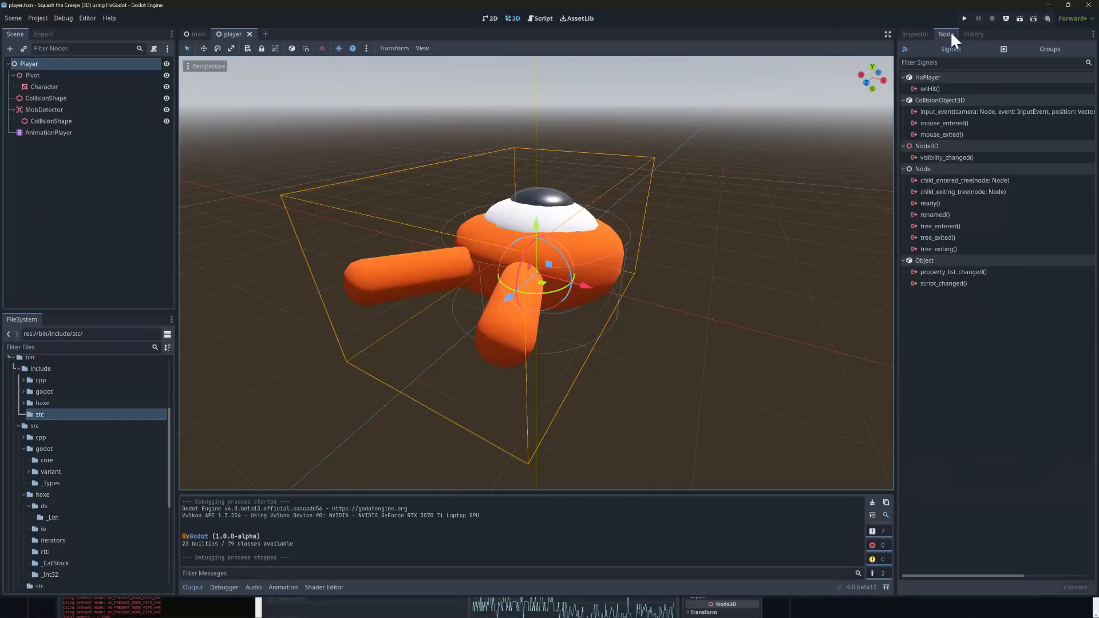
pyautogui.click(950, 48)
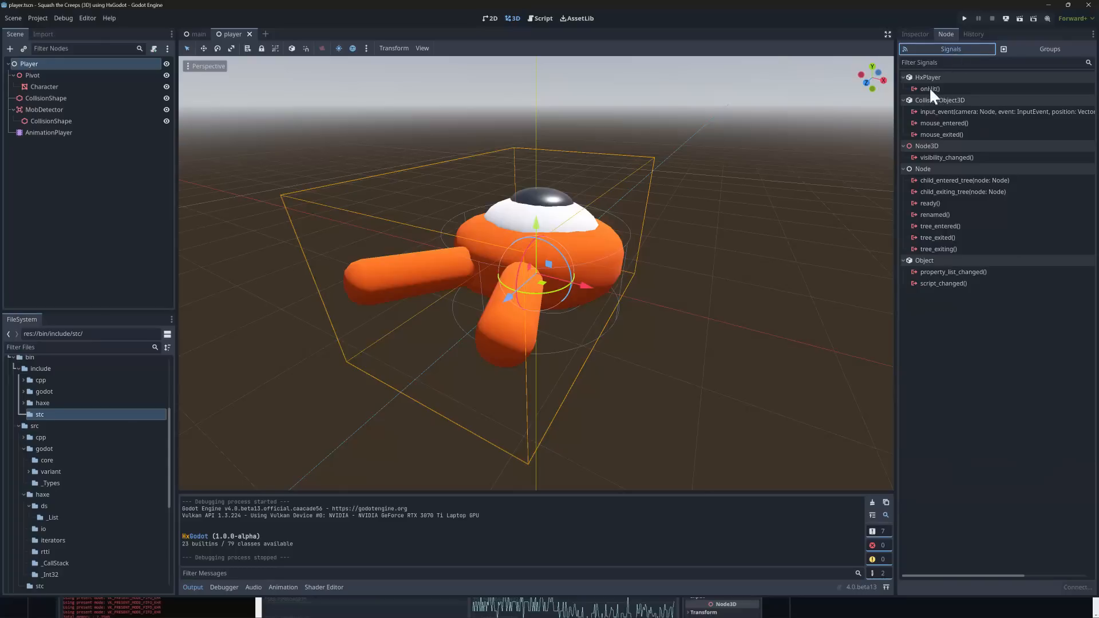
pyautogui.moveTo(947, 126)
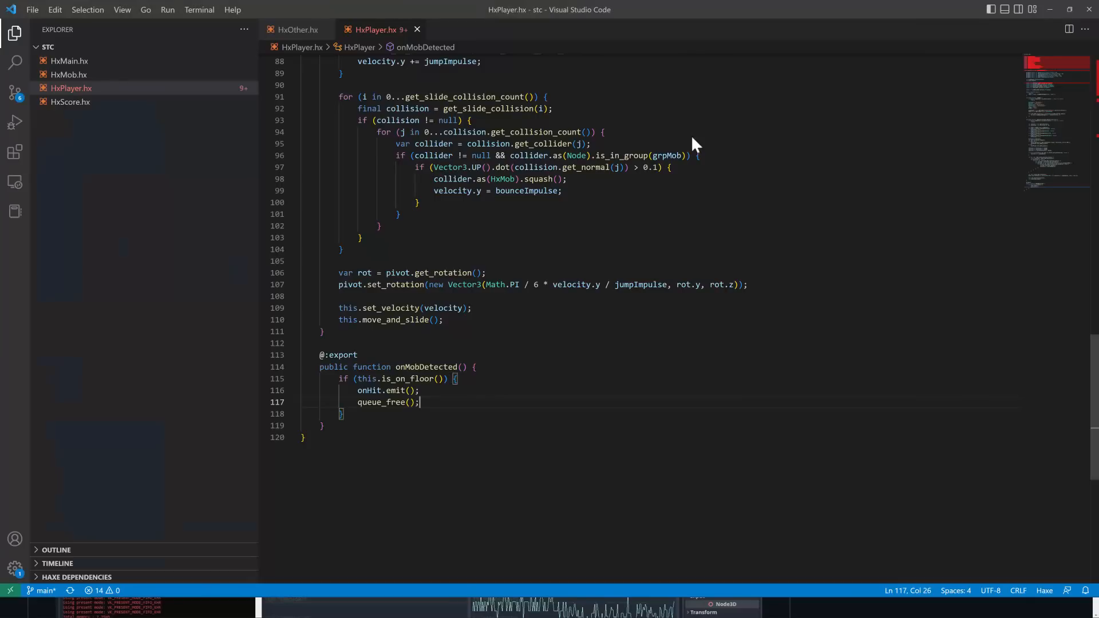
pyautogui.moveTo(643, 341)
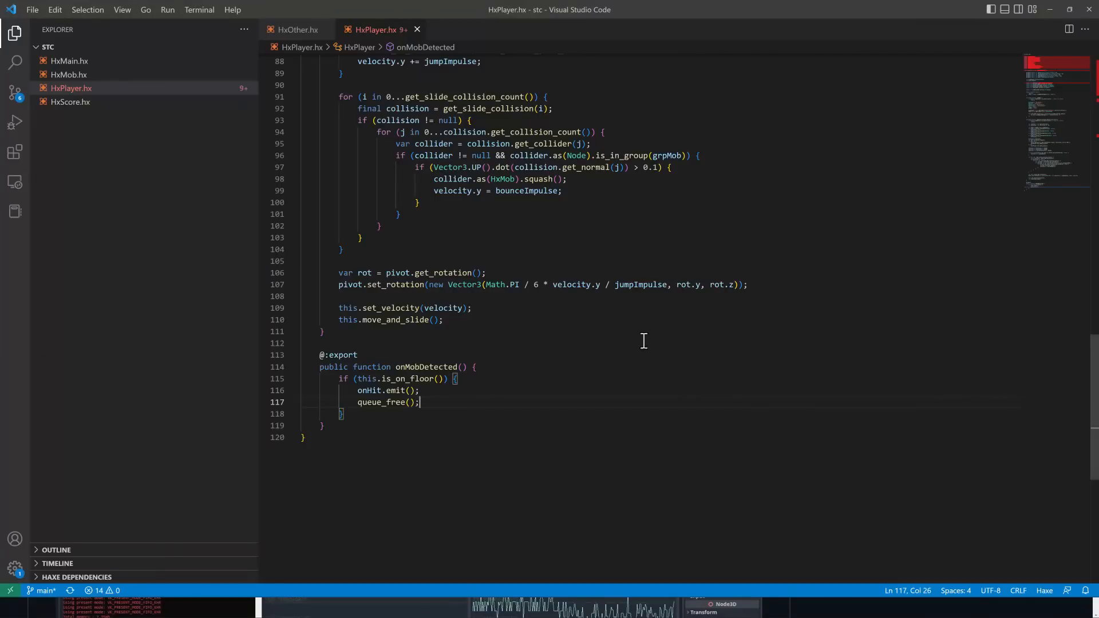
# Open HxMob.hx, then HxScore.hx with its exported onMobSquashed score function
pyautogui.click(69, 75)
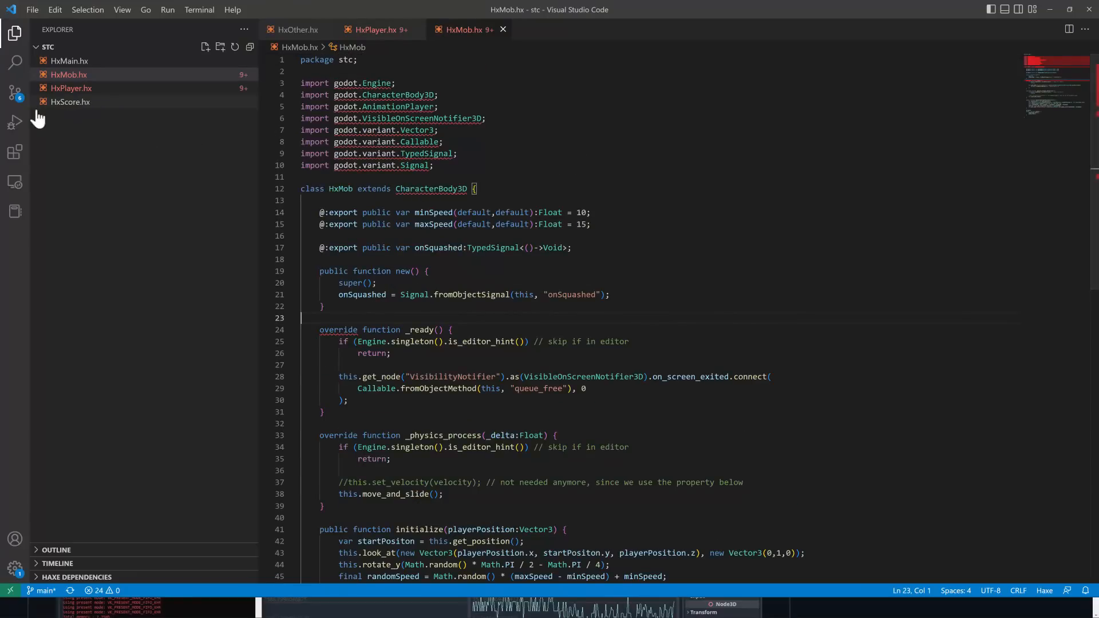
pyautogui.click(70, 102)
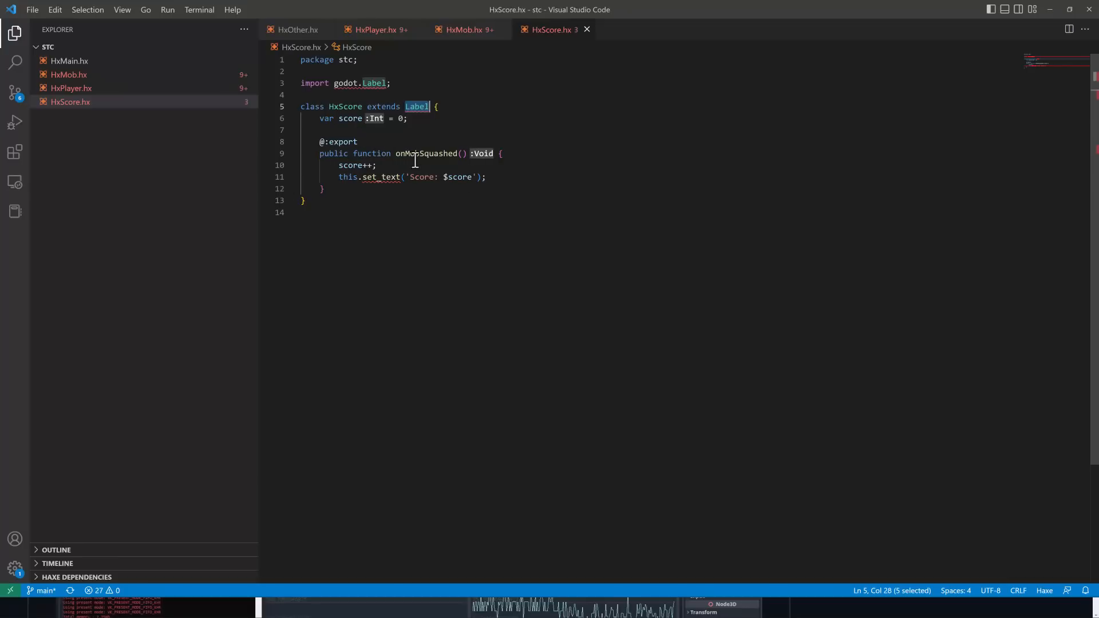
pyautogui.moveTo(420, 153)
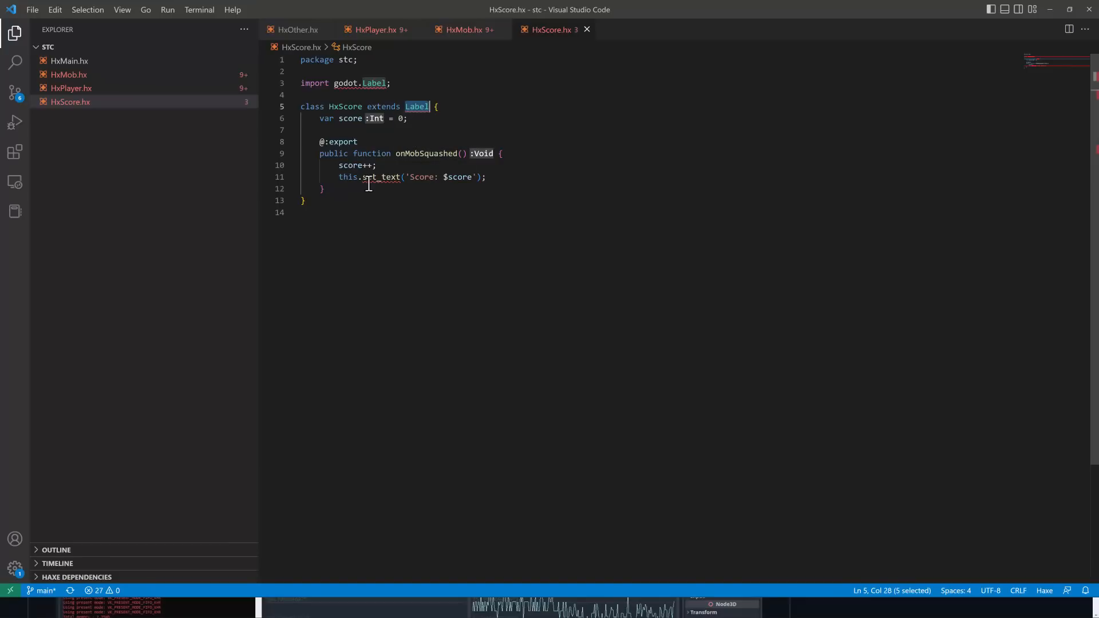
pyautogui.moveTo(385, 176)
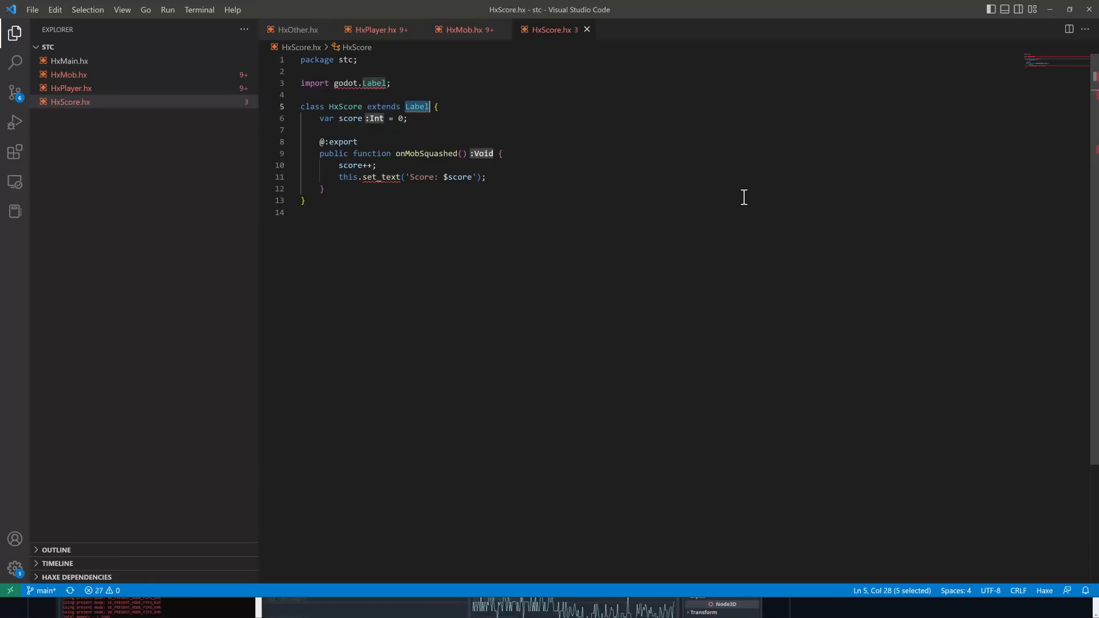
pyautogui.moveTo(68, 68)
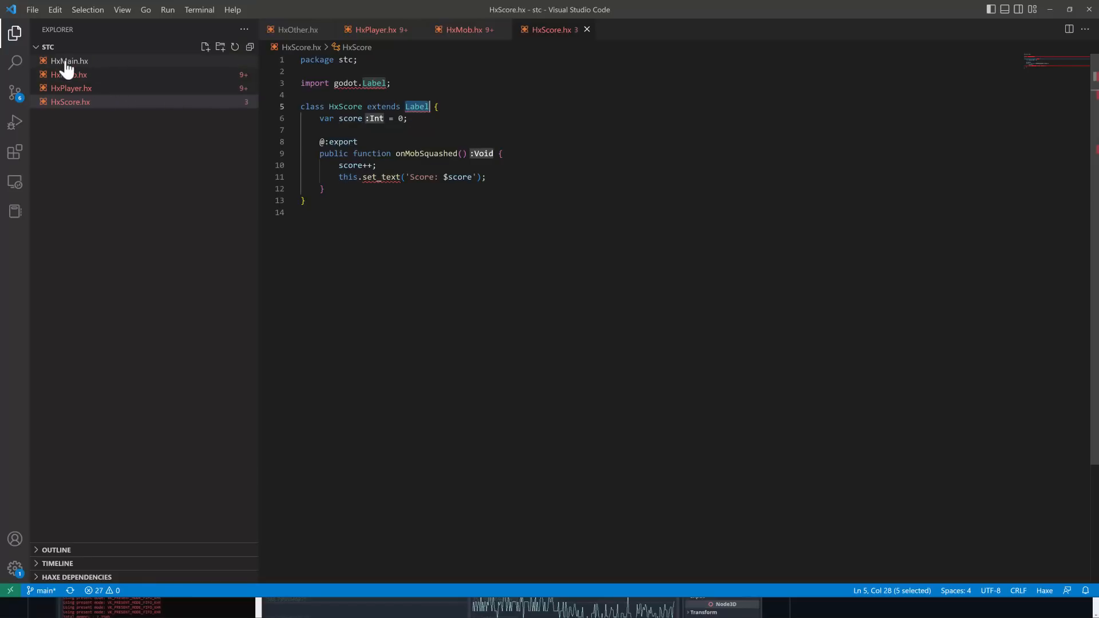
# Open HxMain.hx to review its node references and _ready setup, then bring up the window switcher
pyautogui.click(69, 61)
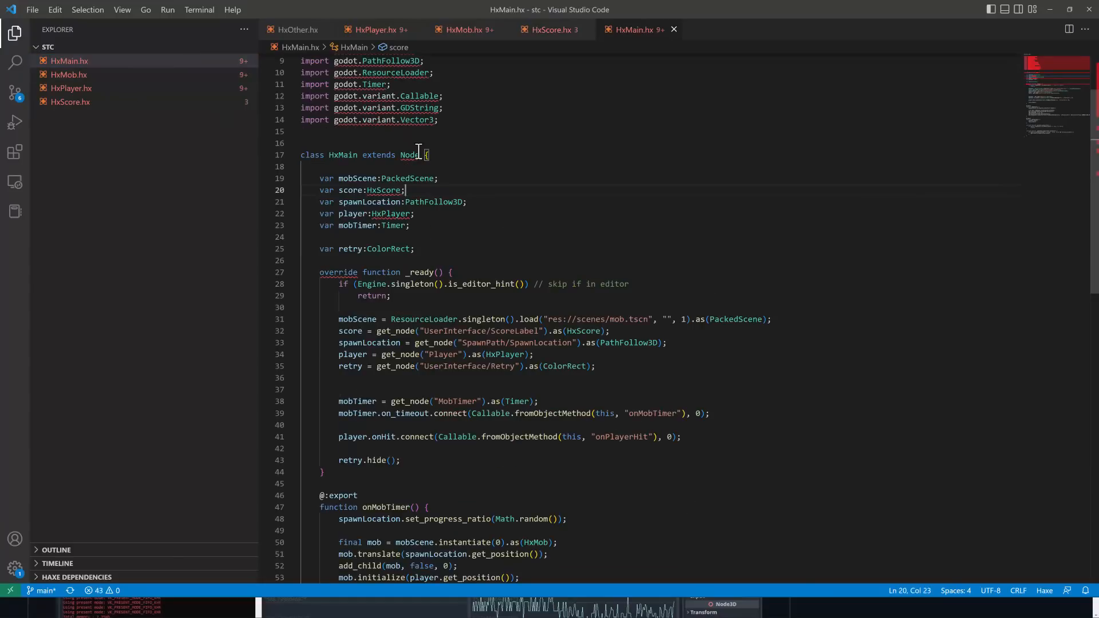
pyautogui.scroll(-3)
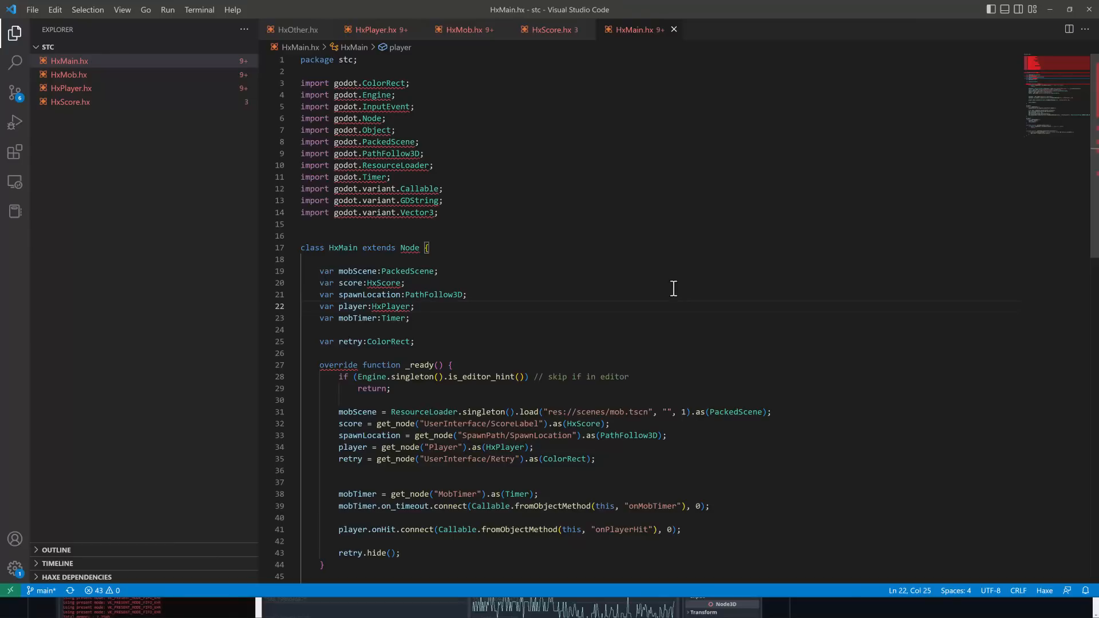
pyautogui.press('alt+tab')
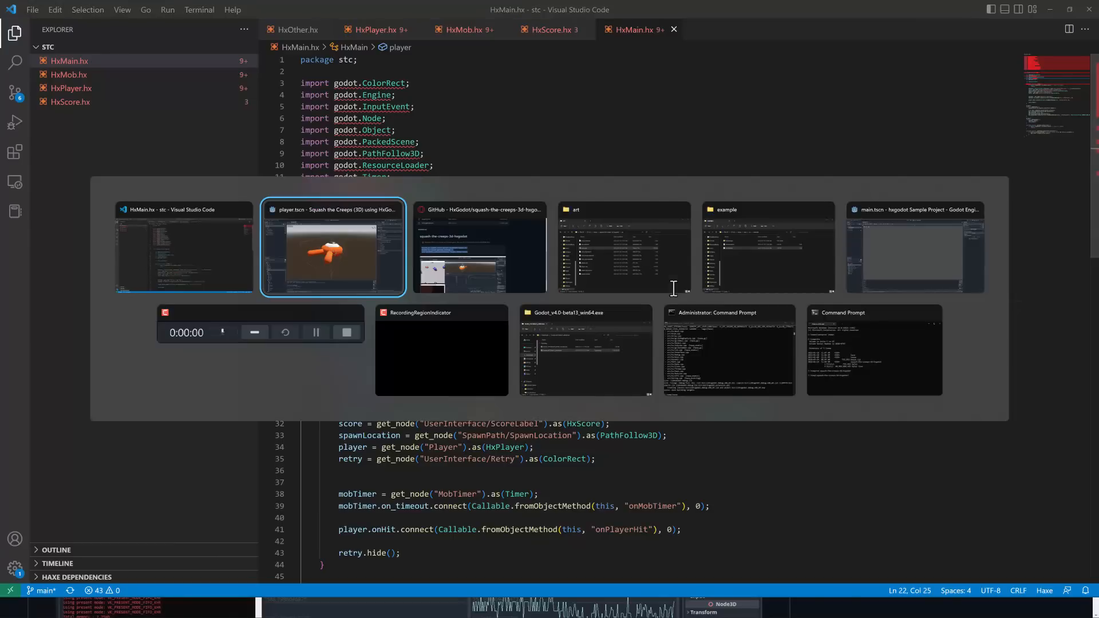
# Bring the Godot Player scene window forward with its signals list and Output panel
pyautogui.click(333, 249)
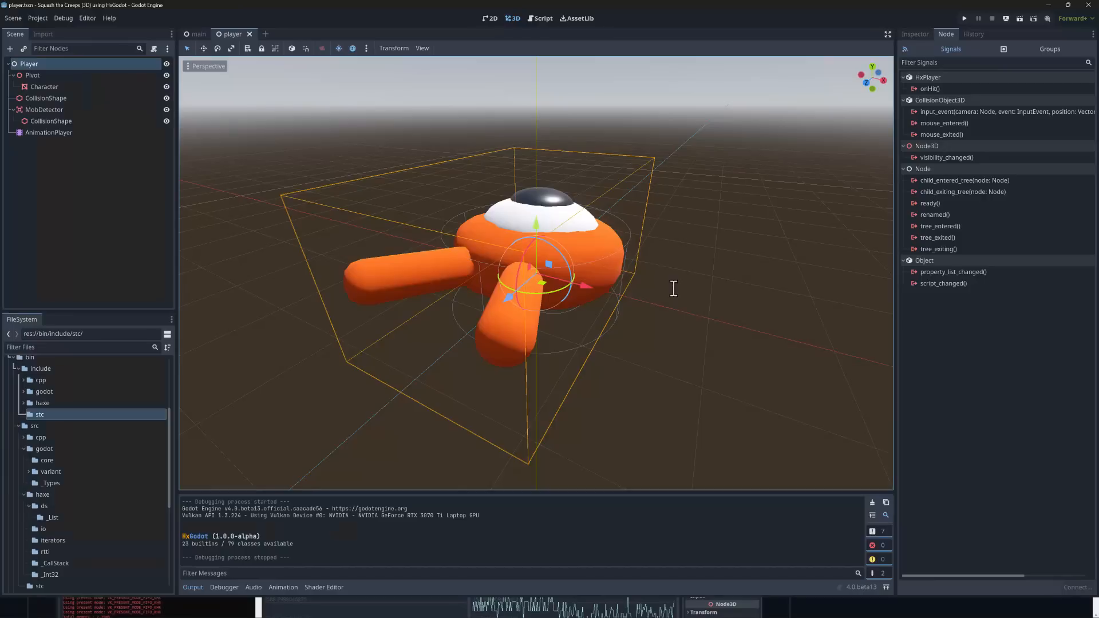
pyautogui.moveTo(225, 542)
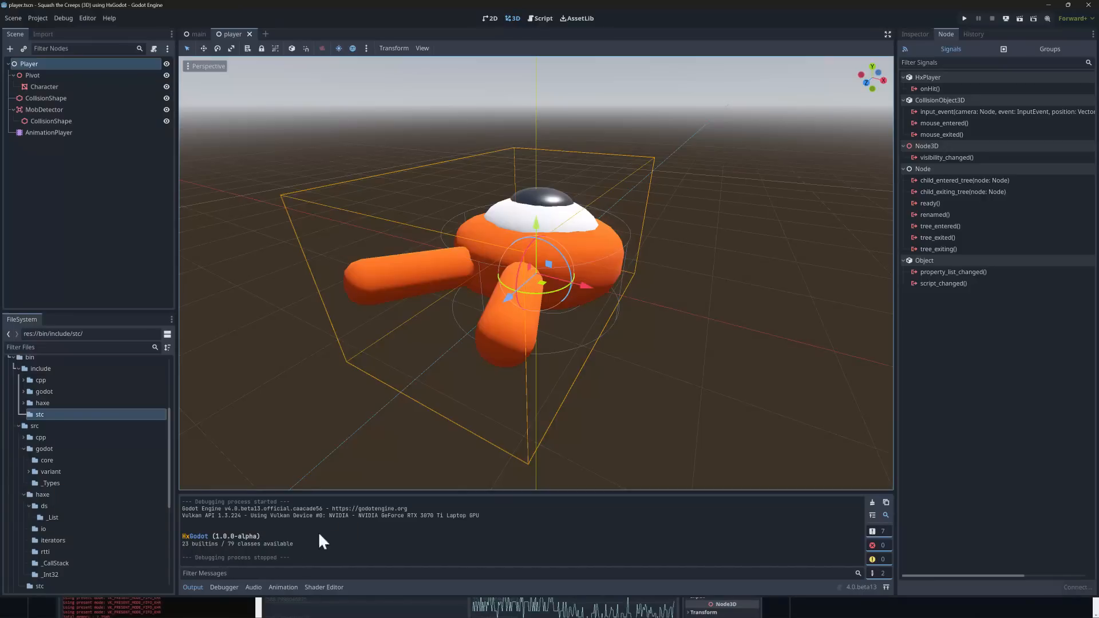
pyautogui.moveTo(267, 538)
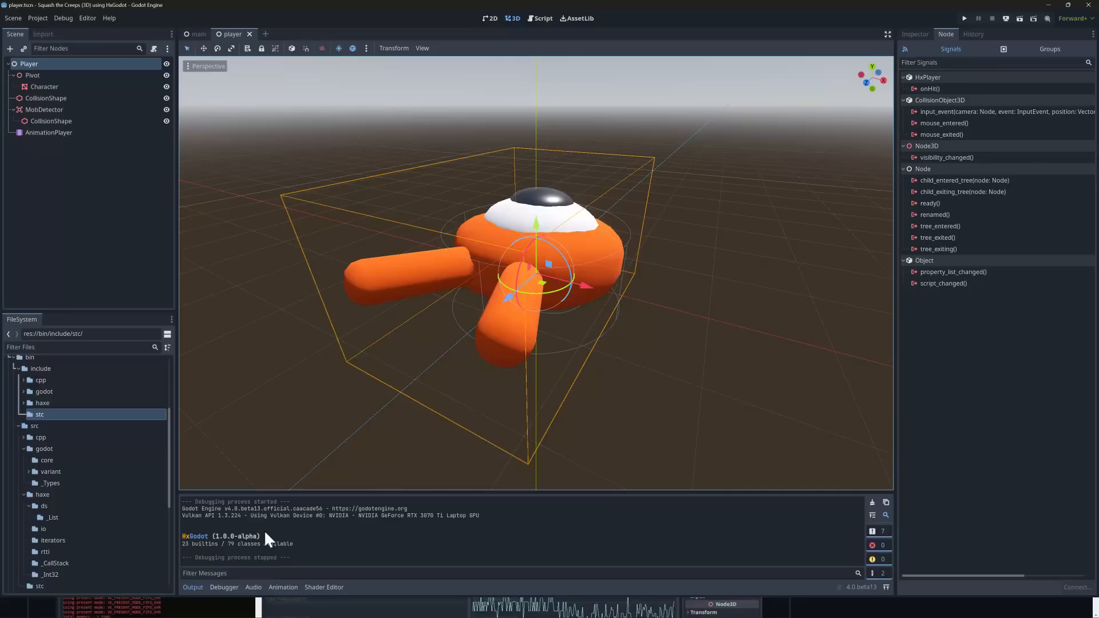
pyautogui.moveTo(349, 500)
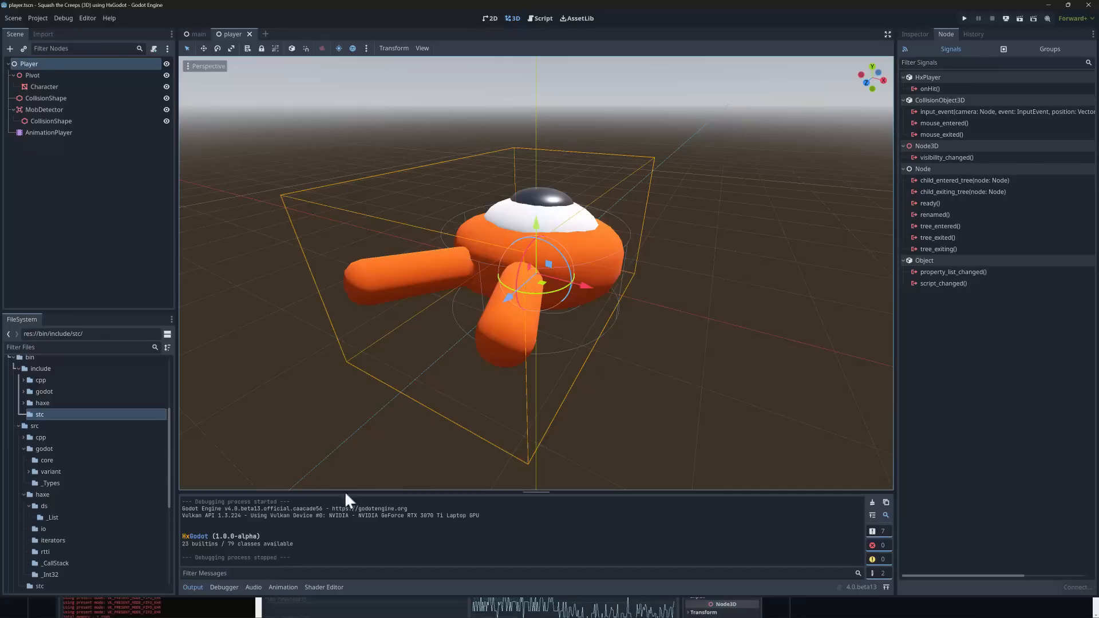
pyautogui.moveTo(398, 429)
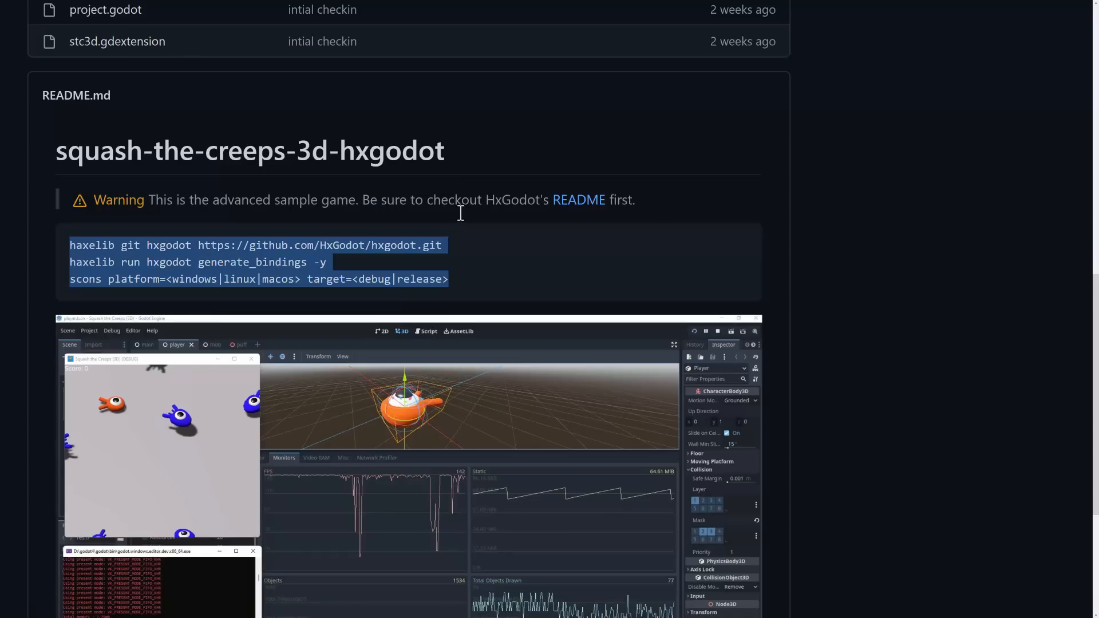
# Switch browser tabs toward the HxGodot/hxgodot repository past the Godot 4.0 beta 13 post
pyautogui.click(578, 199)
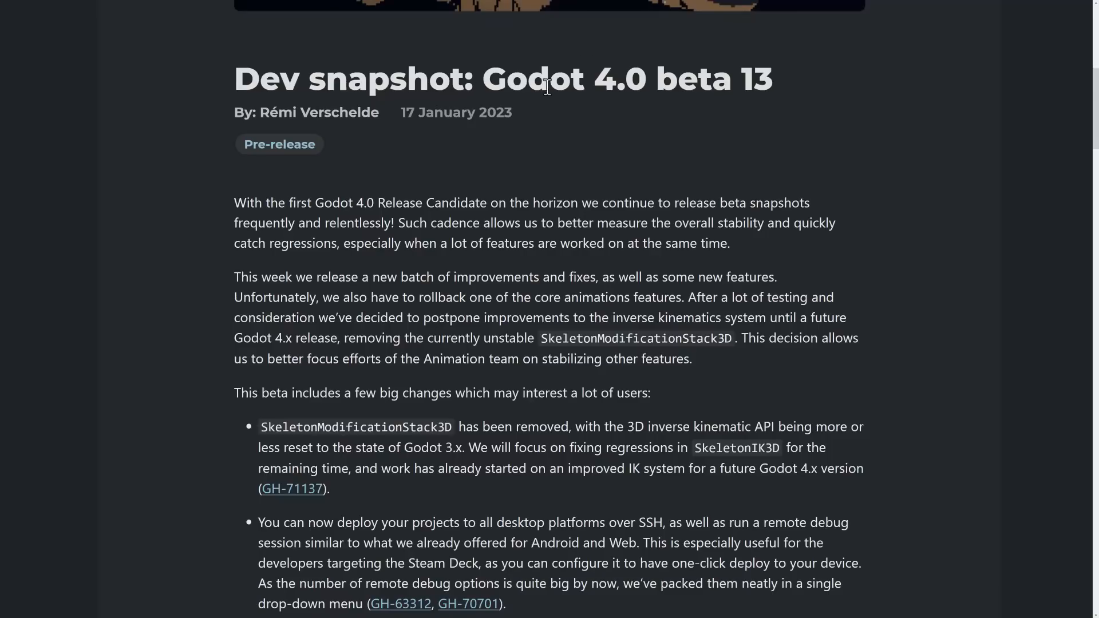
pyautogui.moveTo(750, 165)
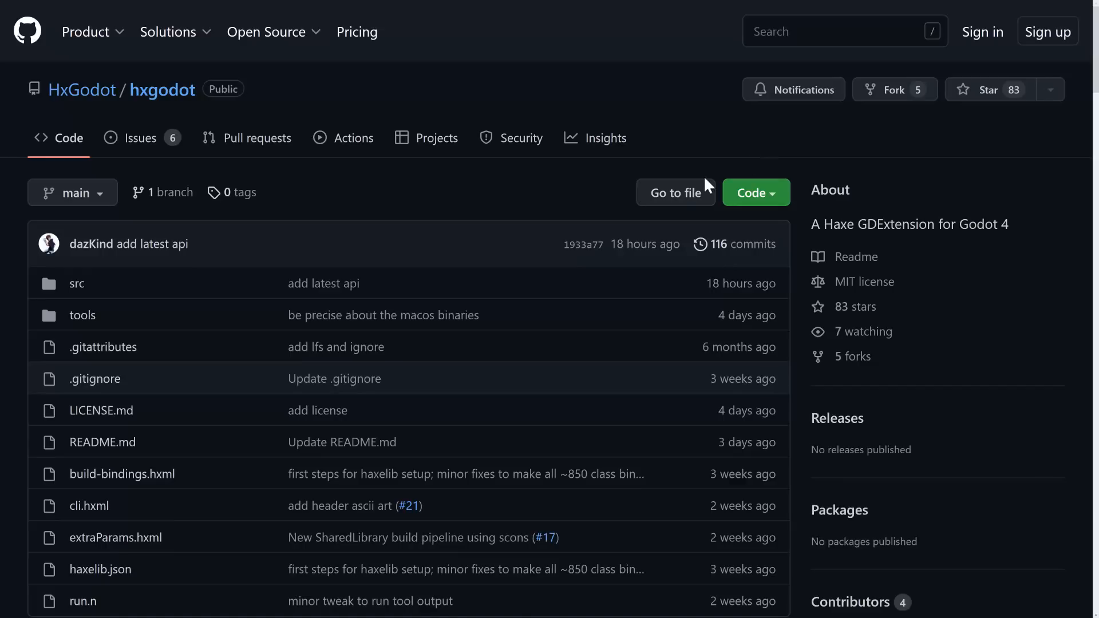
# Scroll the hxgodot README through the First time setup commands and sample-project output
pyautogui.scroll(-3)
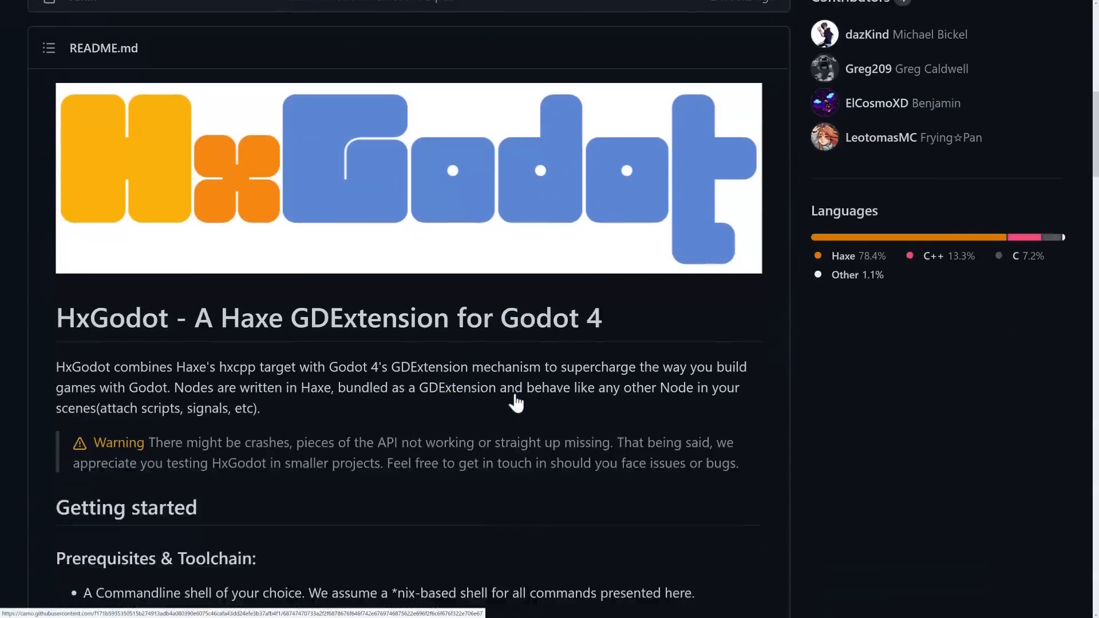
pyautogui.scroll(-3)
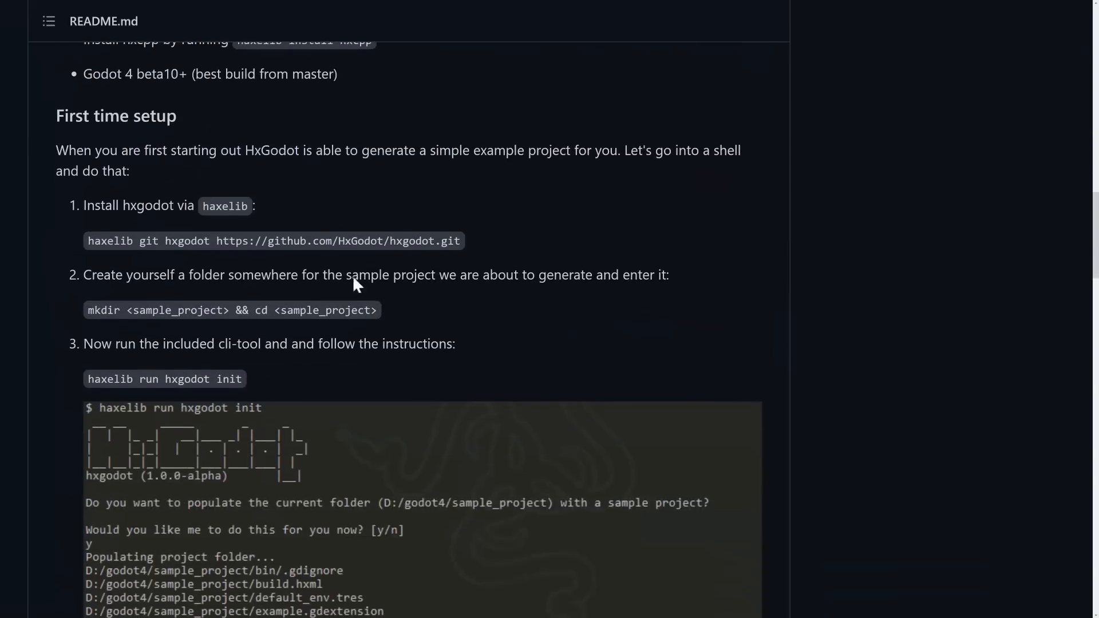
pyautogui.scroll(-3)
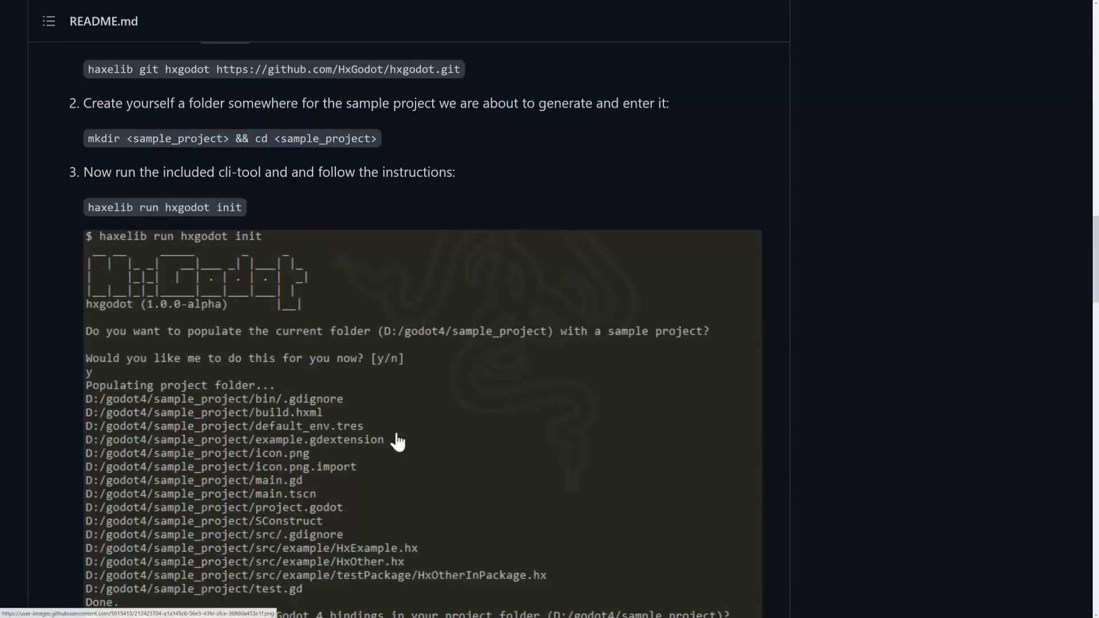
pyautogui.moveTo(205, 405)
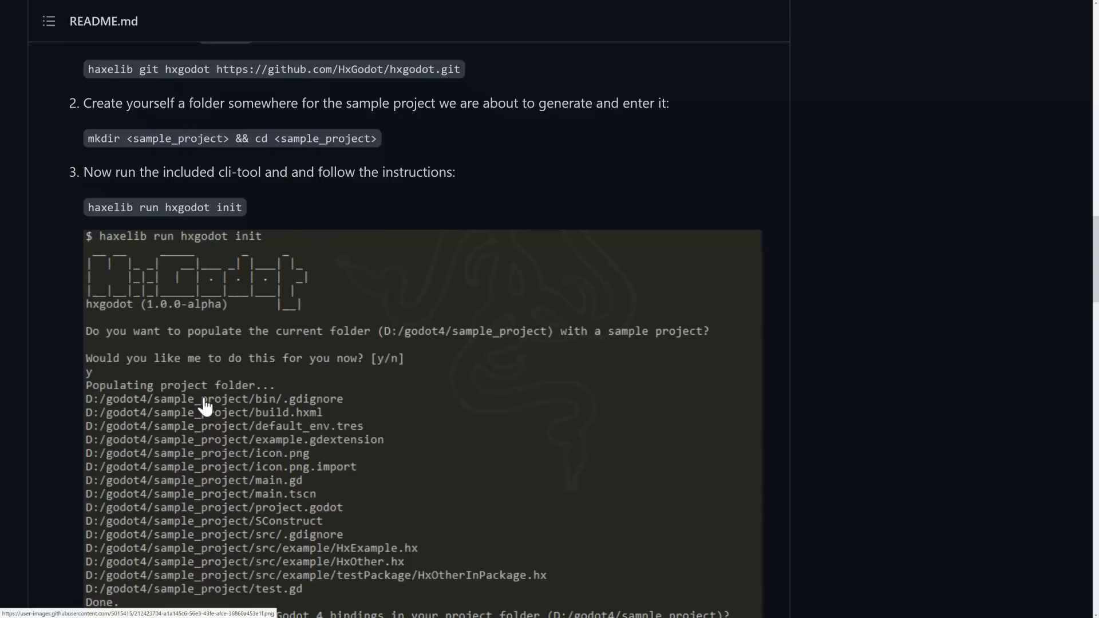
pyautogui.scroll(-3)
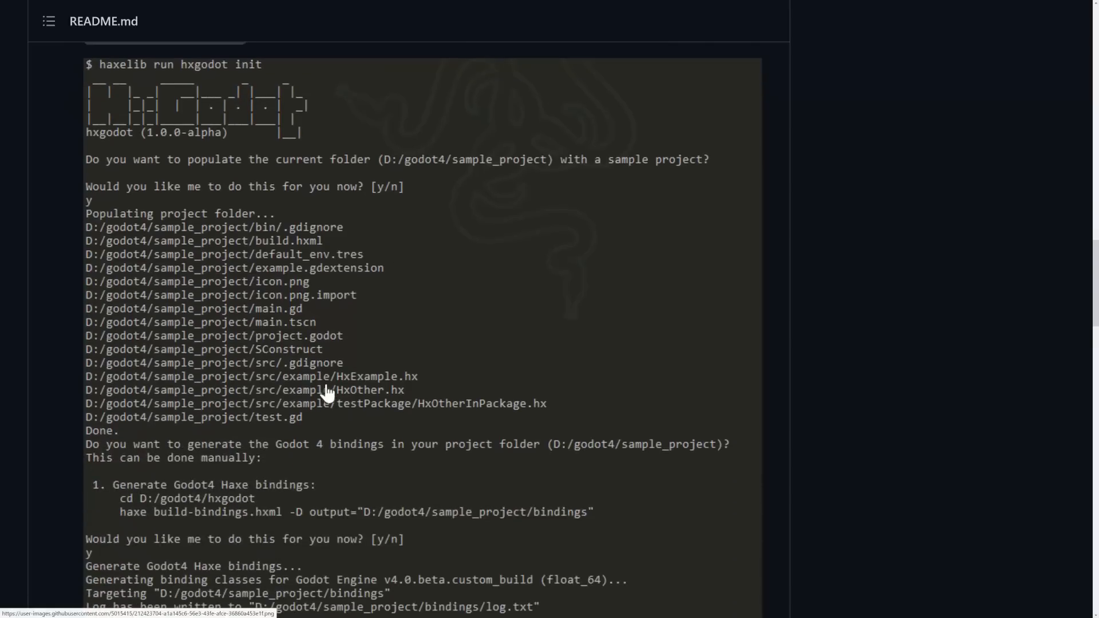
pyautogui.moveTo(281, 385)
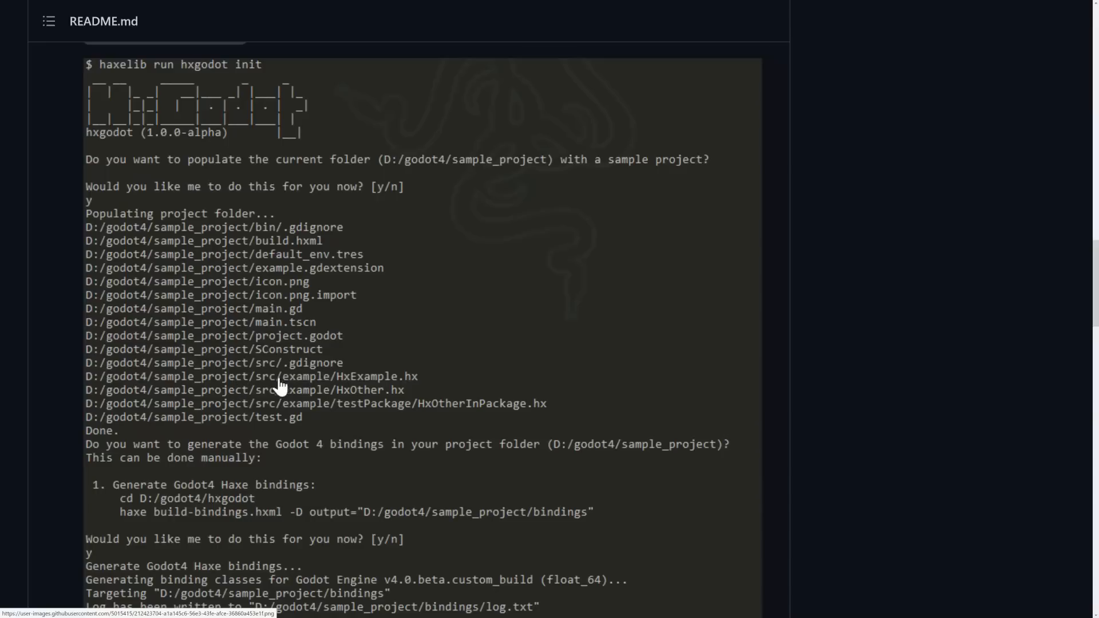
pyautogui.moveTo(364, 403)
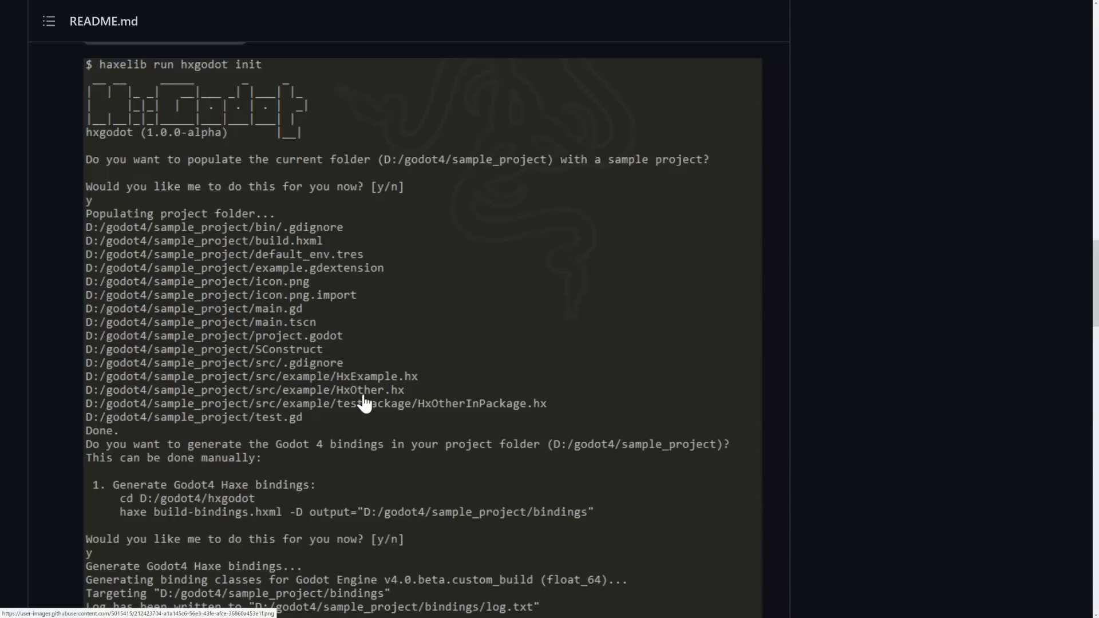
pyautogui.scroll(-3)
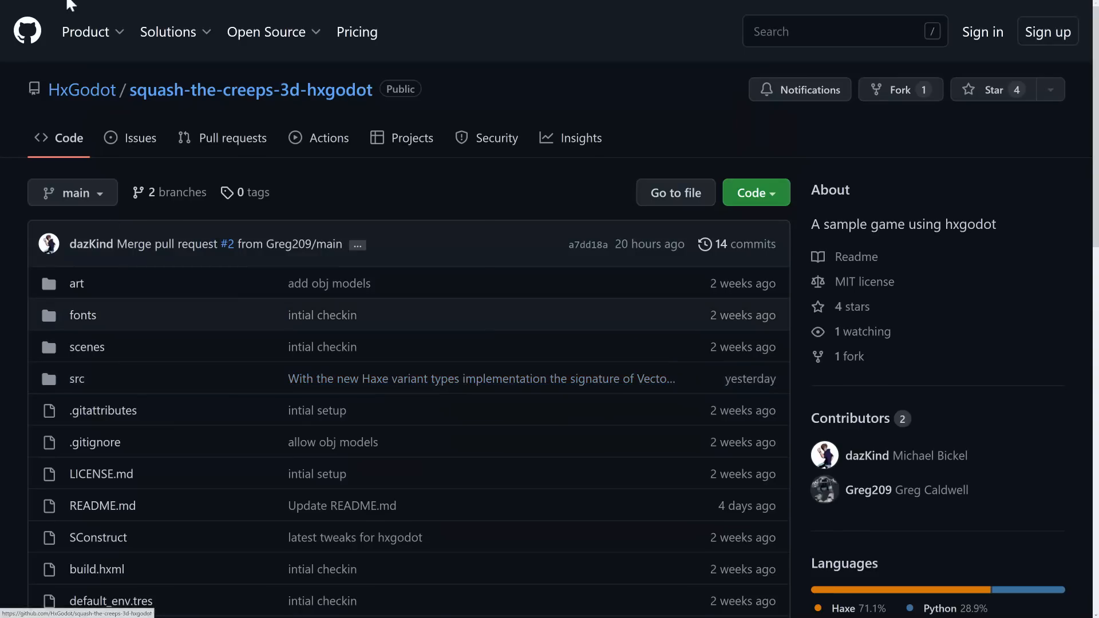
pyautogui.moveTo(484, 250)
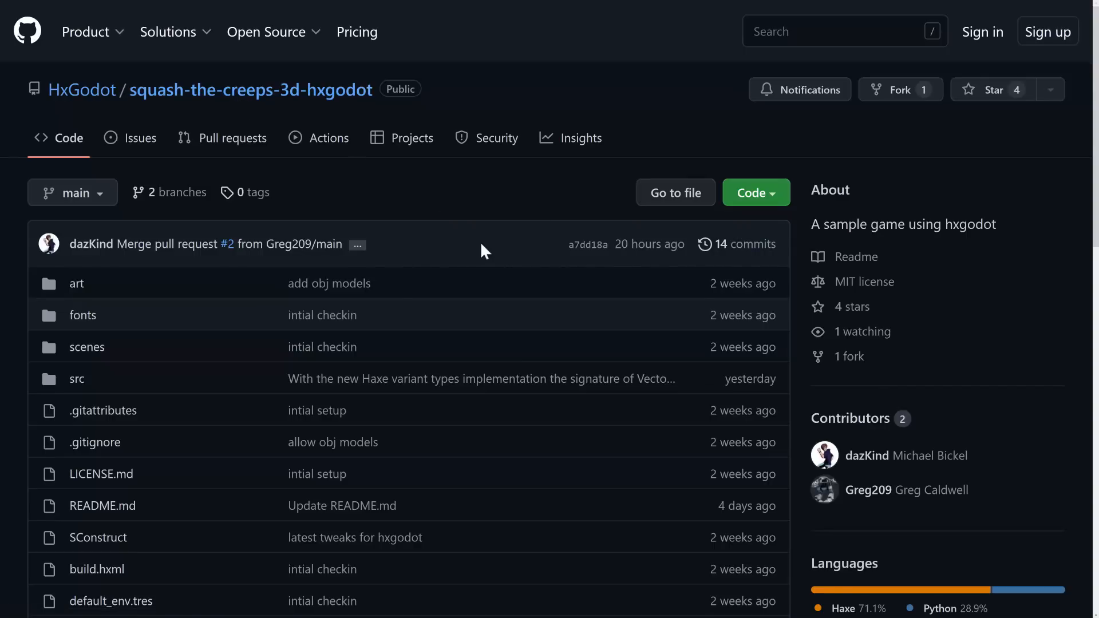
pyautogui.moveTo(250, 89)
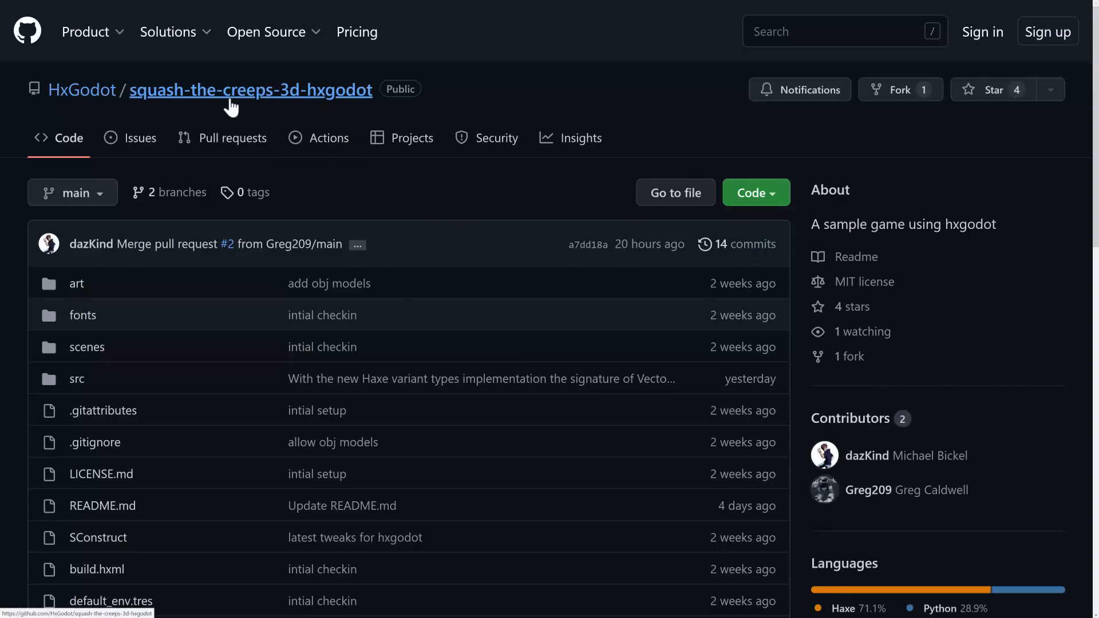
pyautogui.moveTo(476, 203)
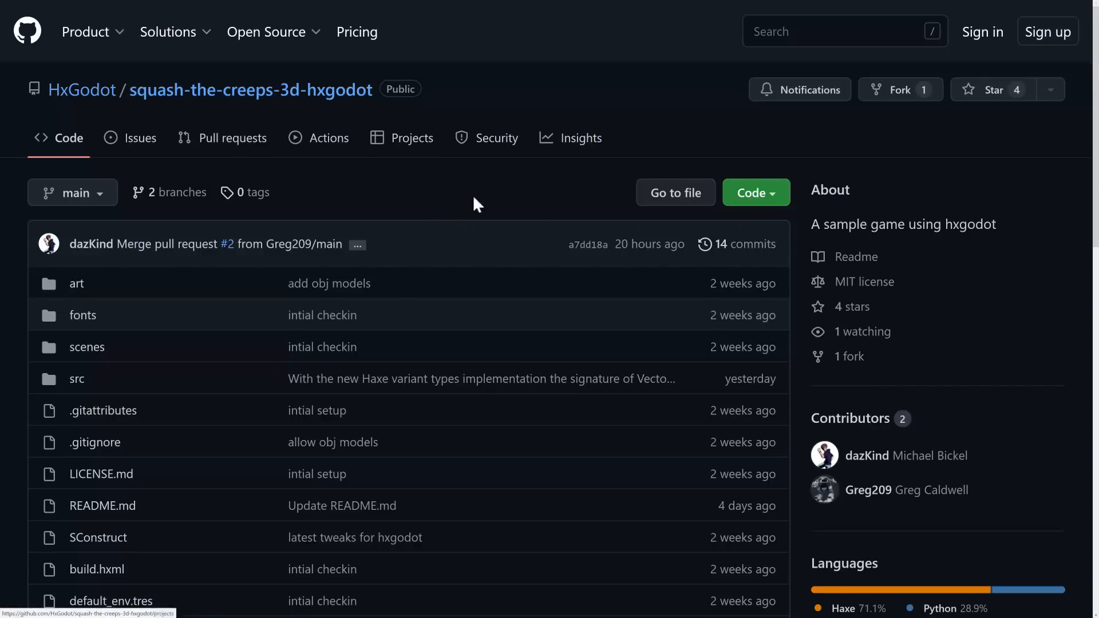
# Scroll through the squash-the-creeps README's setup commands and editor screenshot before returning to the HxGodot README
pyautogui.scroll(-3)
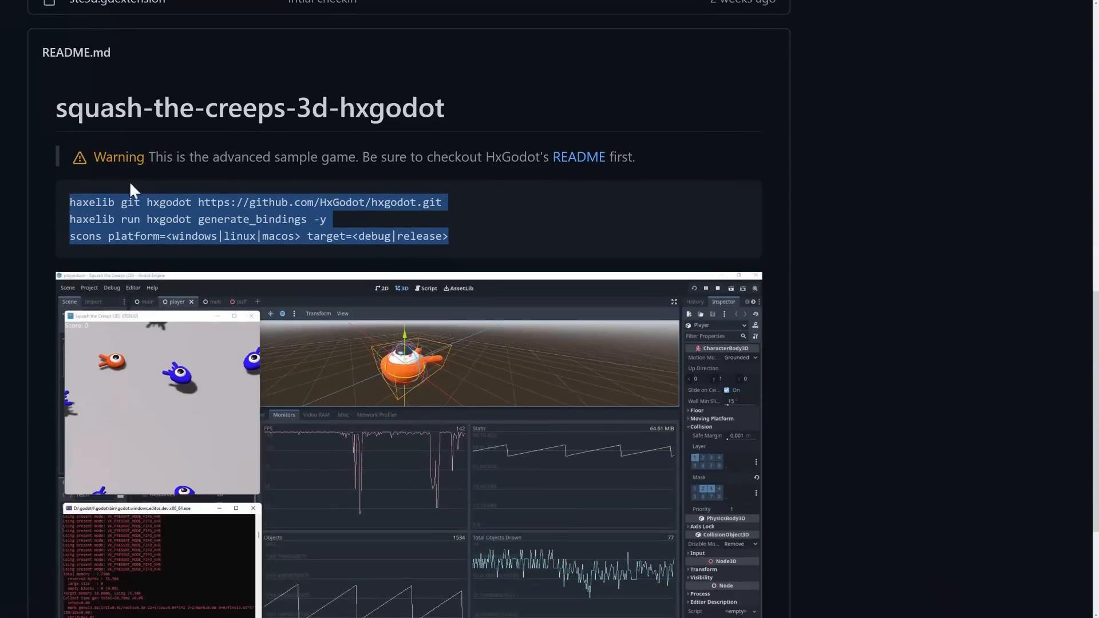
pyautogui.moveTo(454, 264)
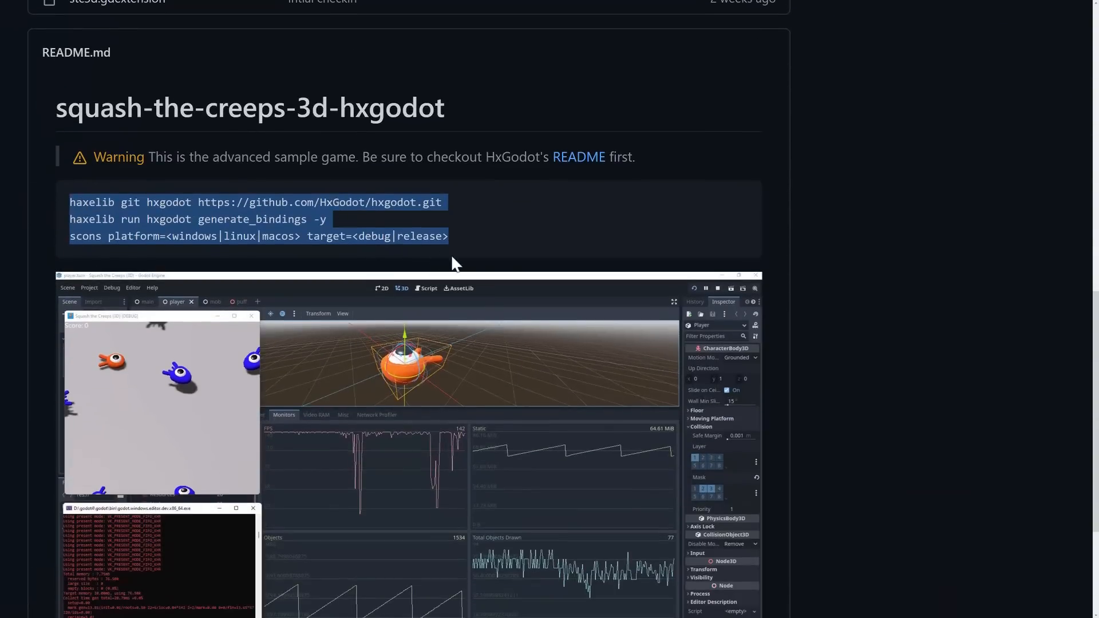
pyautogui.scroll(-3)
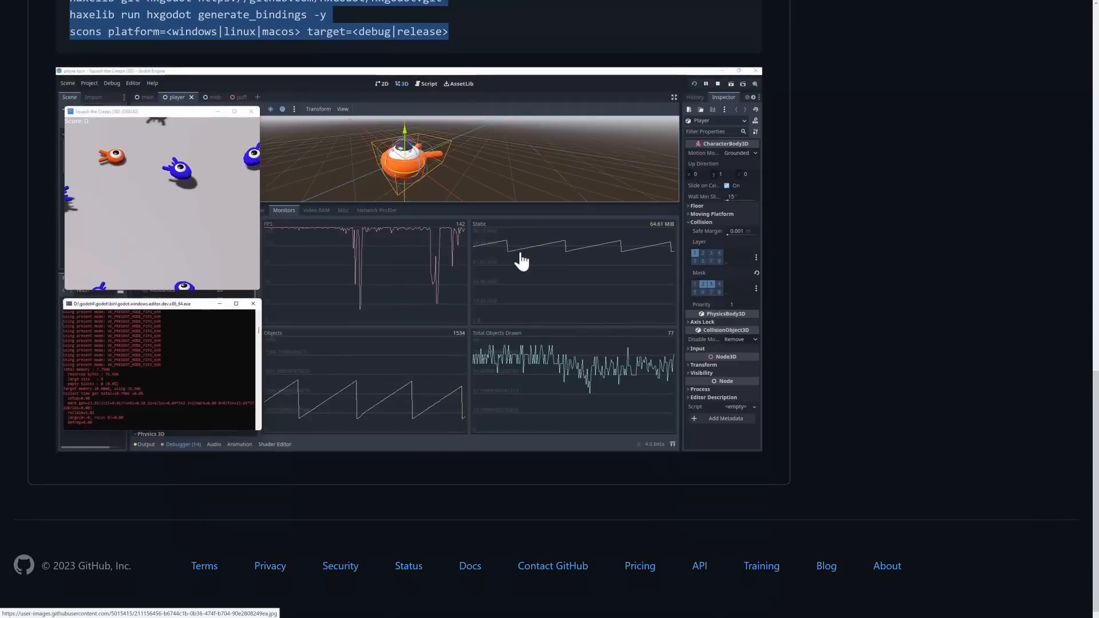
pyautogui.moveTo(517, 245)
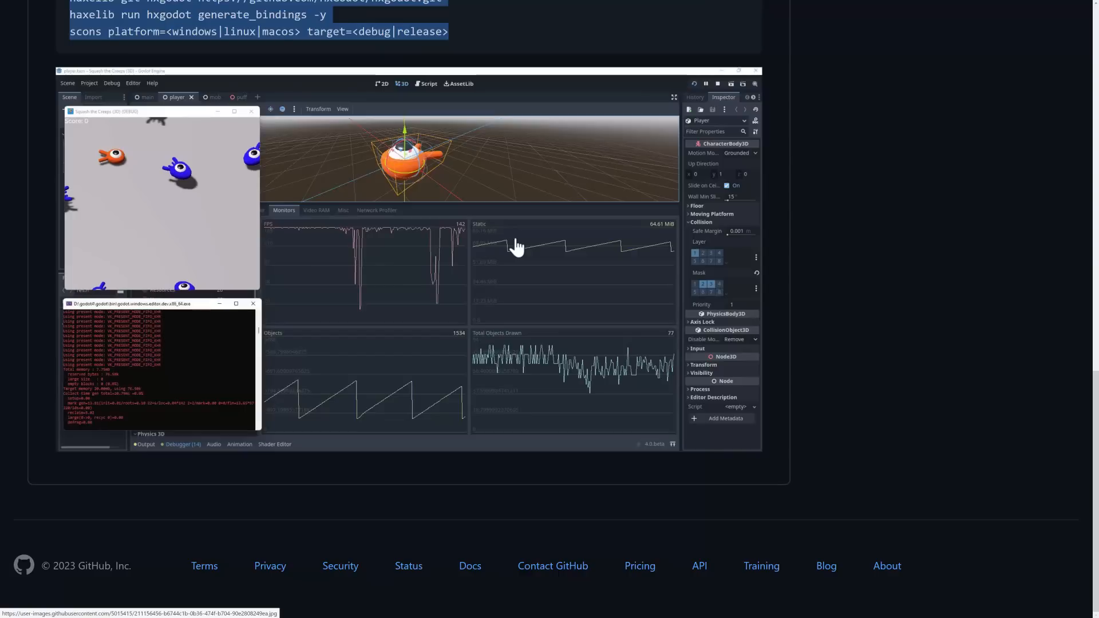
pyautogui.scroll(-3)
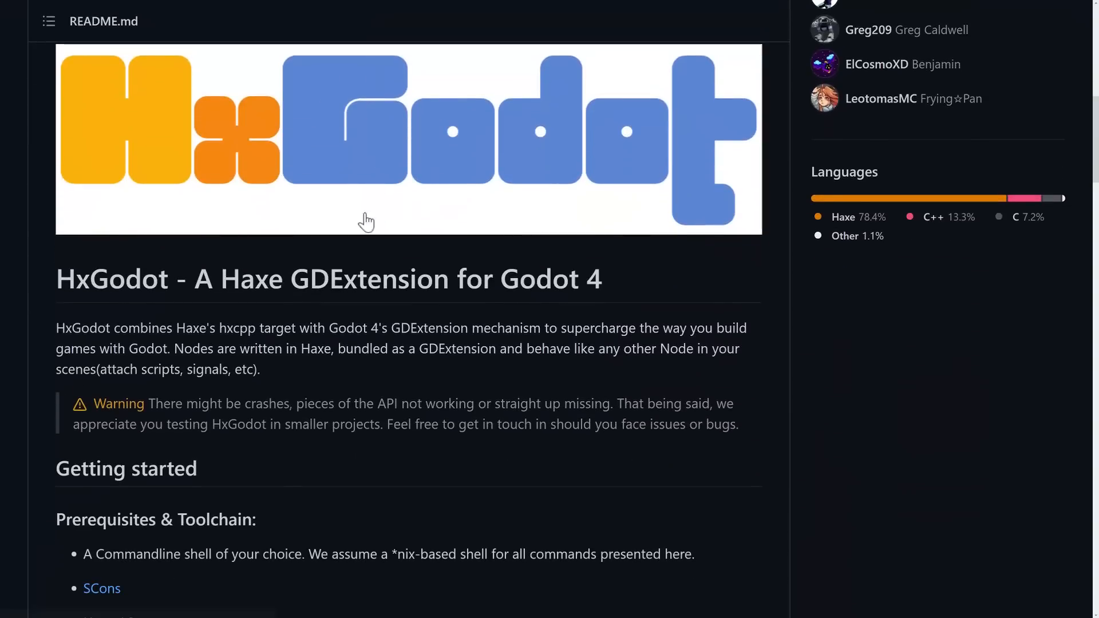
pyautogui.moveTo(1054, 169)
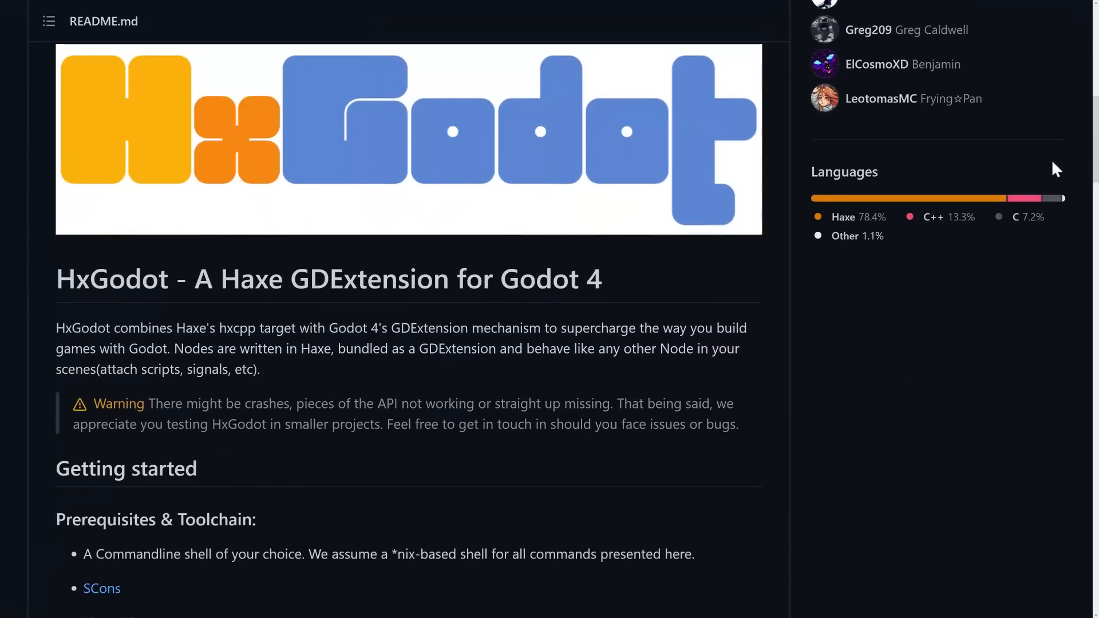
pyautogui.moveTo(895, 260)
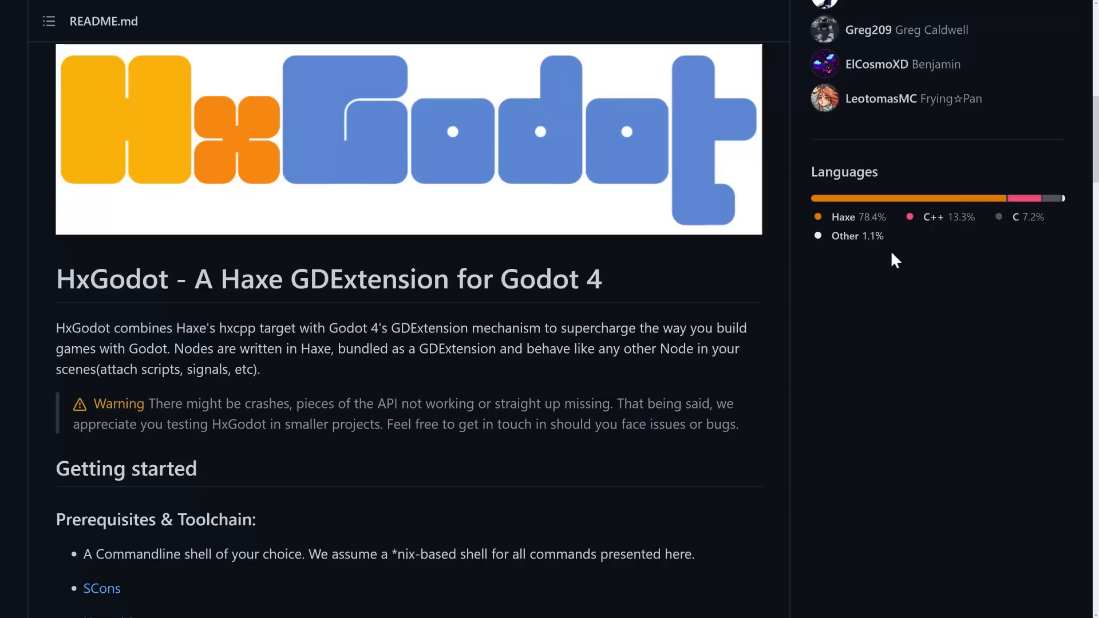